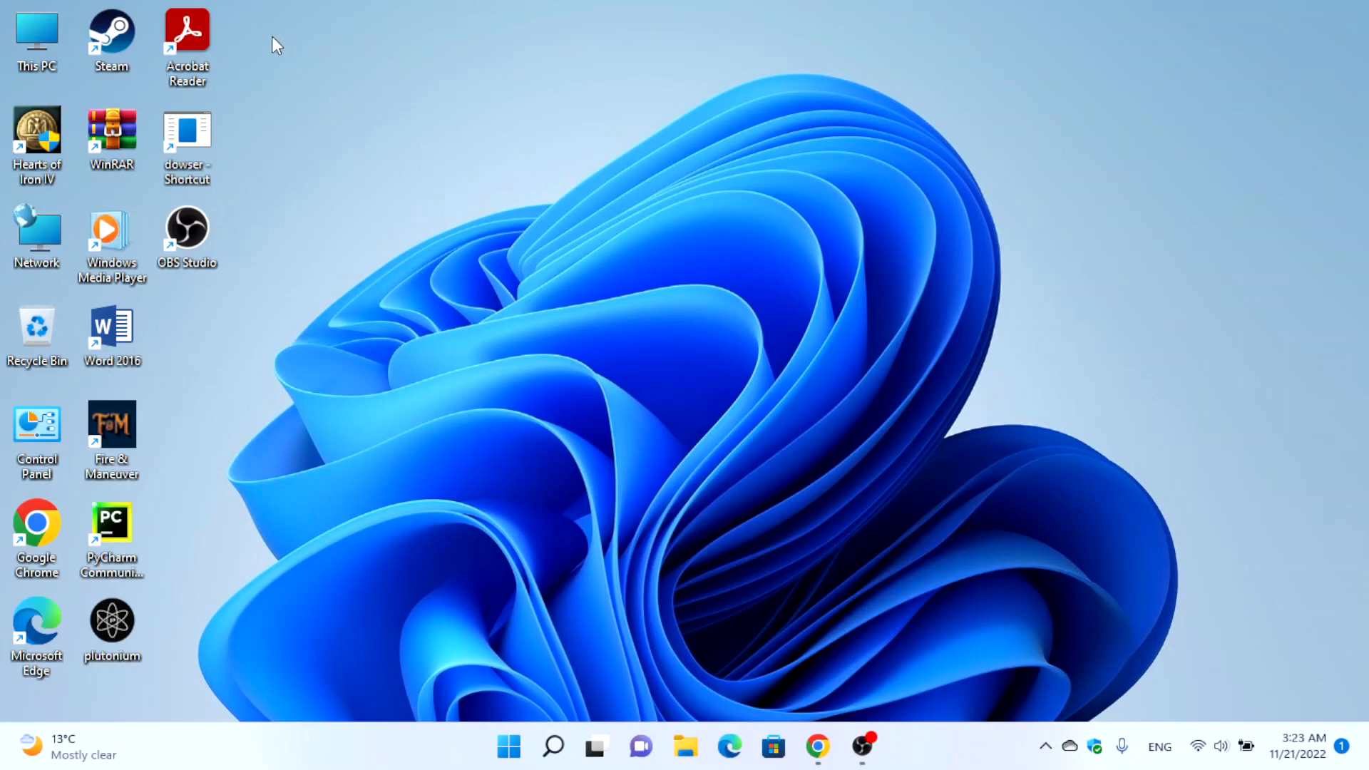
{"action": "mouse_move", "coordinate": [295, 77]}
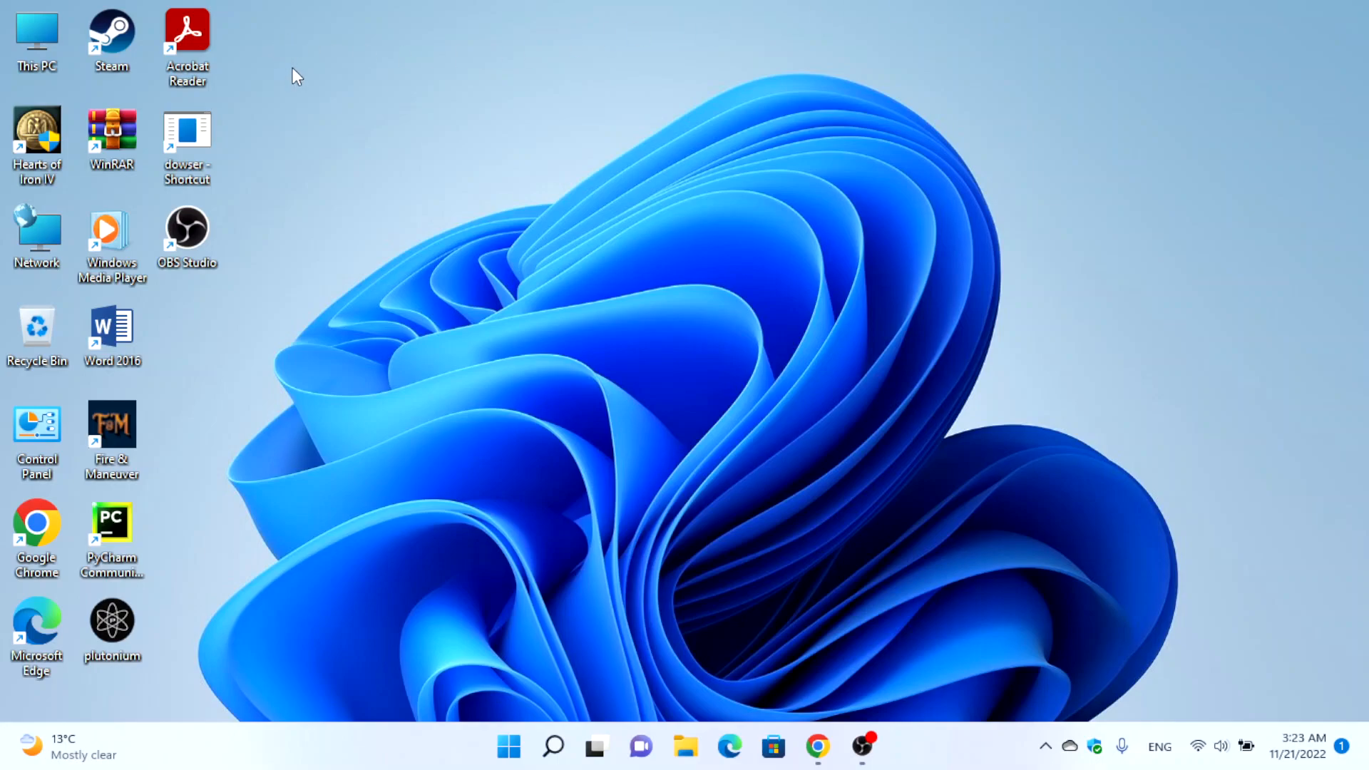
{"action": "mouse_move", "coordinate": [38, 131]}
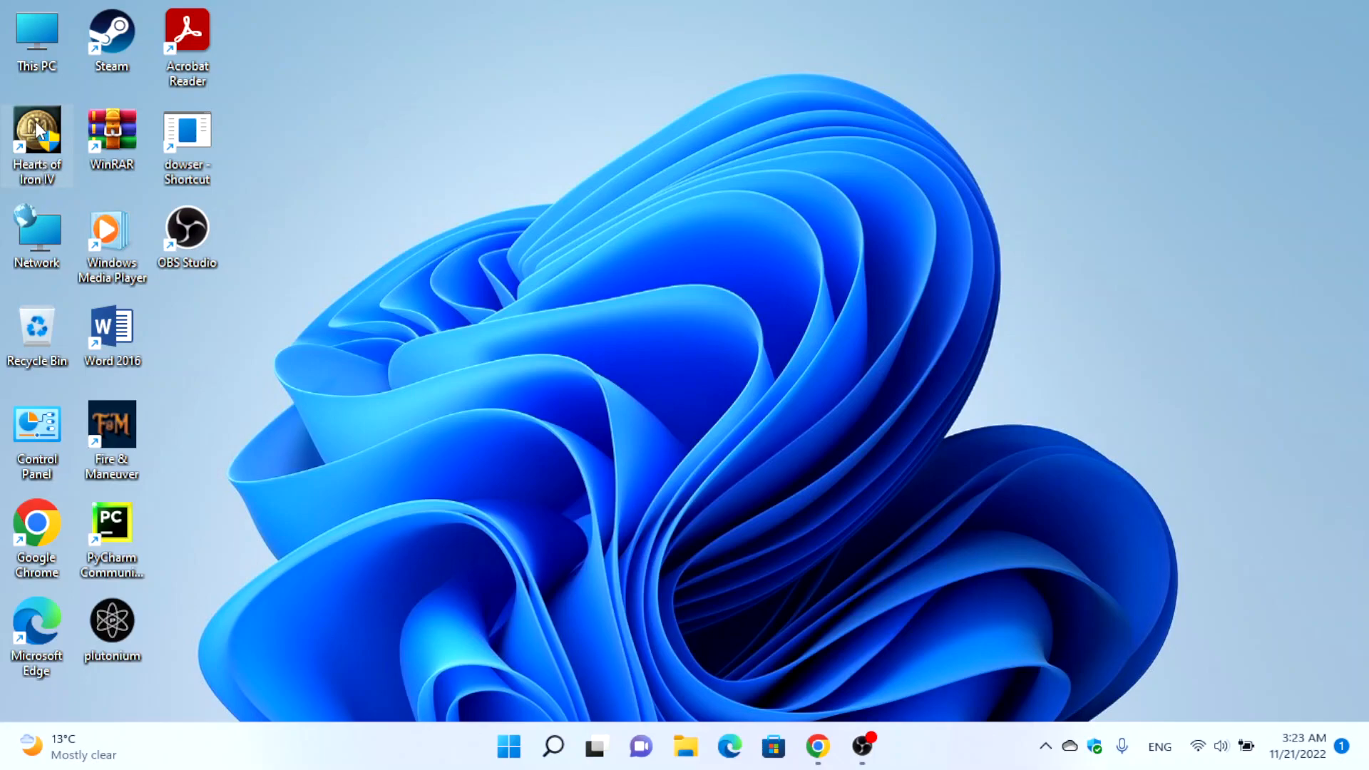
{"action": "mouse_move", "coordinate": [370, 100]}
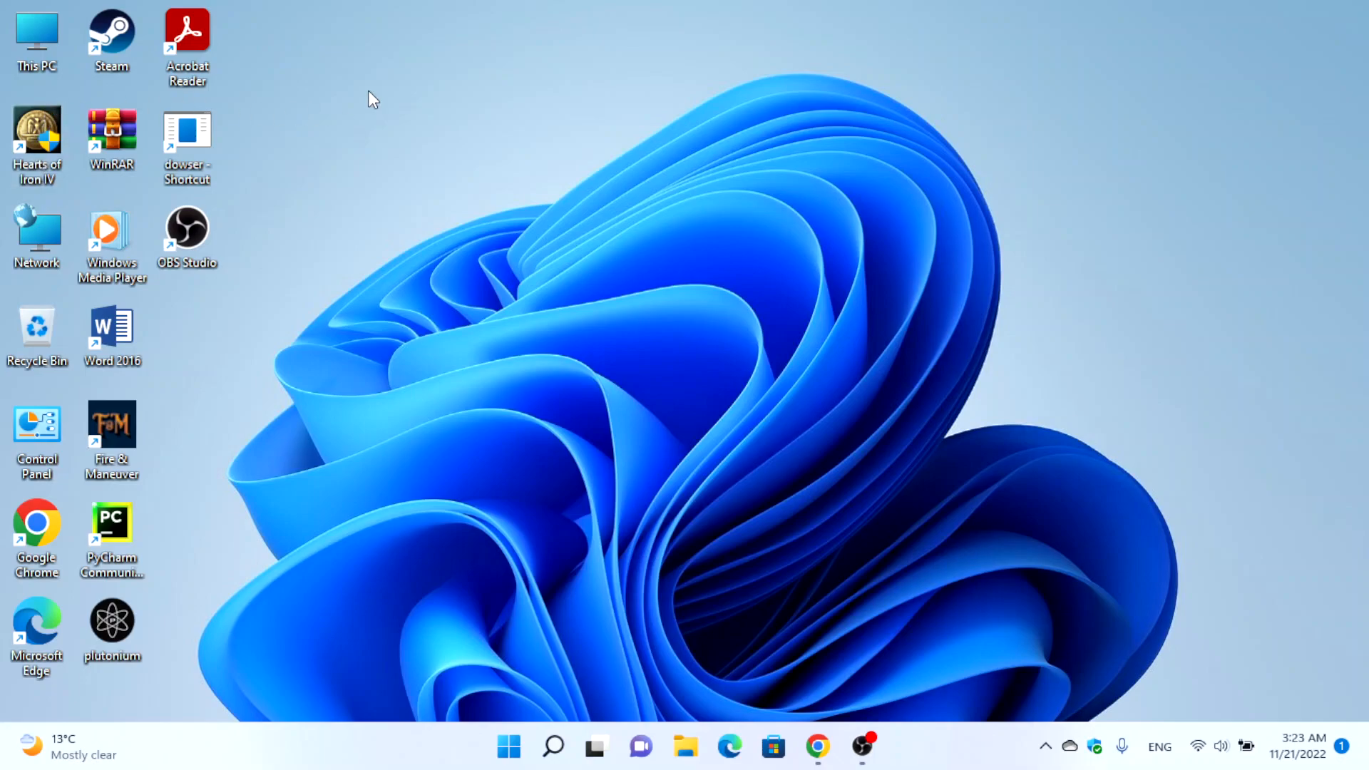
{"action": "mouse_move", "coordinate": [786, 592]}
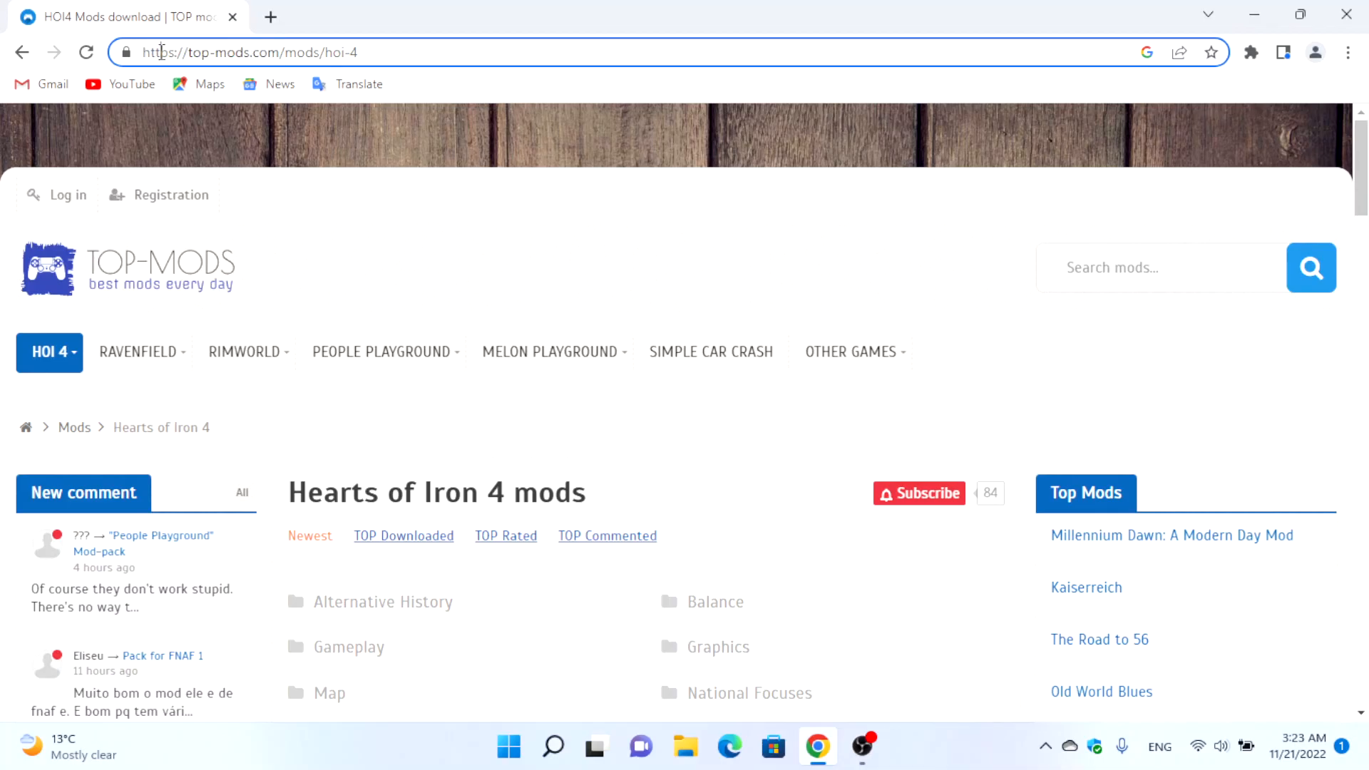
{"action": "mouse_move", "coordinate": [254, 74]}
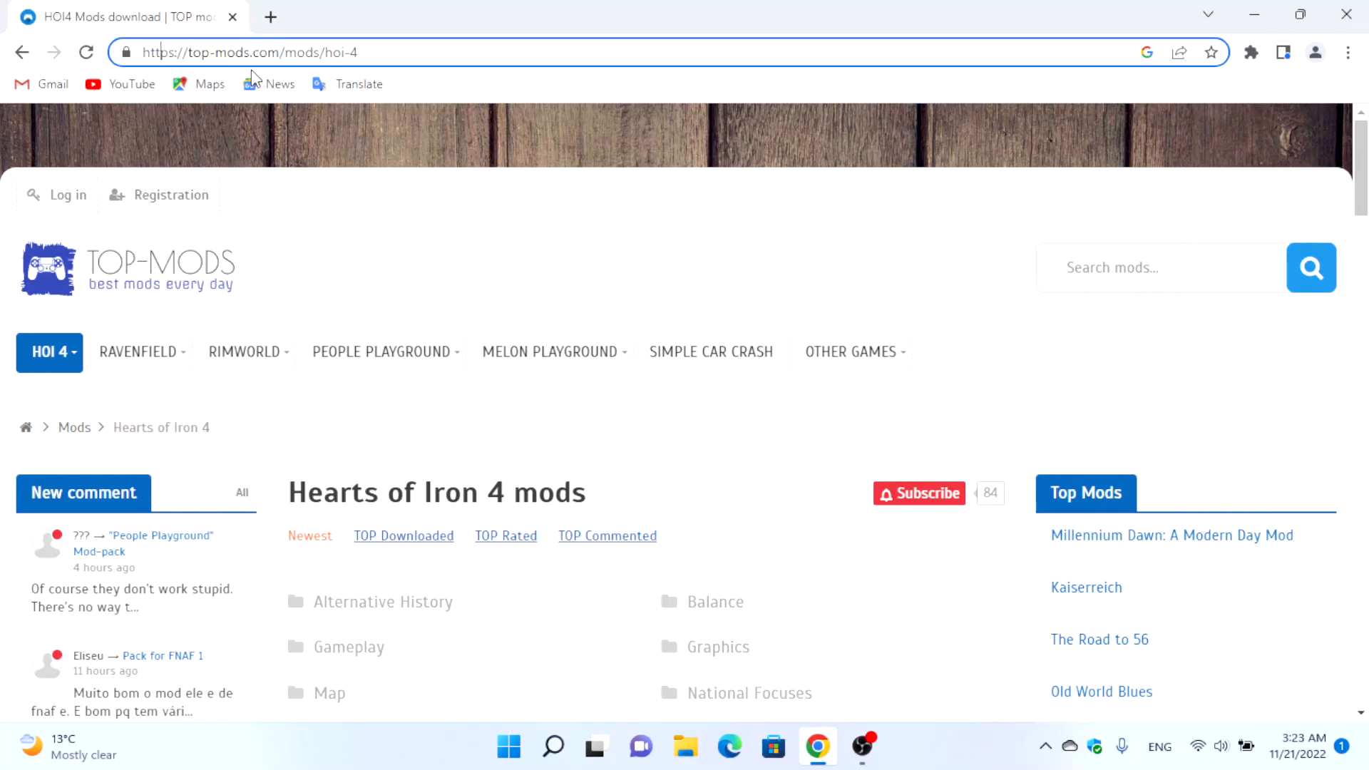
Scroll the Hearts of Iron 4 mods list on TOP-MODS down to the Kaiserreich entry
{"action": "scroll", "scroll_direction": "down", "scroll_amount": 3}
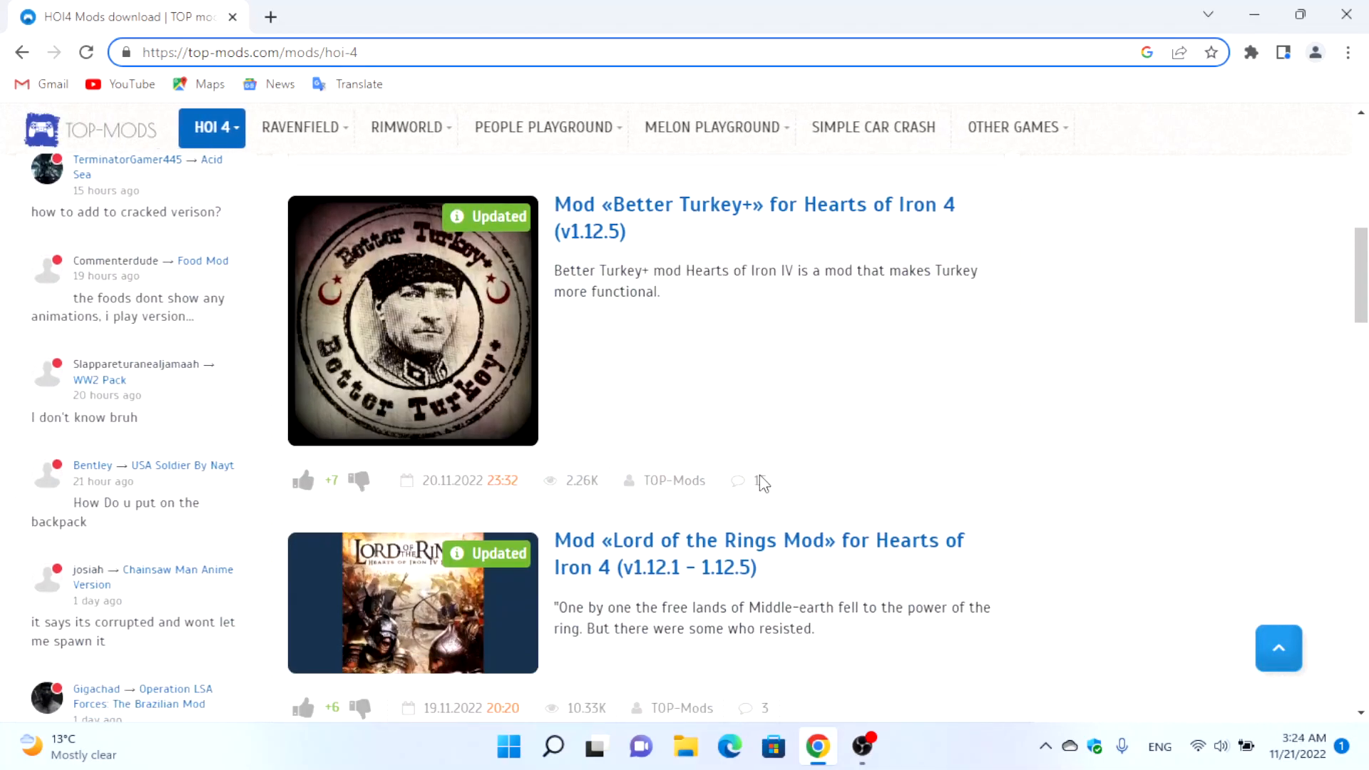
{"action": "scroll", "scroll_direction": "down", "scroll_amount": 3}
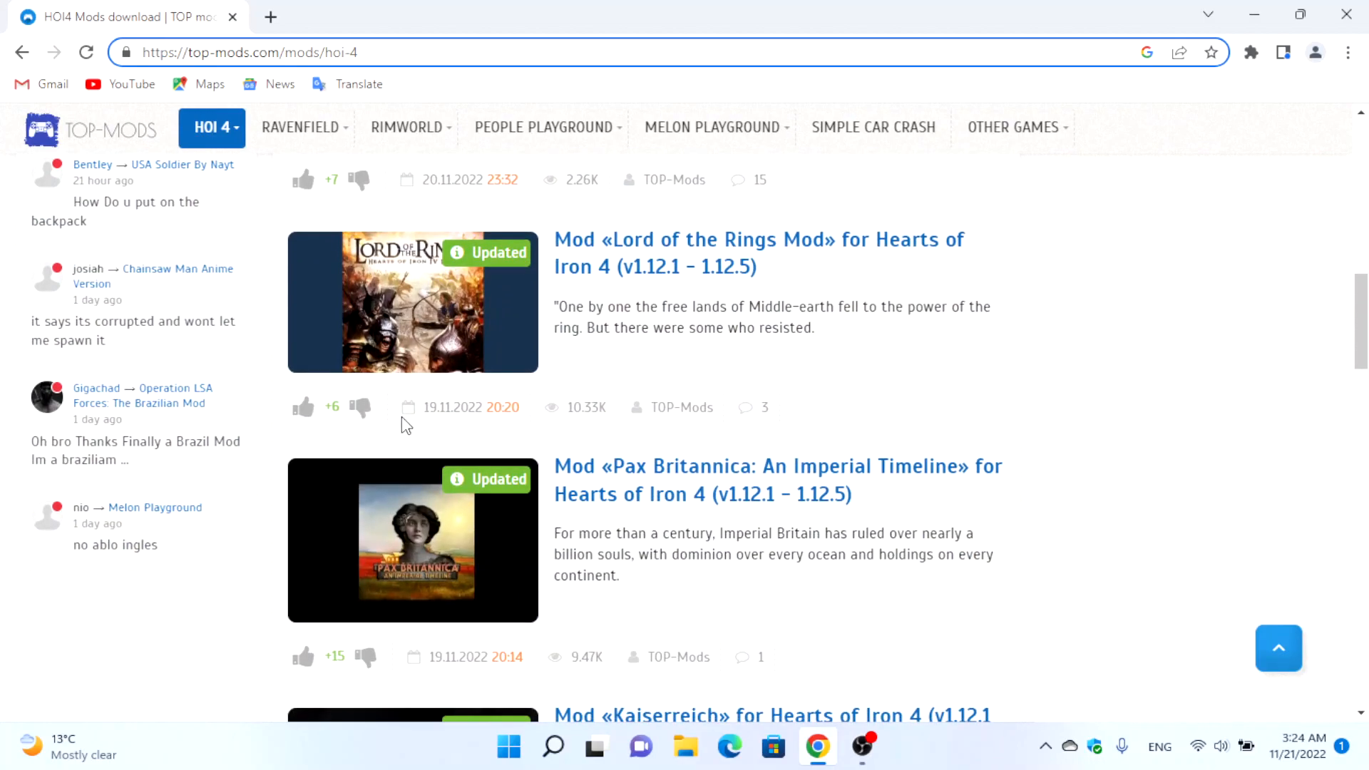
{"action": "scroll", "scroll_direction": "down", "scroll_amount": 3}
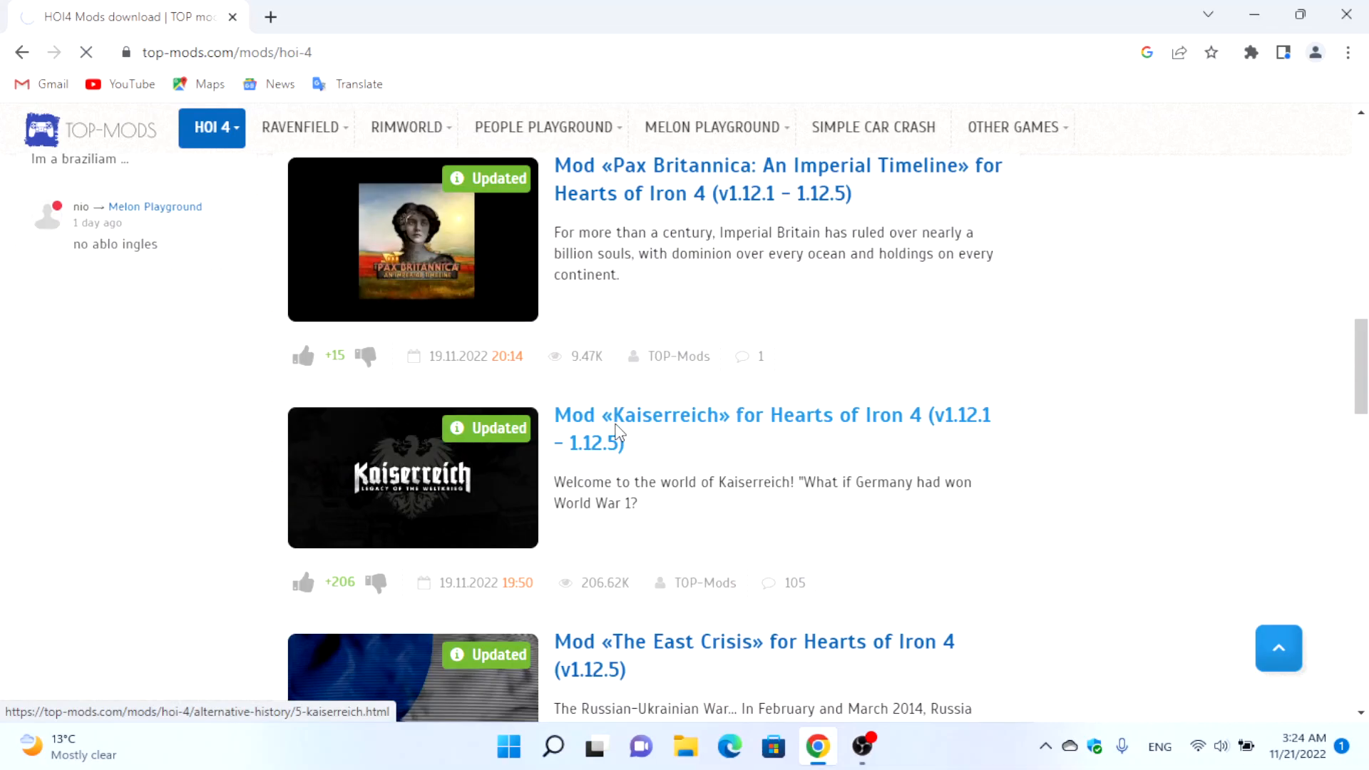
Open the Kaiserreich mod page and scroll down to its file info and DOWNLOAD buttons
{"action": "left_click", "coordinate": [639, 415]}
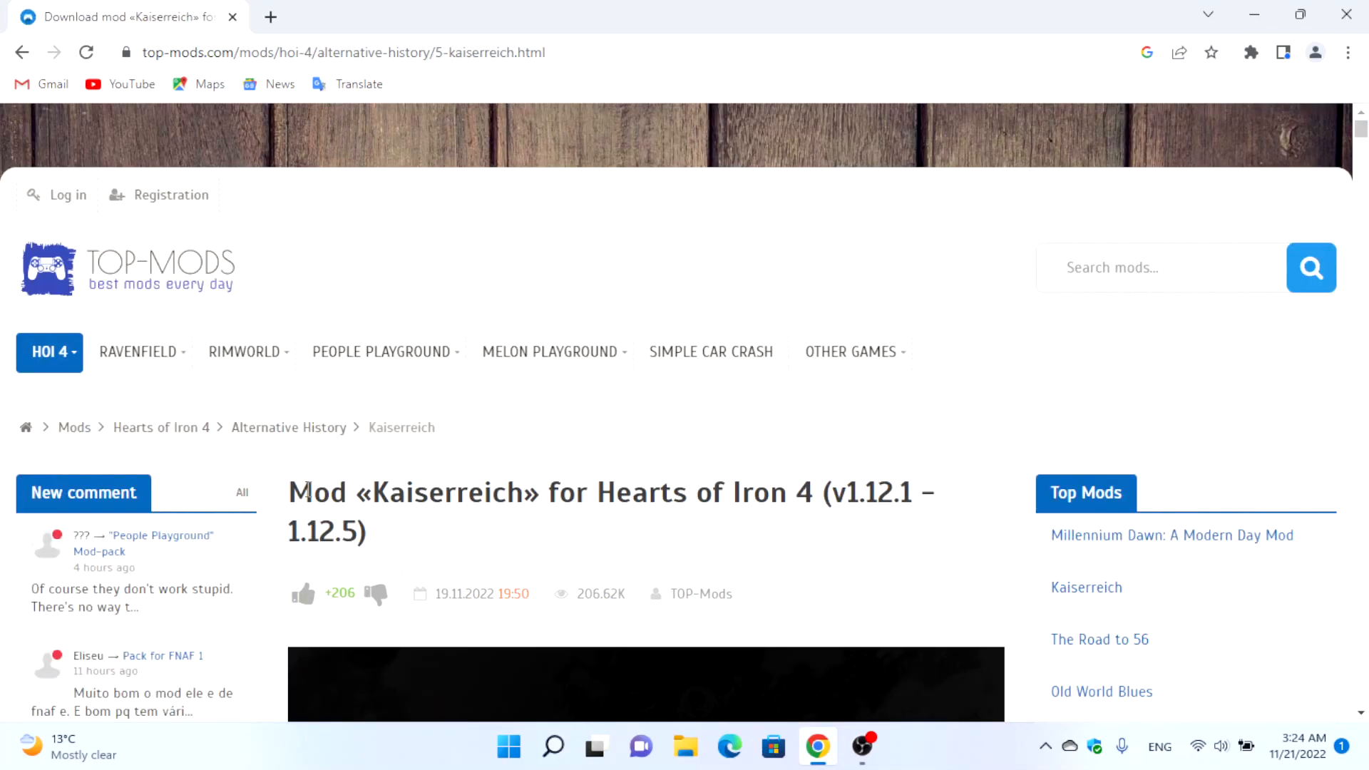
{"action": "mouse_move", "coordinate": [648, 503]}
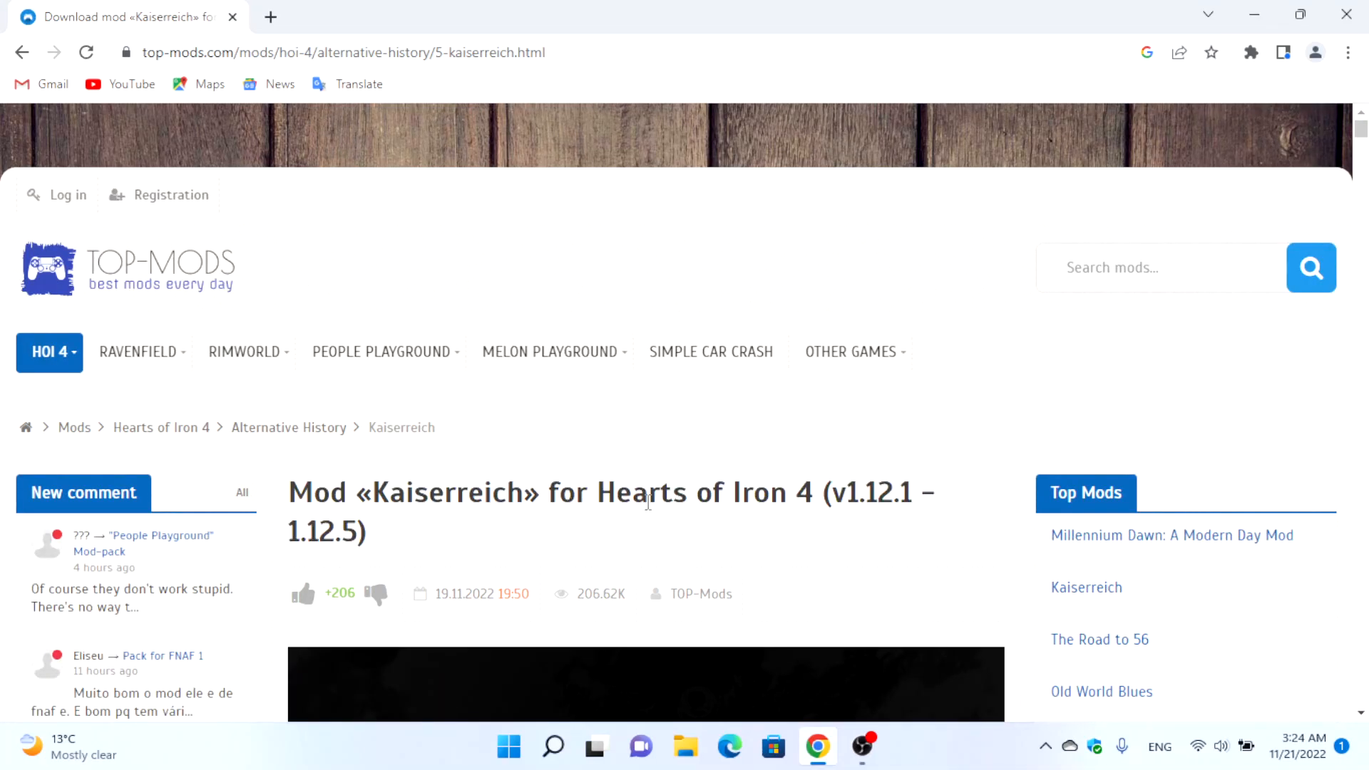
{"action": "scroll", "scroll_direction": "down", "scroll_amount": 3}
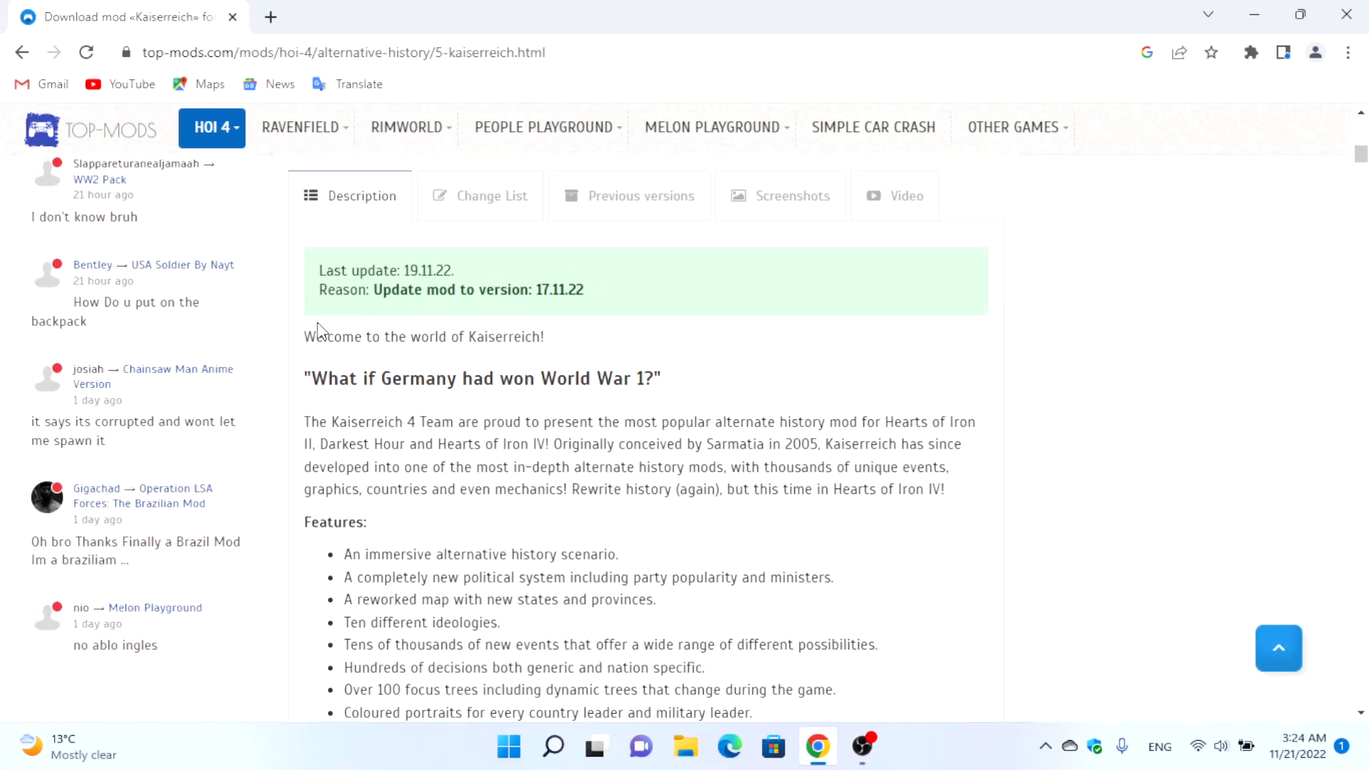
{"action": "scroll", "scroll_direction": "down", "scroll_amount": 3}
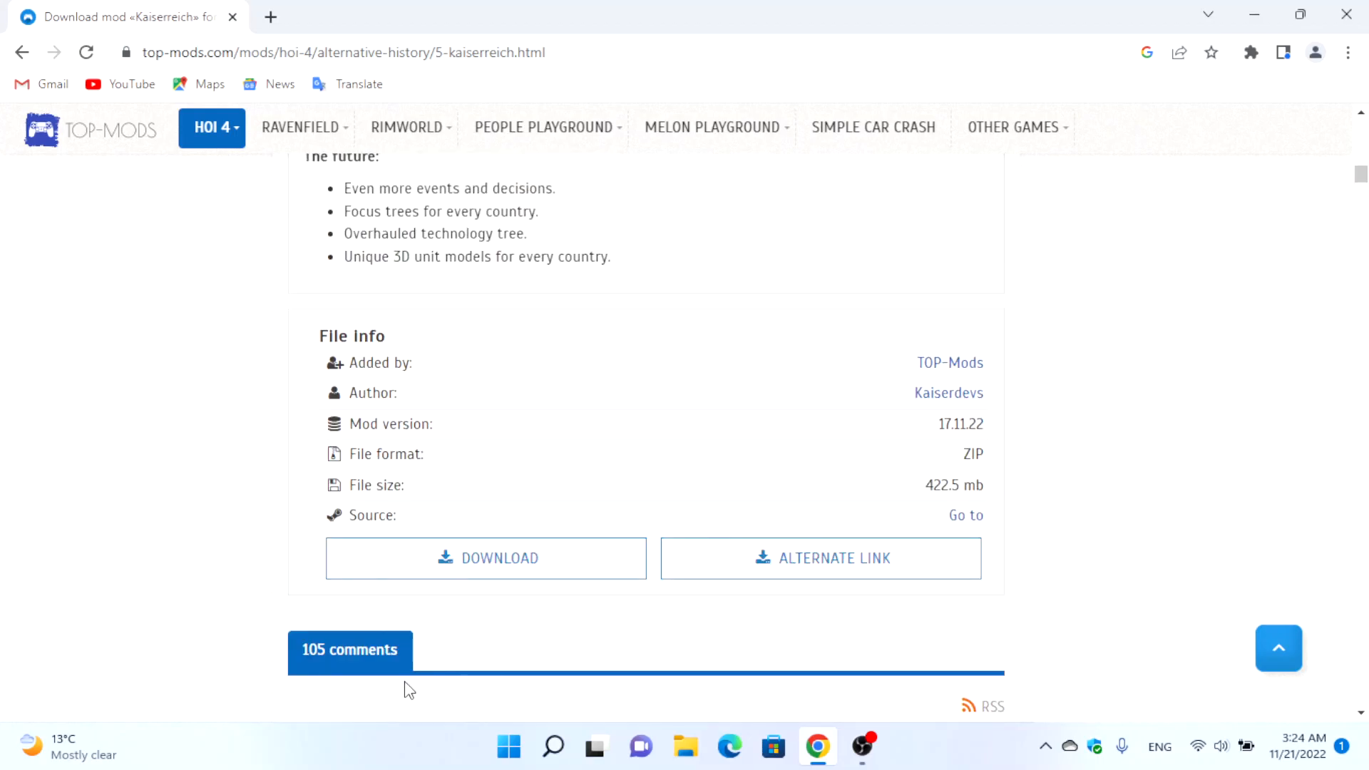
Download the 422 MB Kaiserreich archive 1521695605.zip through ModsFire's free download
{"action": "left_click", "coordinate": [485, 558]}
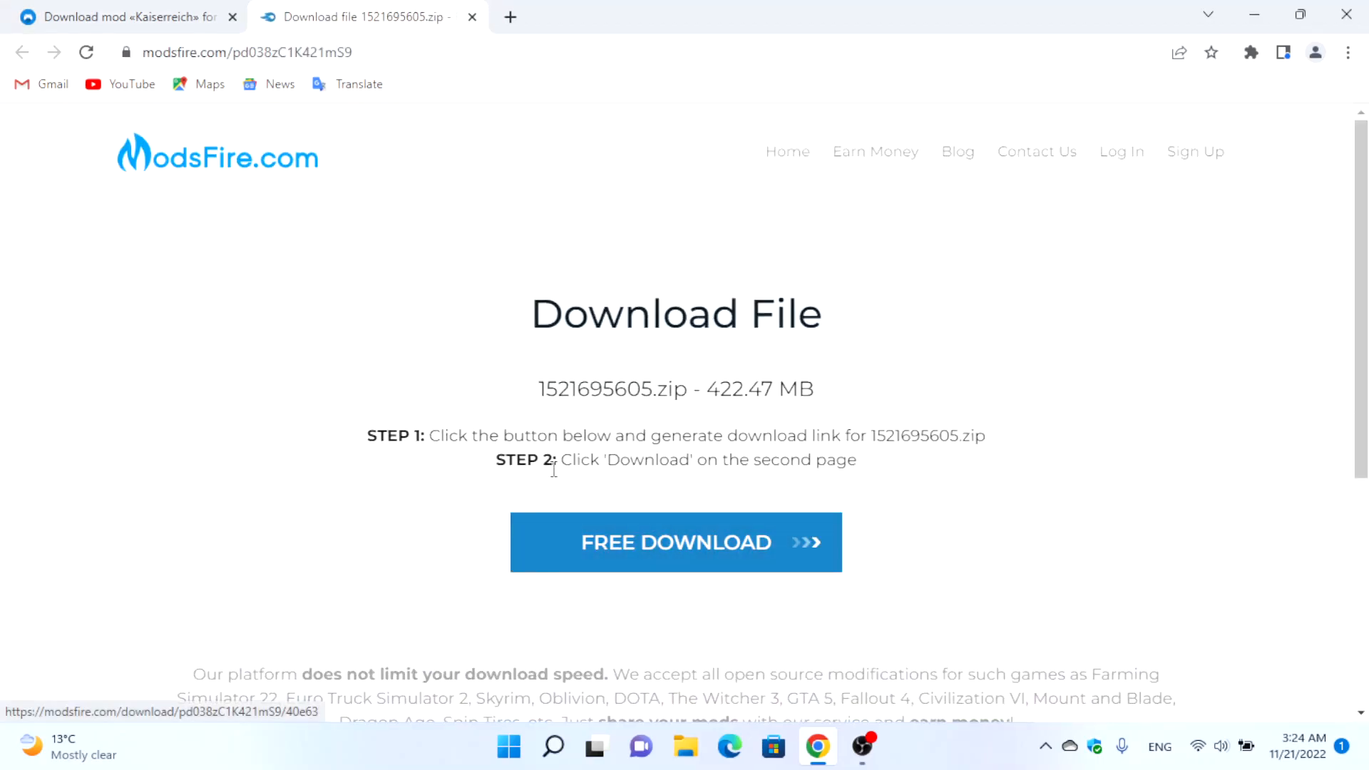
{"action": "left_click", "coordinate": [676, 542]}
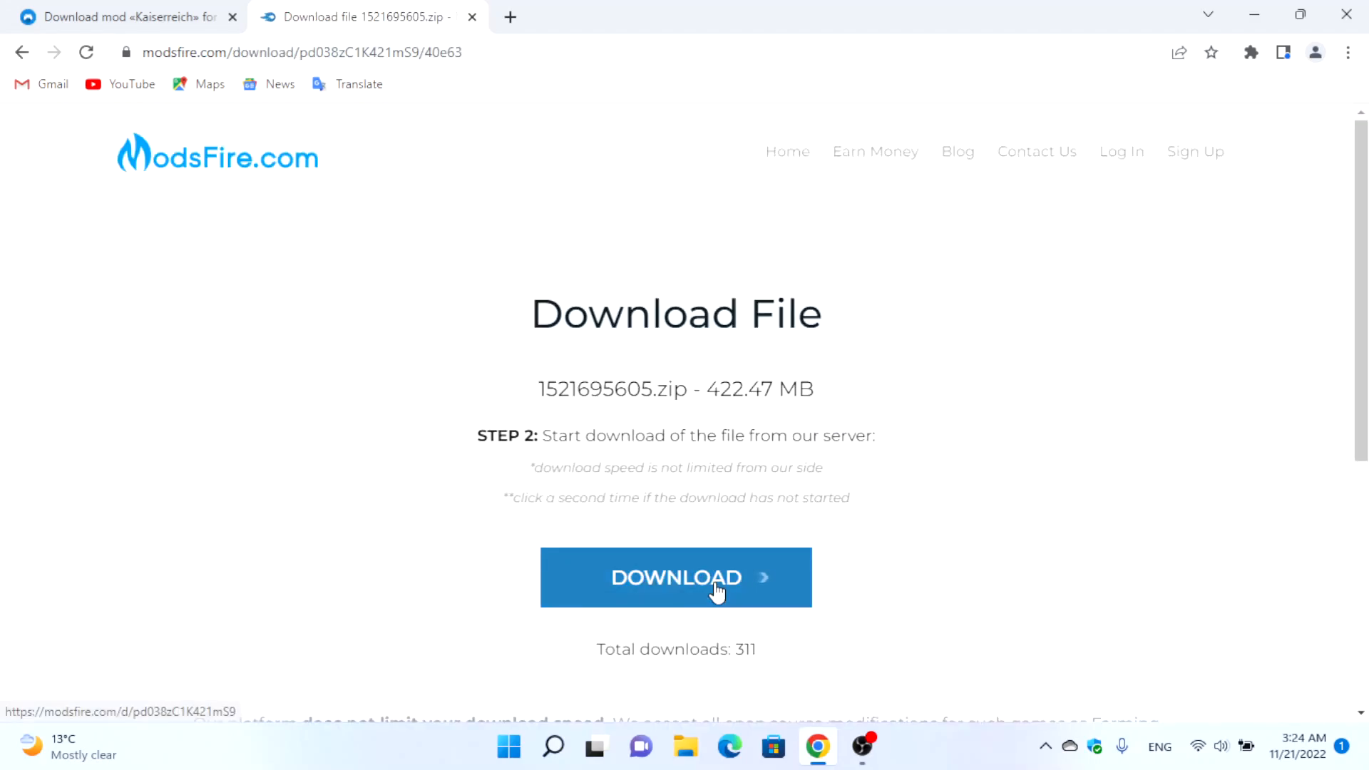
{"action": "left_click", "coordinate": [712, 589]}
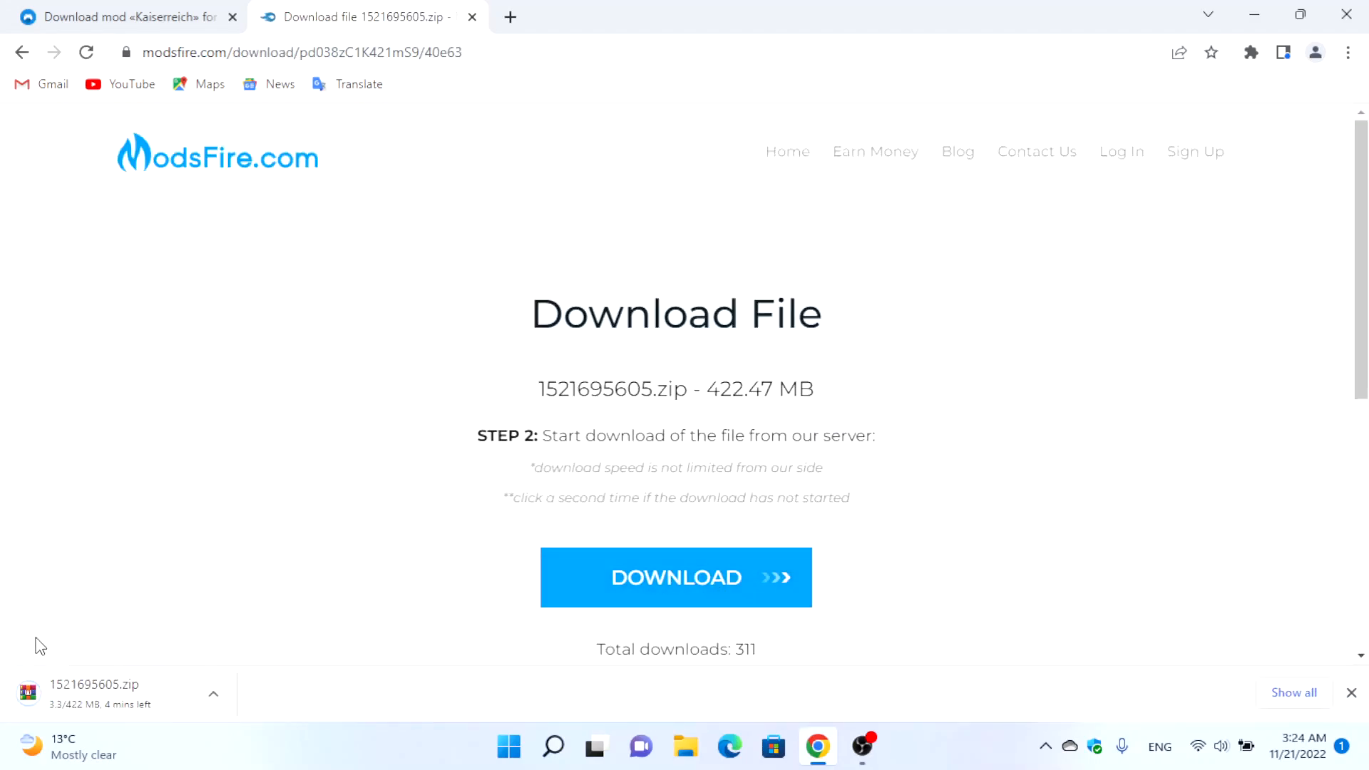
{"action": "mouse_move", "coordinate": [226, 607]}
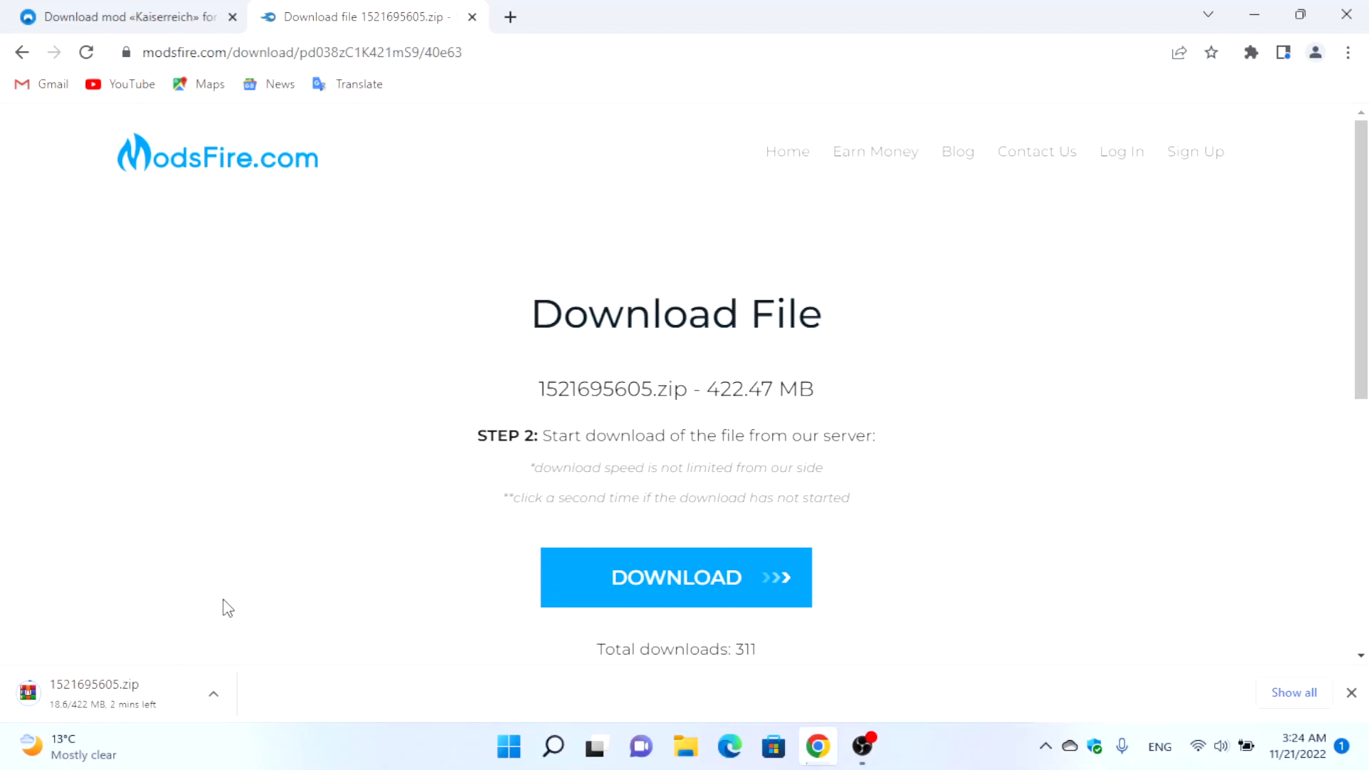
{"action": "mouse_move", "coordinate": [95, 734]}
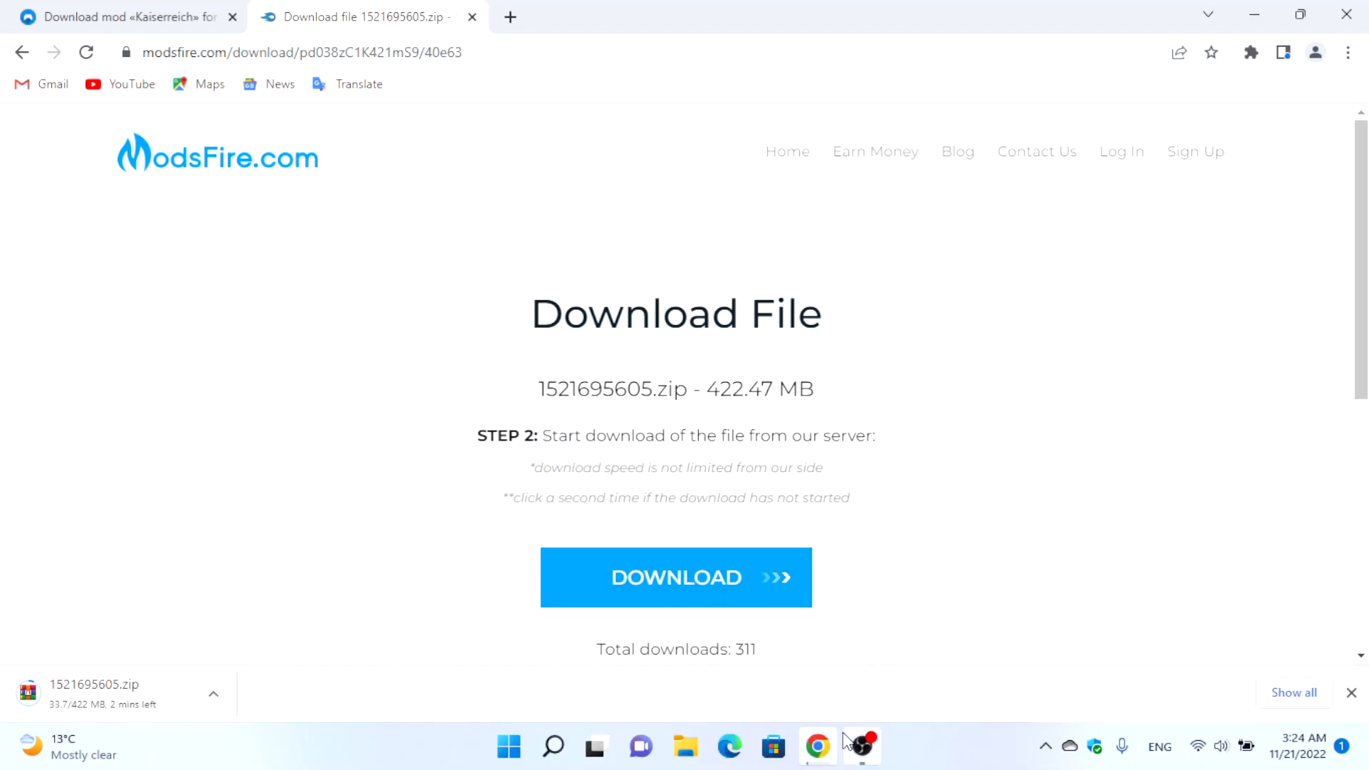
{"action": "left_click", "coordinate": [685, 746]}
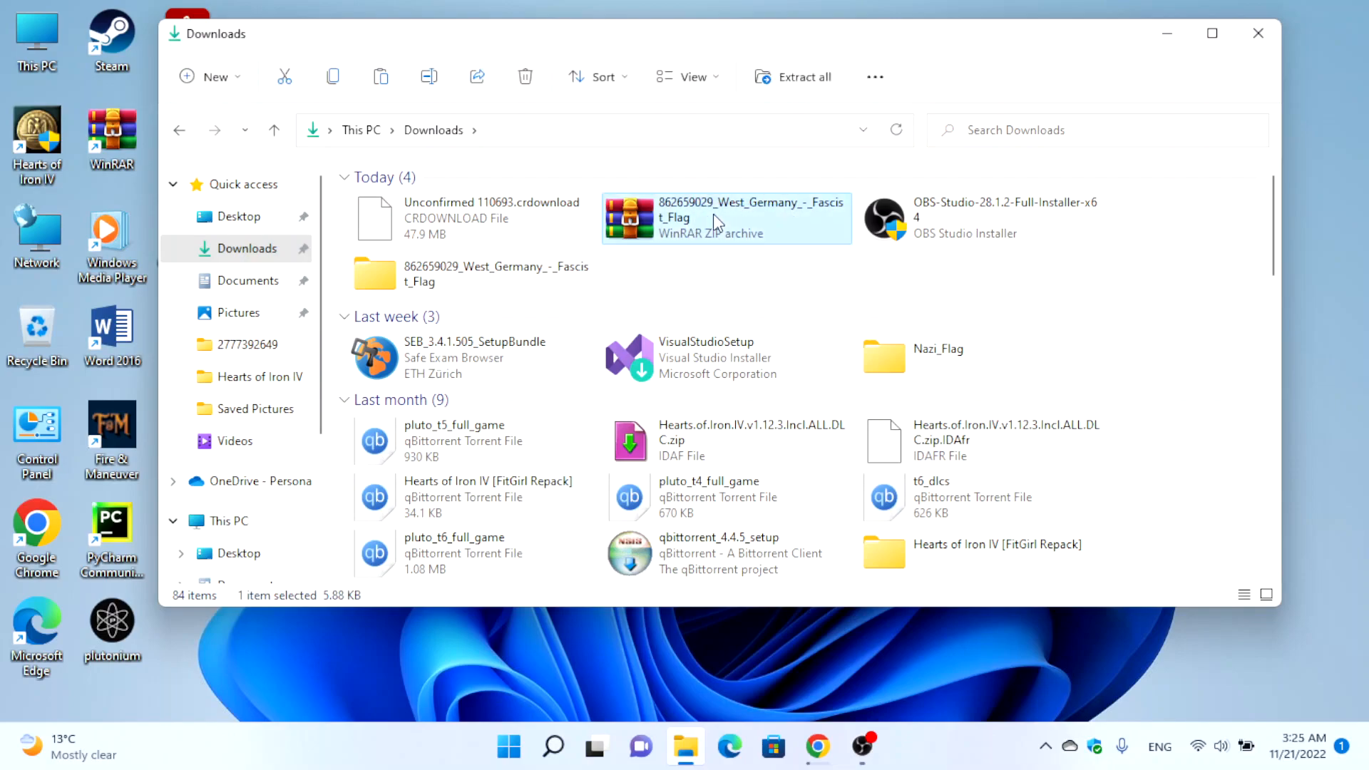
{"action": "mouse_move", "coordinate": [694, 224]}
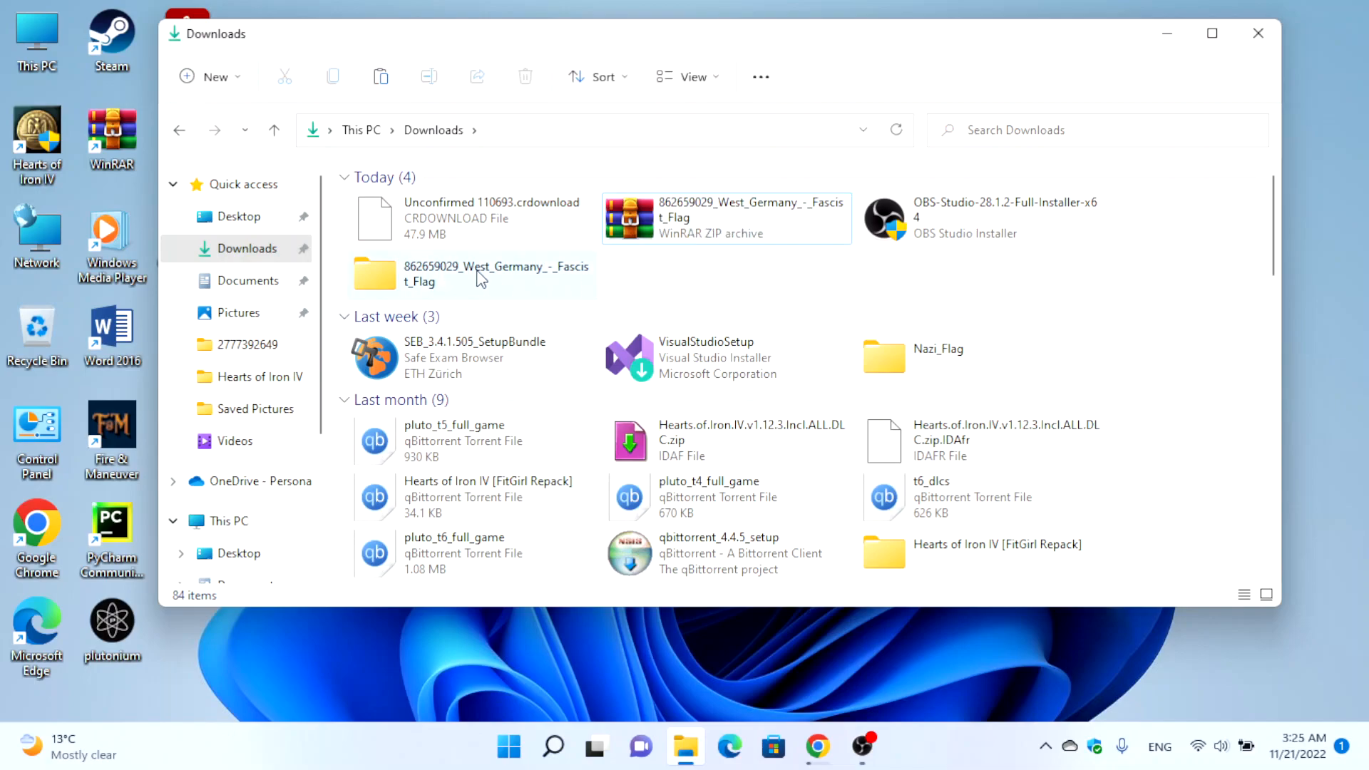
{"action": "mouse_move", "coordinate": [479, 284]}
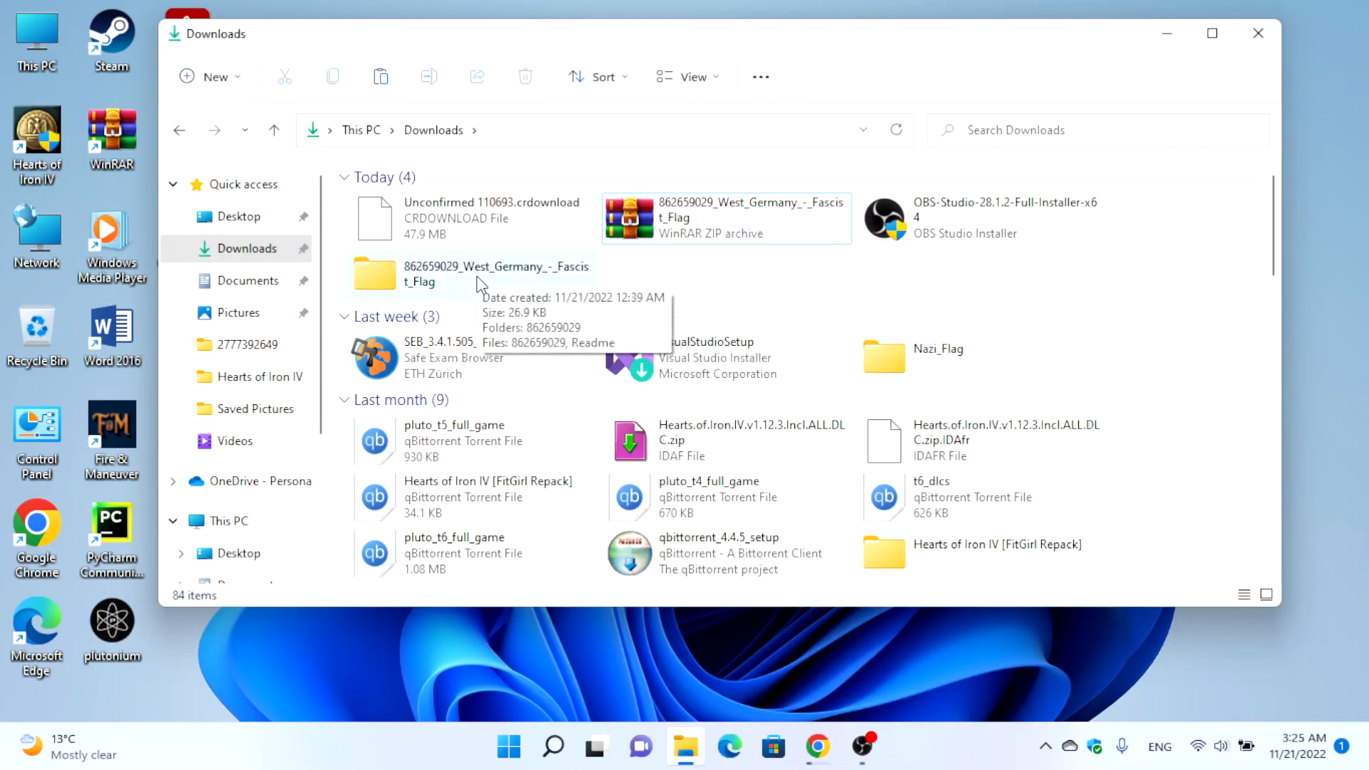
Go into the Documents > Paradox Interactive folder containing Hearts of Iron IV
{"action": "double_click", "coordinate": [453, 274]}
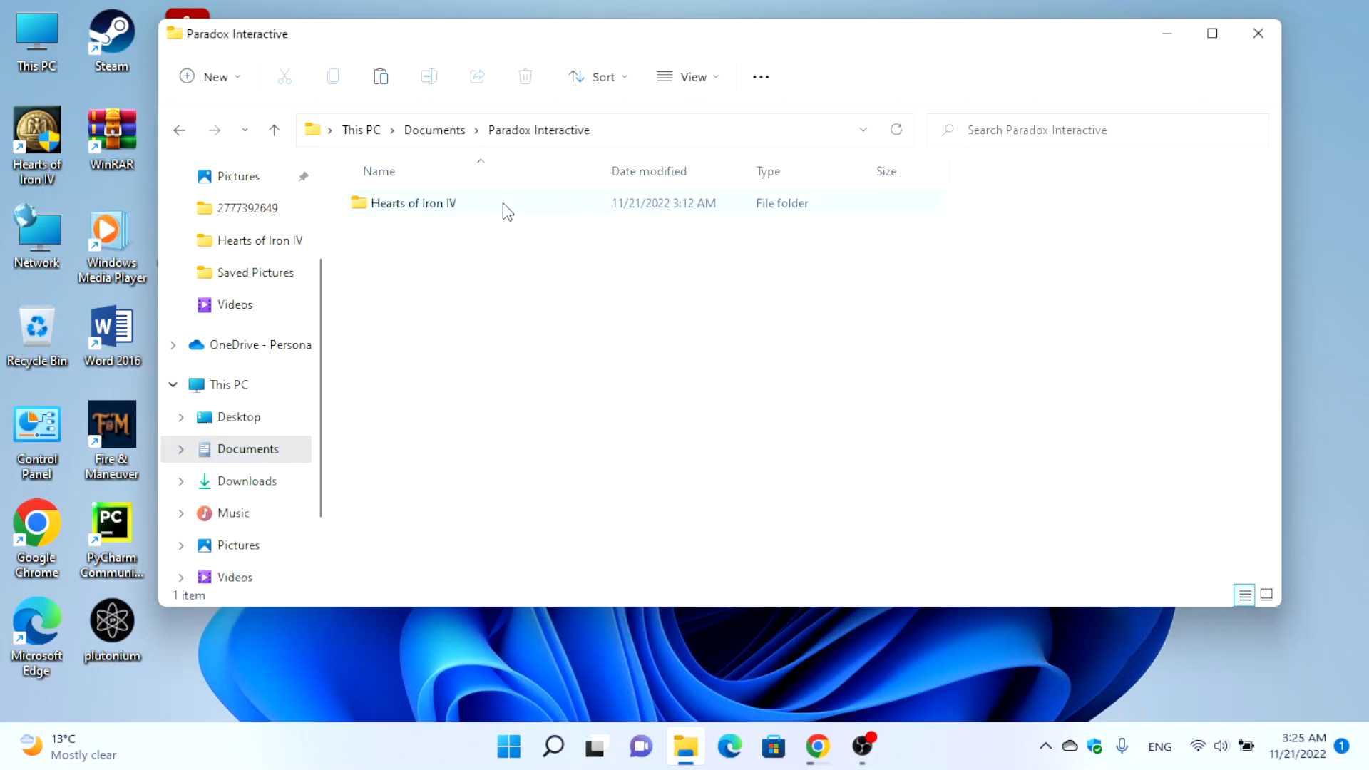
Open the Hearts of Iron IV documents folder, look inside its mod folder, then return
{"action": "double_click", "coordinate": [413, 203]}
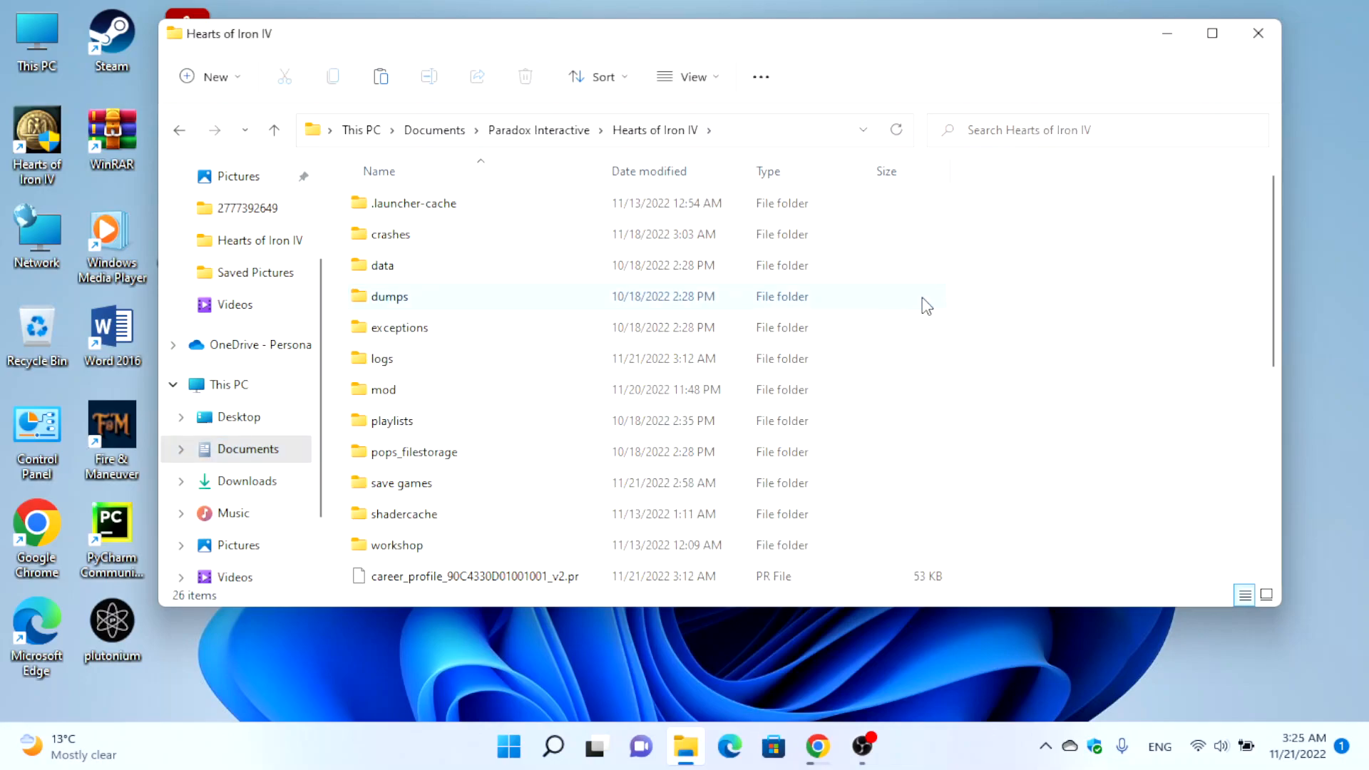
{"action": "mouse_move", "coordinate": [447, 407]}
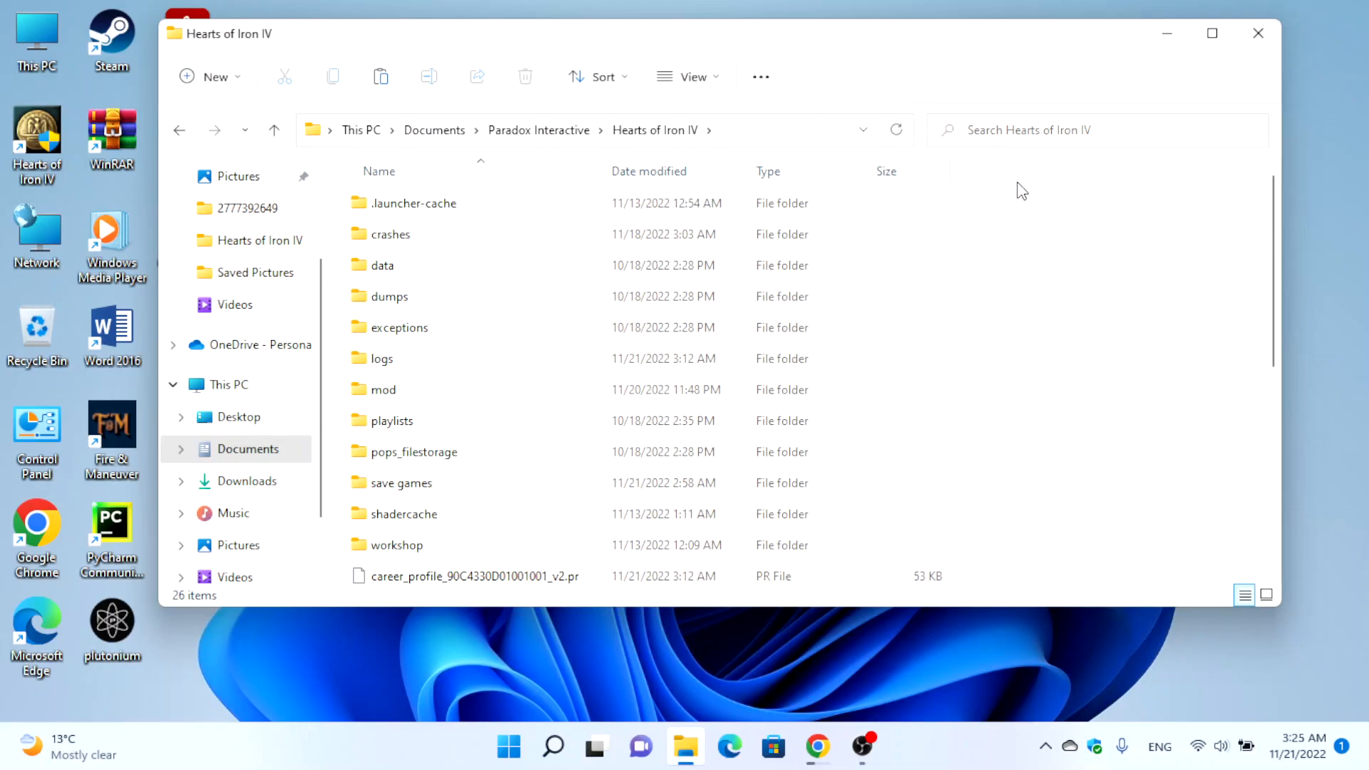
{"action": "mouse_move", "coordinate": [571, 410]}
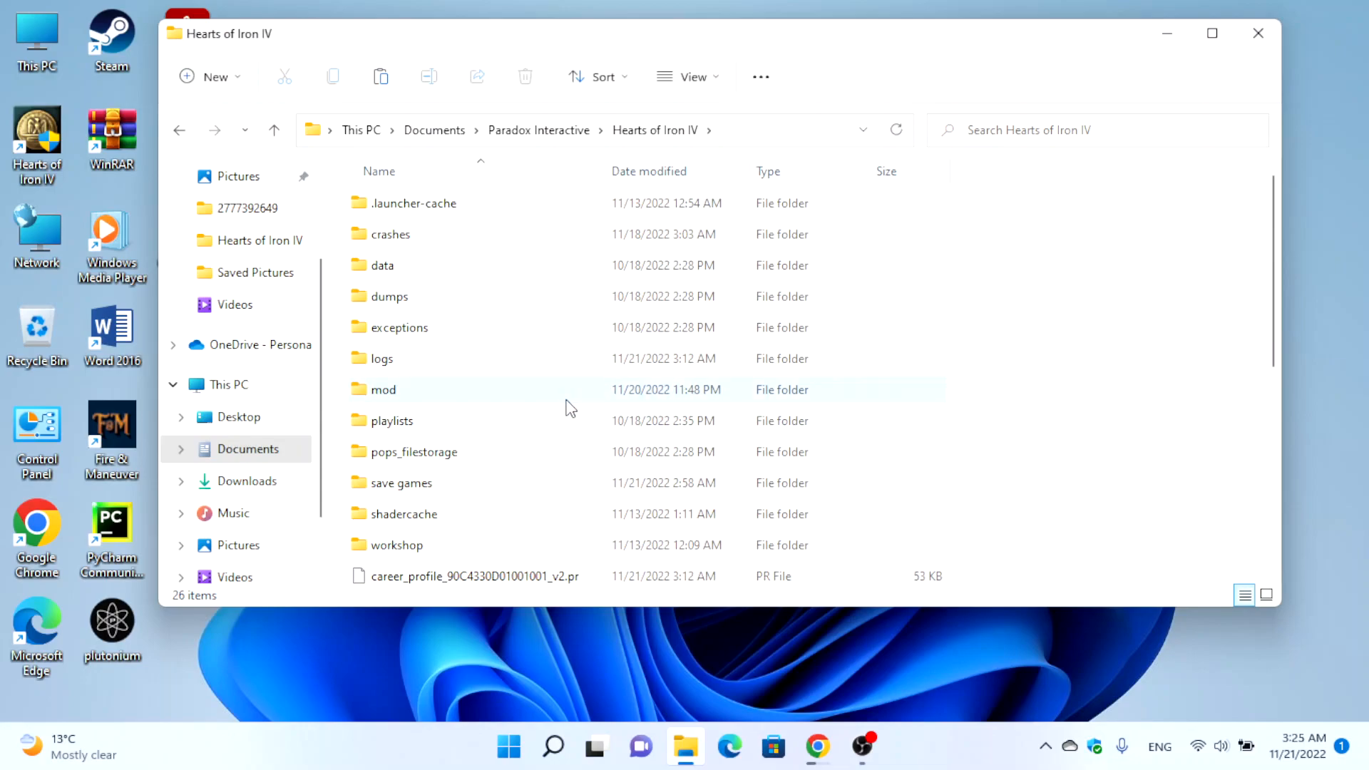
{"action": "right_click", "coordinate": [951, 425]}
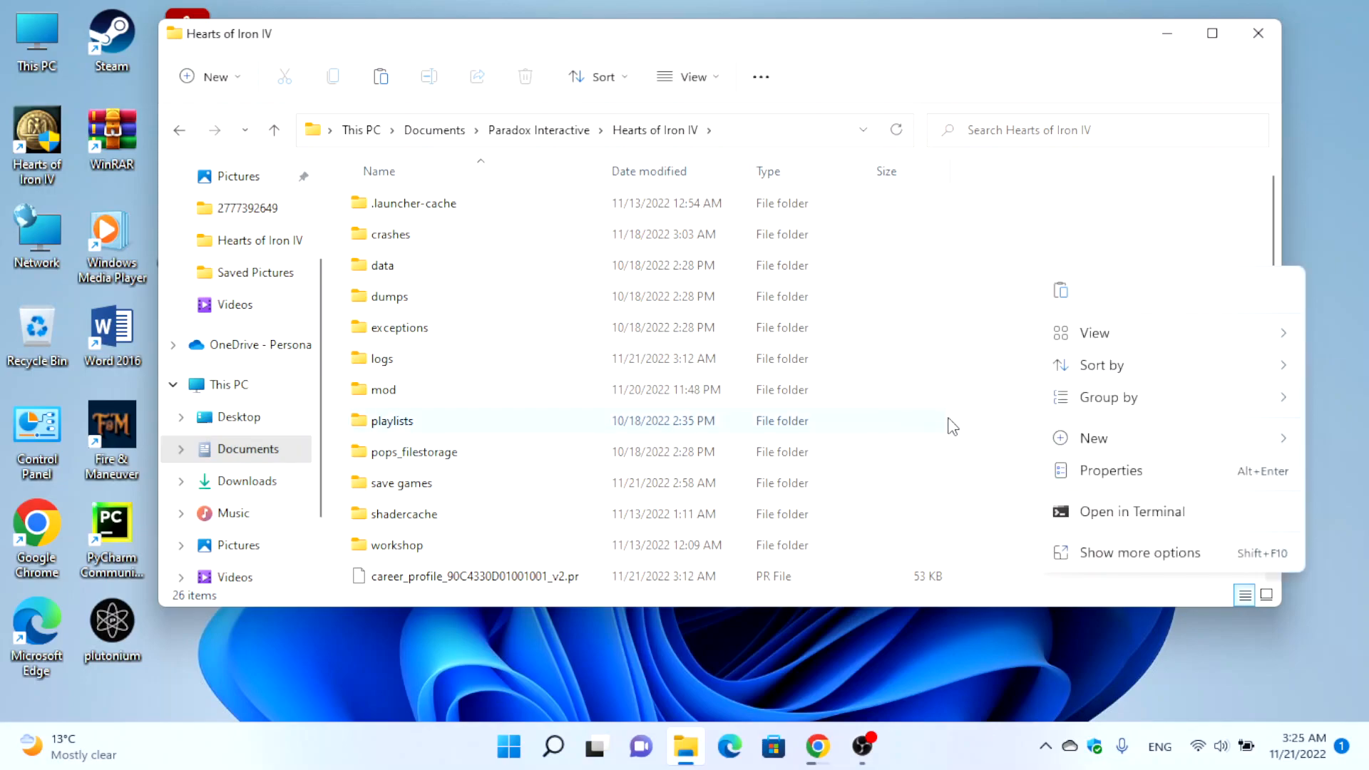
{"action": "left_click", "coordinate": [384, 390]}
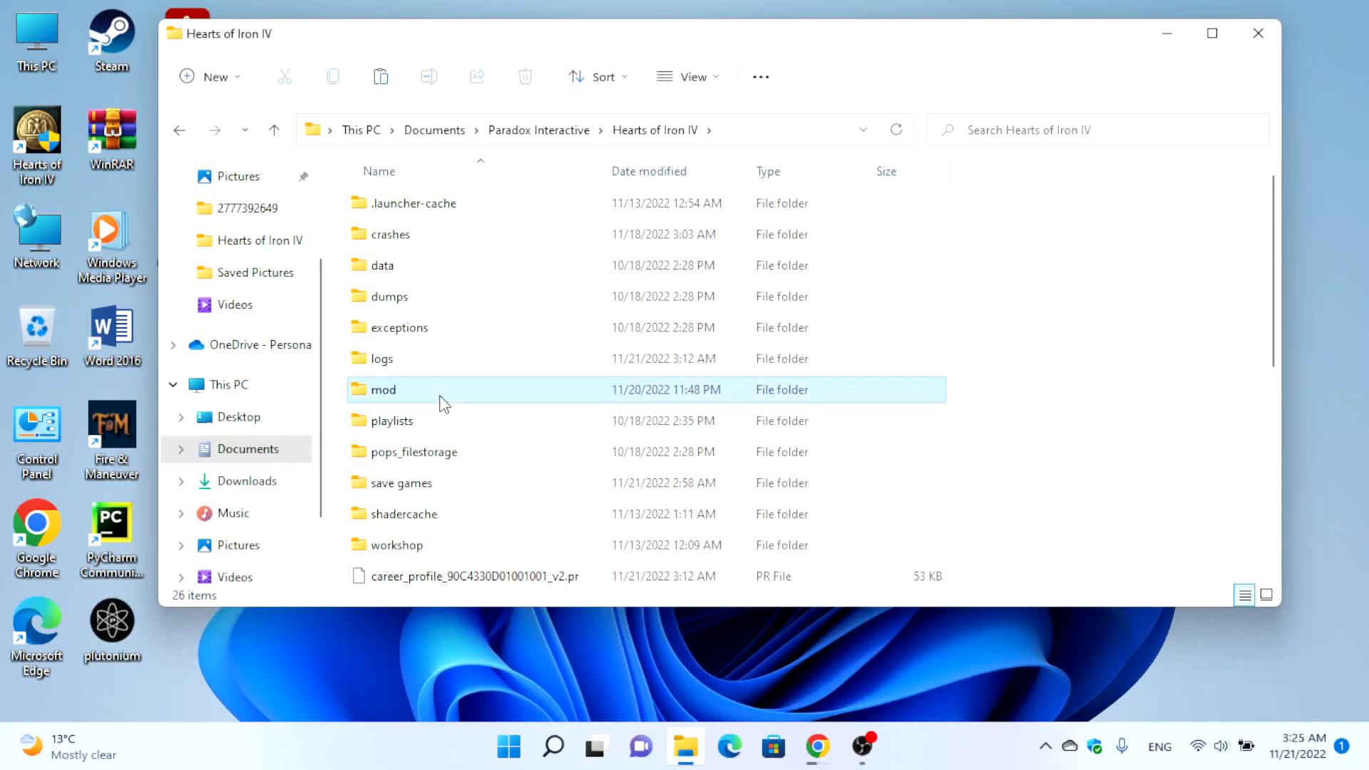
{"action": "double_click", "coordinate": [383, 390]}
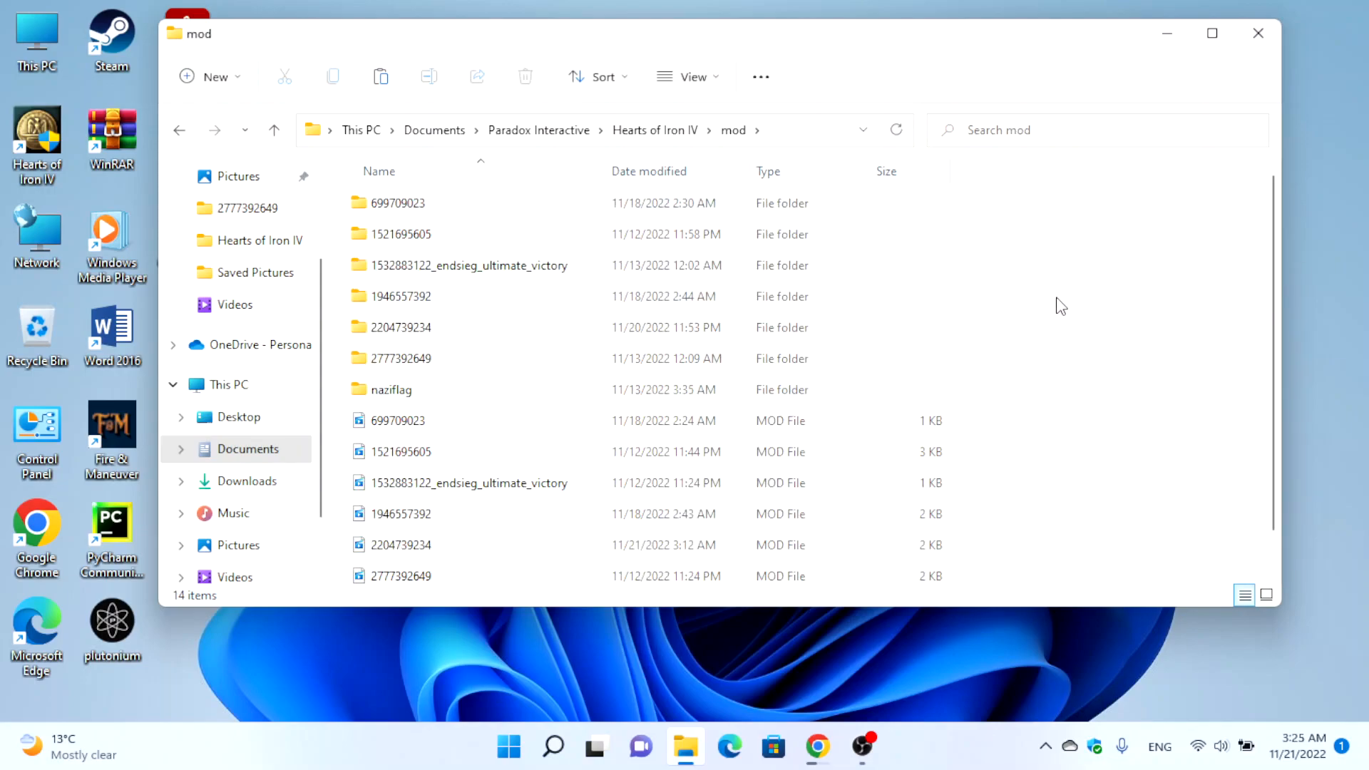
{"action": "left_click", "coordinate": [655, 130]}
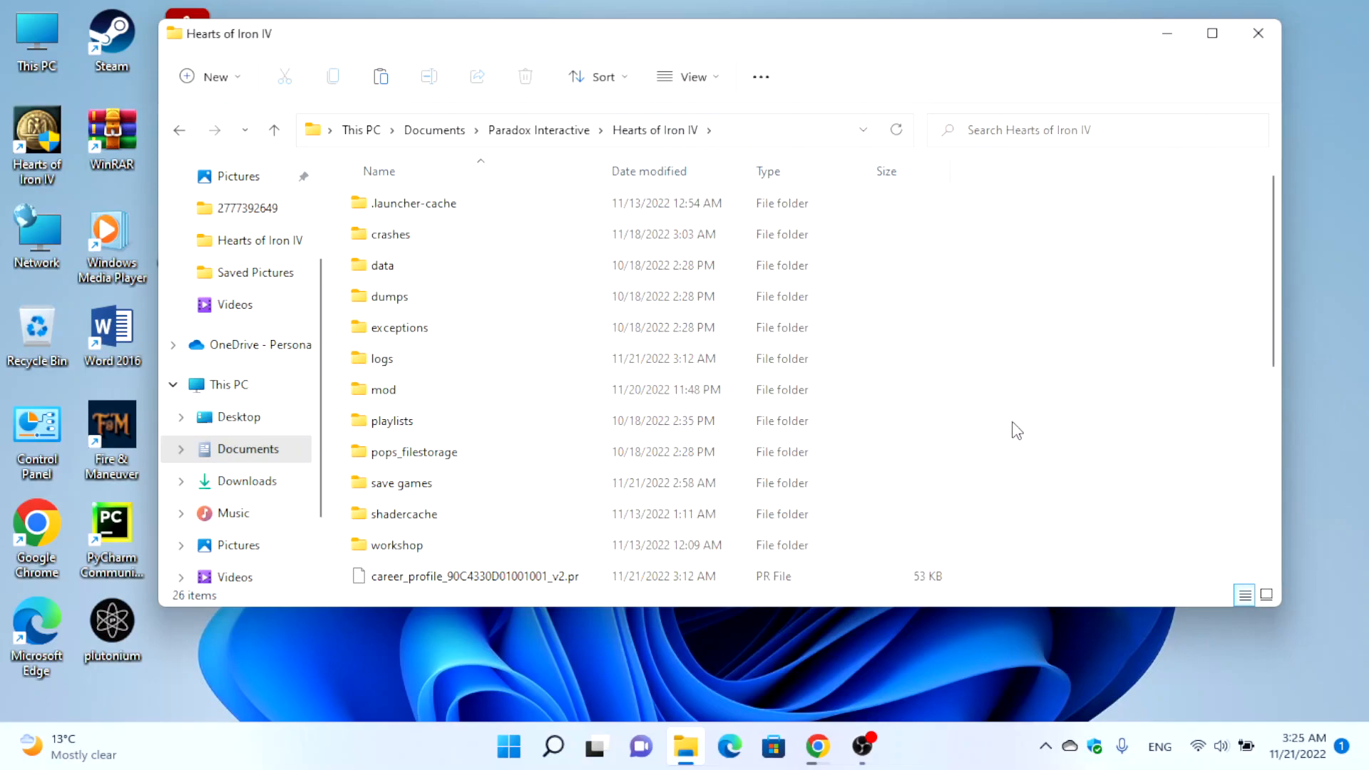
Browse workshop\content\281990 to view the six Workshop mod folders, then close Explorer
{"action": "left_click", "coordinate": [396, 546]}
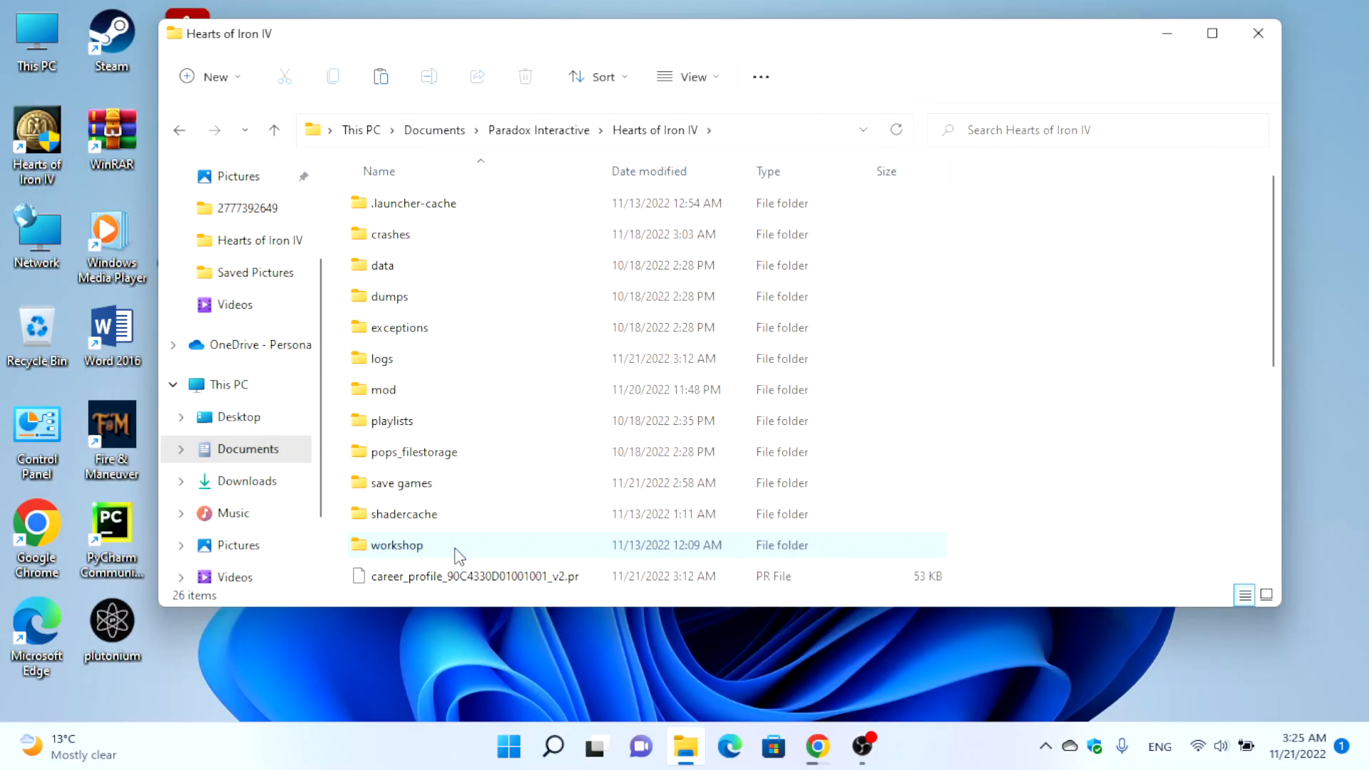
{"action": "mouse_move", "coordinate": [411, 556]}
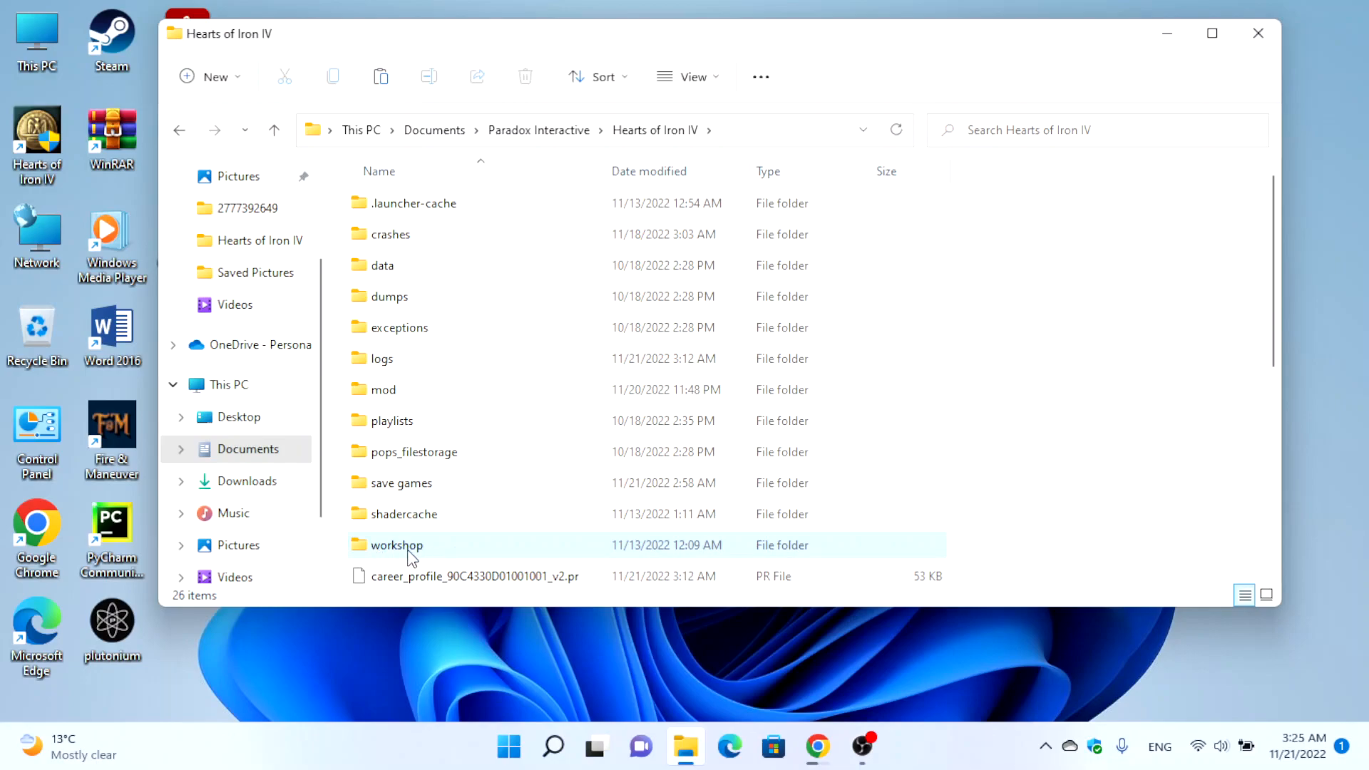
{"action": "left_click", "coordinate": [396, 545]}
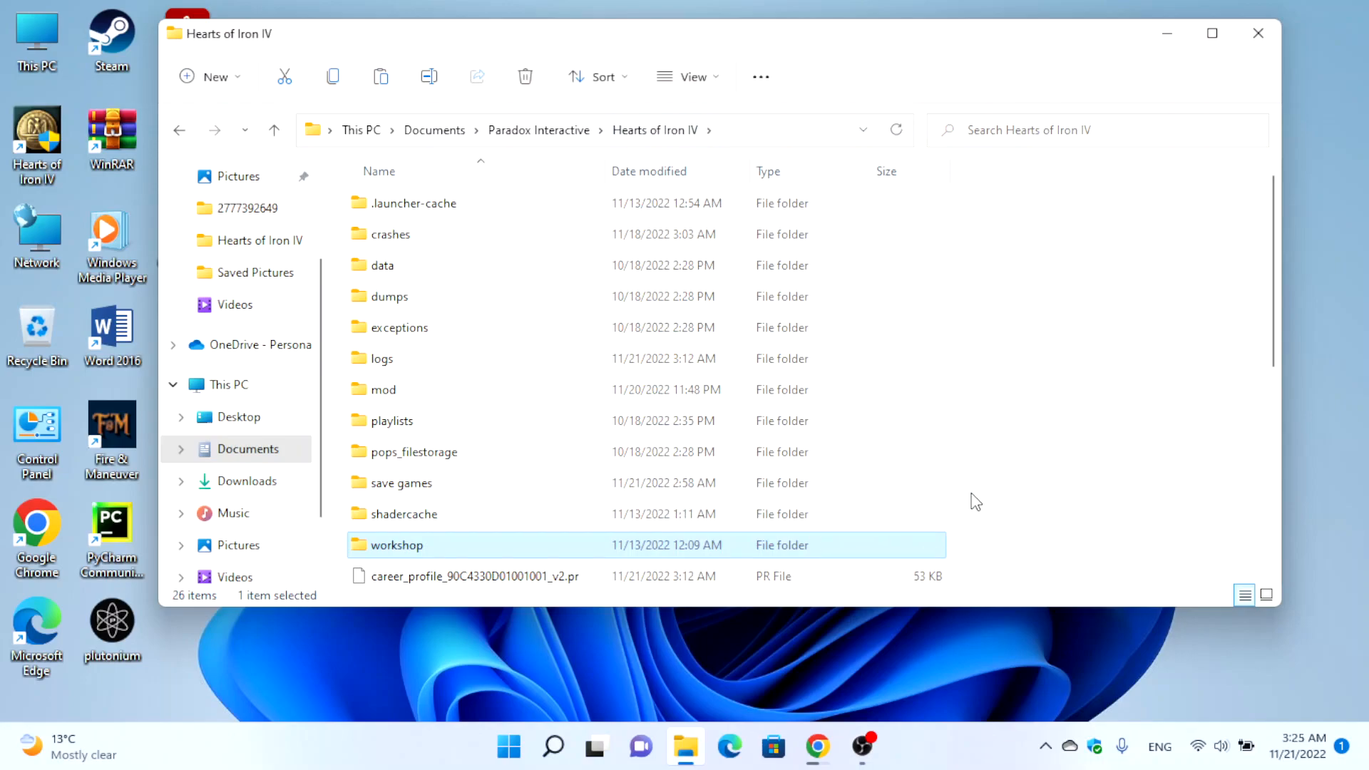
{"action": "mouse_move", "coordinate": [431, 562]}
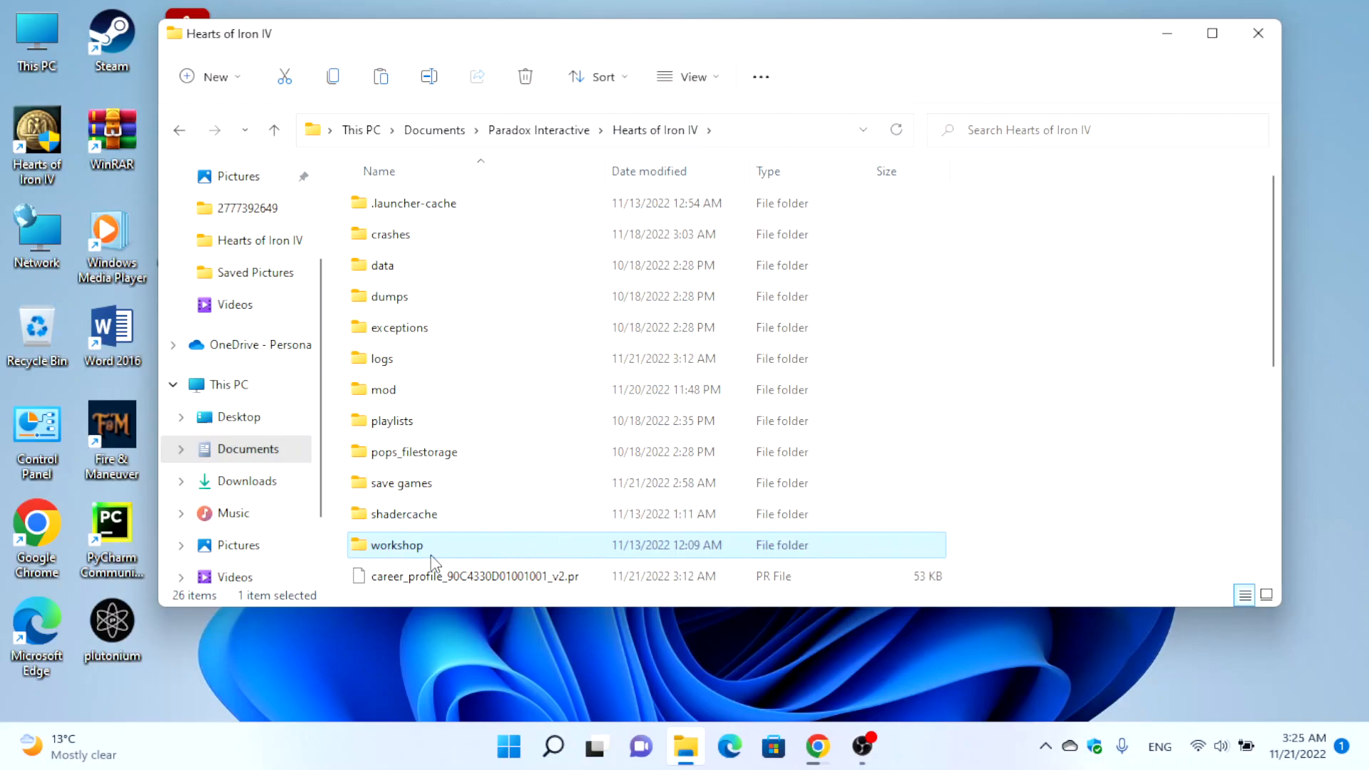
{"action": "double_click", "coordinate": [397, 544]}
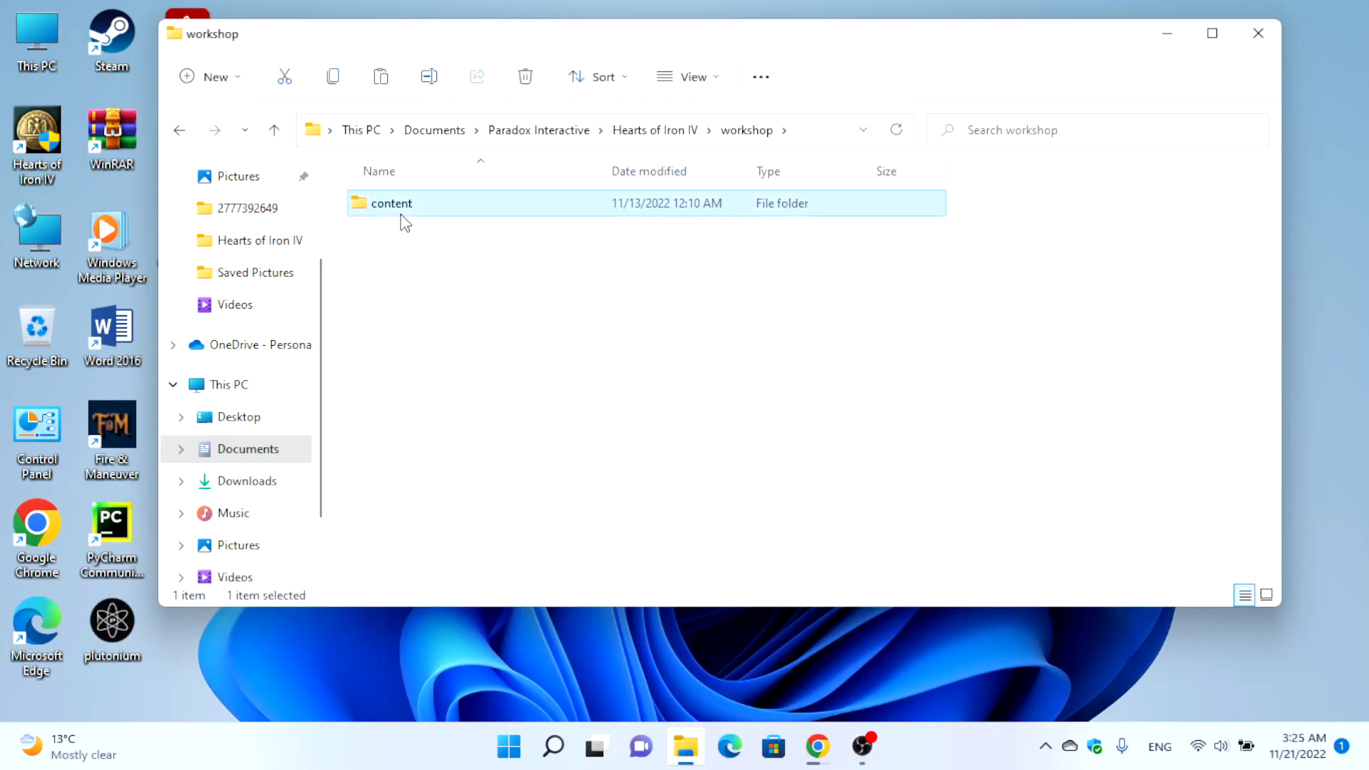
{"action": "mouse_move", "coordinate": [419, 215]}
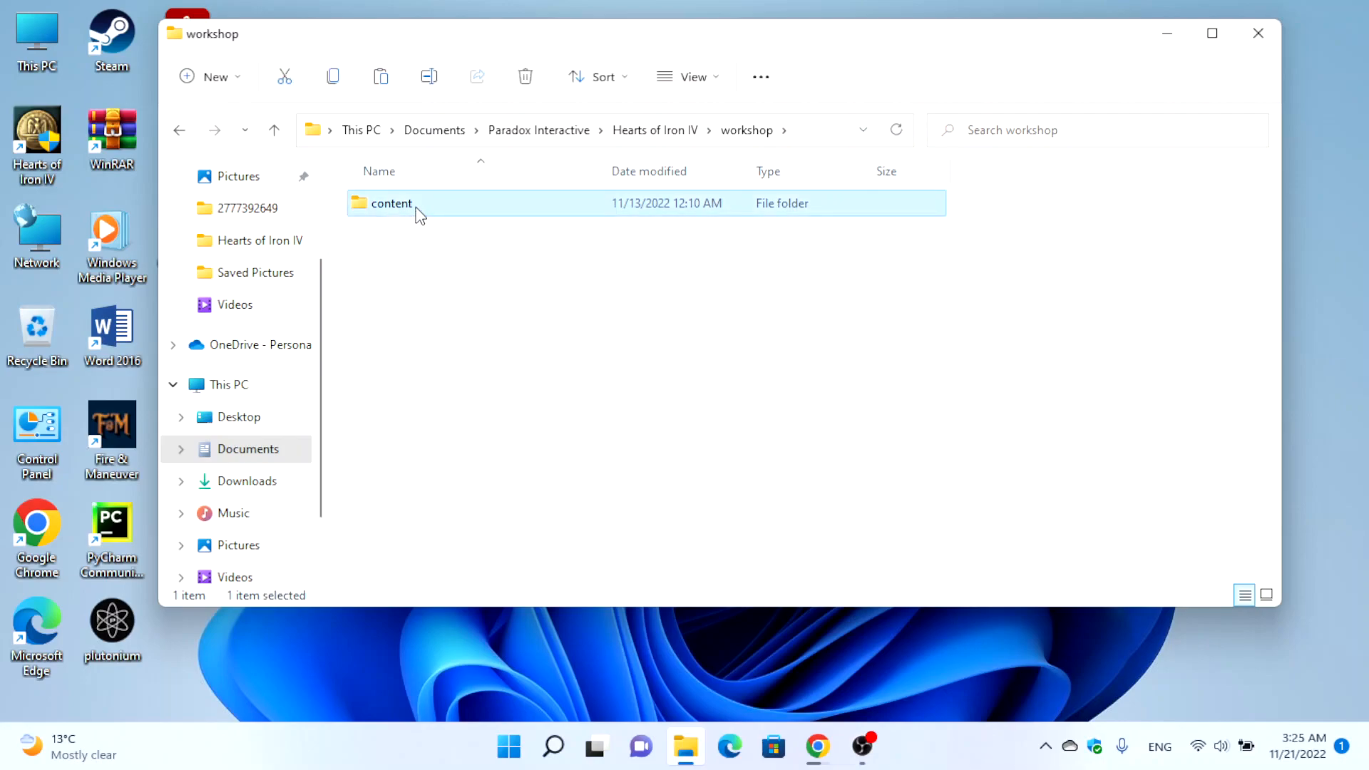
{"action": "double_click", "coordinate": [391, 203]}
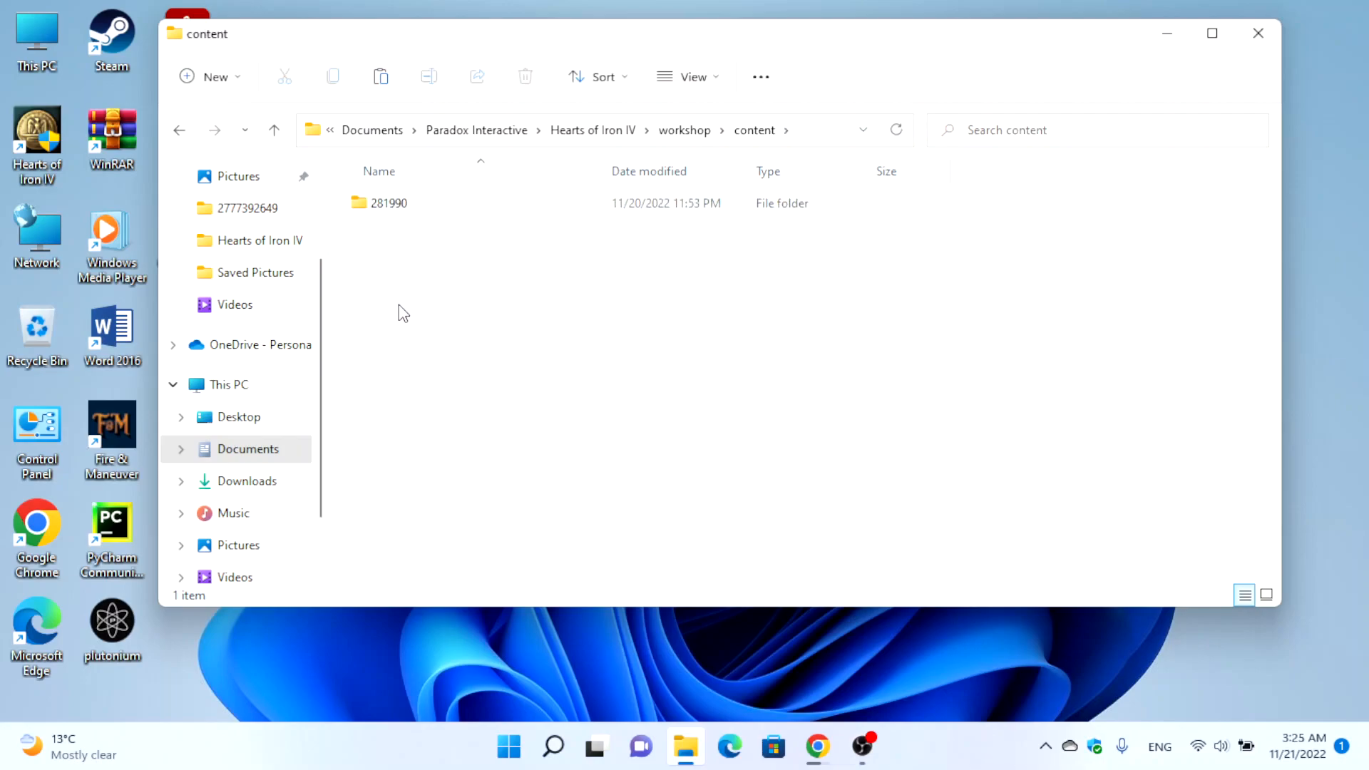
{"action": "mouse_move", "coordinate": [430, 227]}
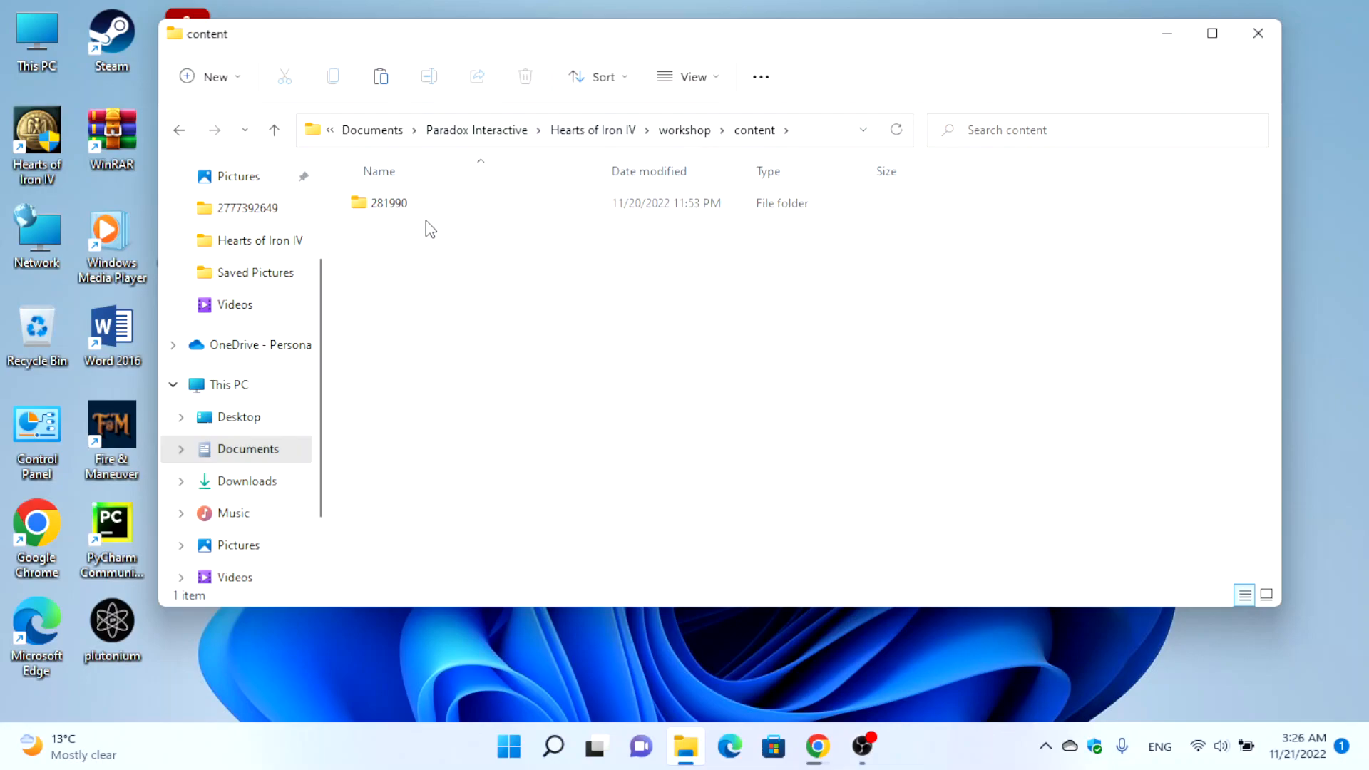
{"action": "left_click", "coordinate": [389, 203]}
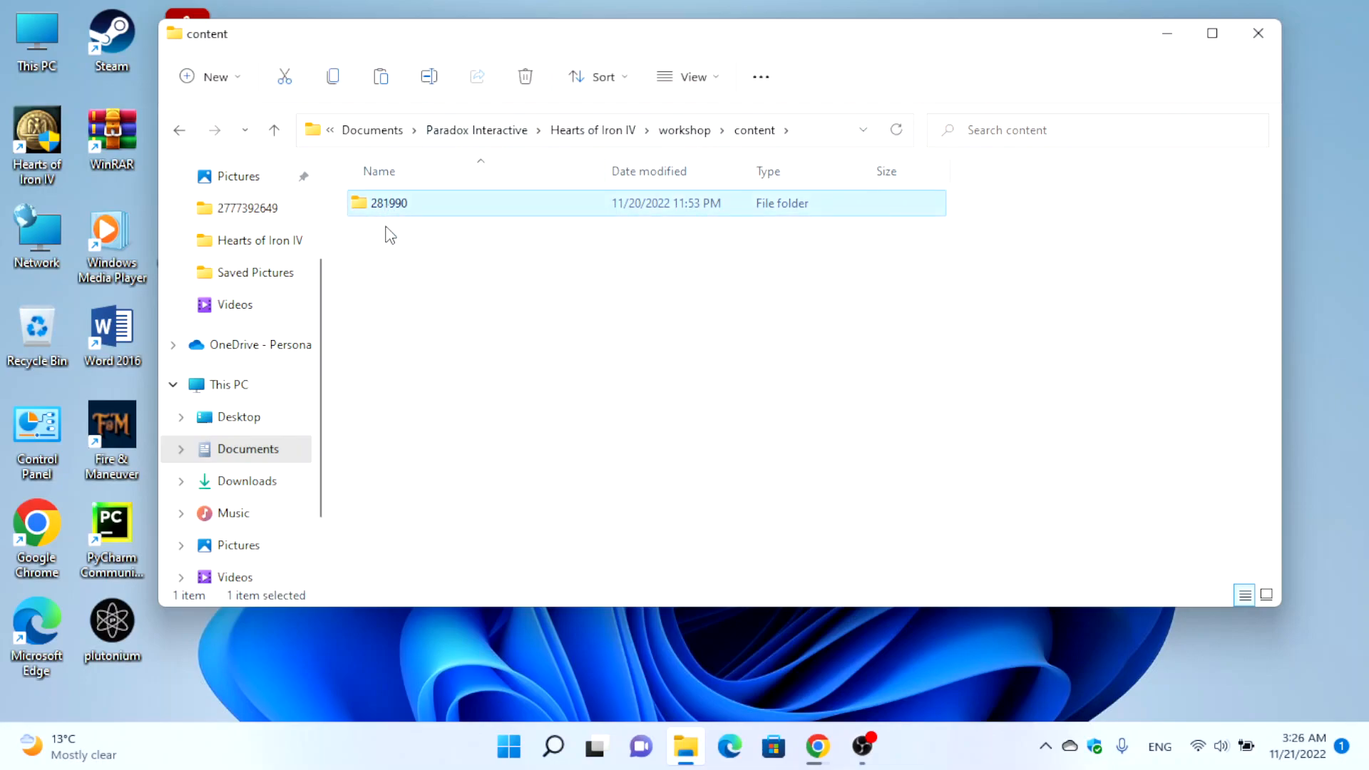
{"action": "mouse_move", "coordinate": [378, 216]}
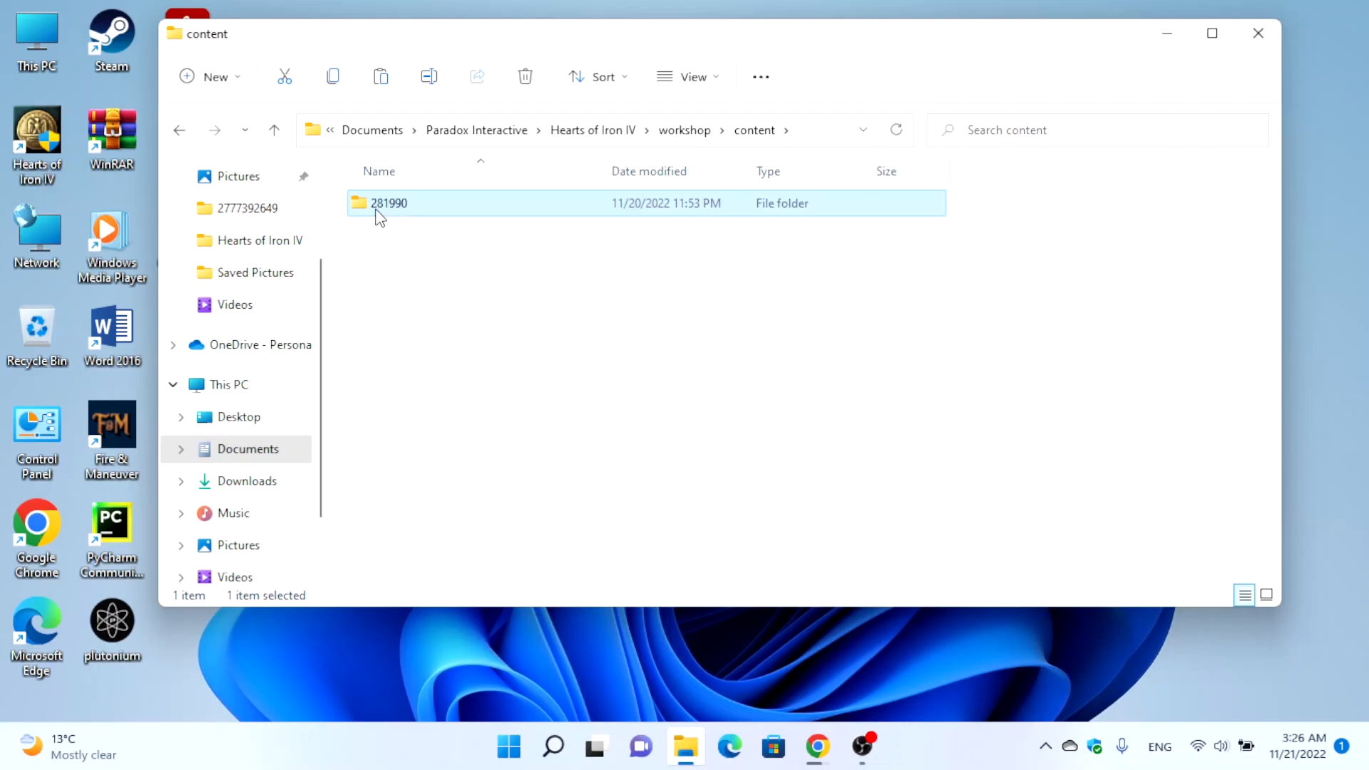
{"action": "mouse_move", "coordinate": [384, 219]}
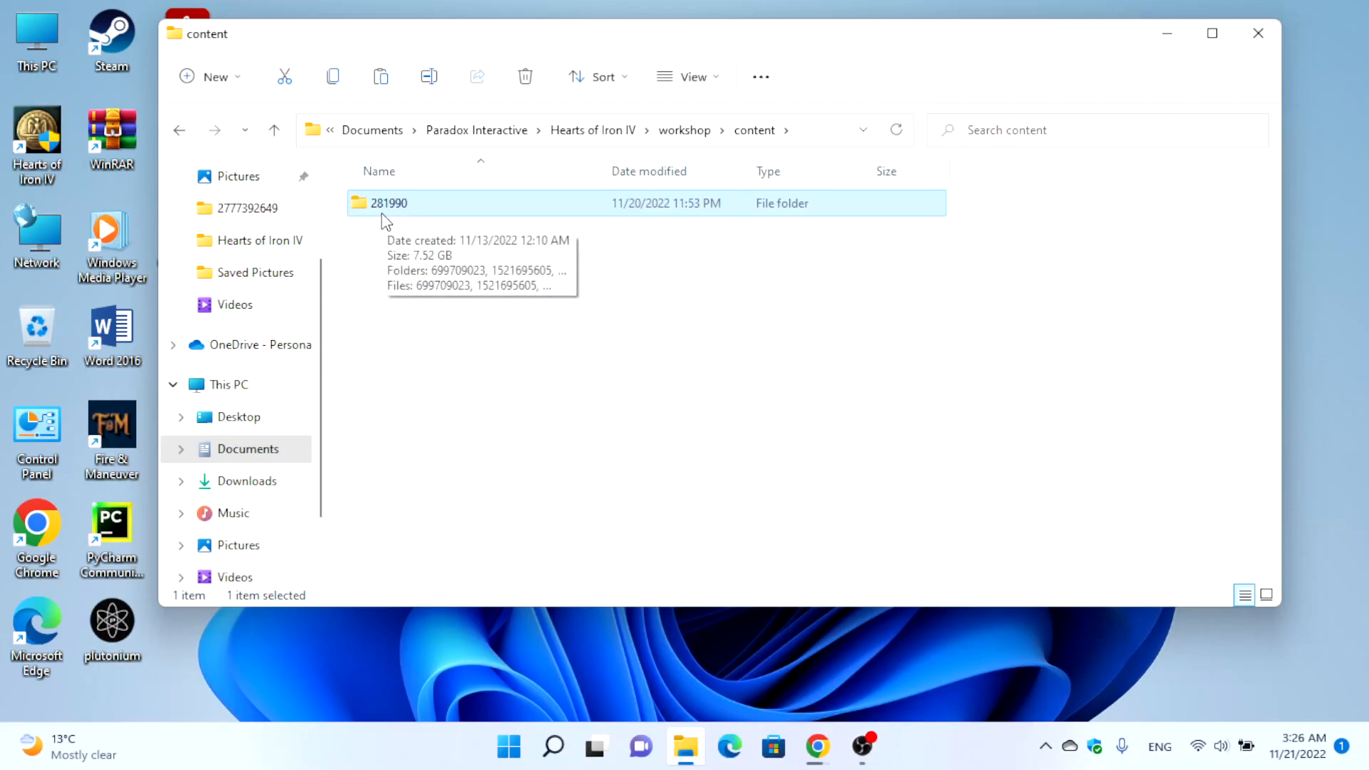
{"action": "double_click", "coordinate": [387, 203]}
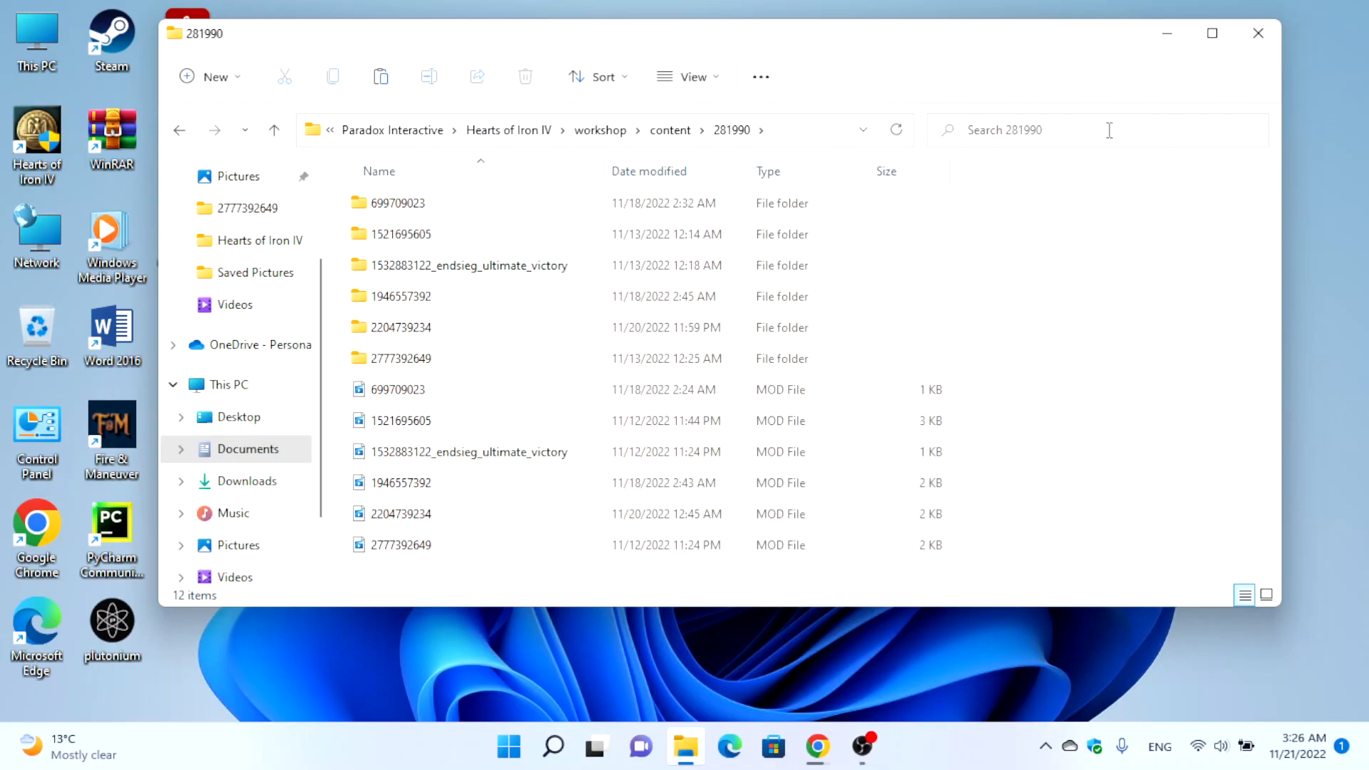
{"action": "left_click", "coordinate": [1256, 34]}
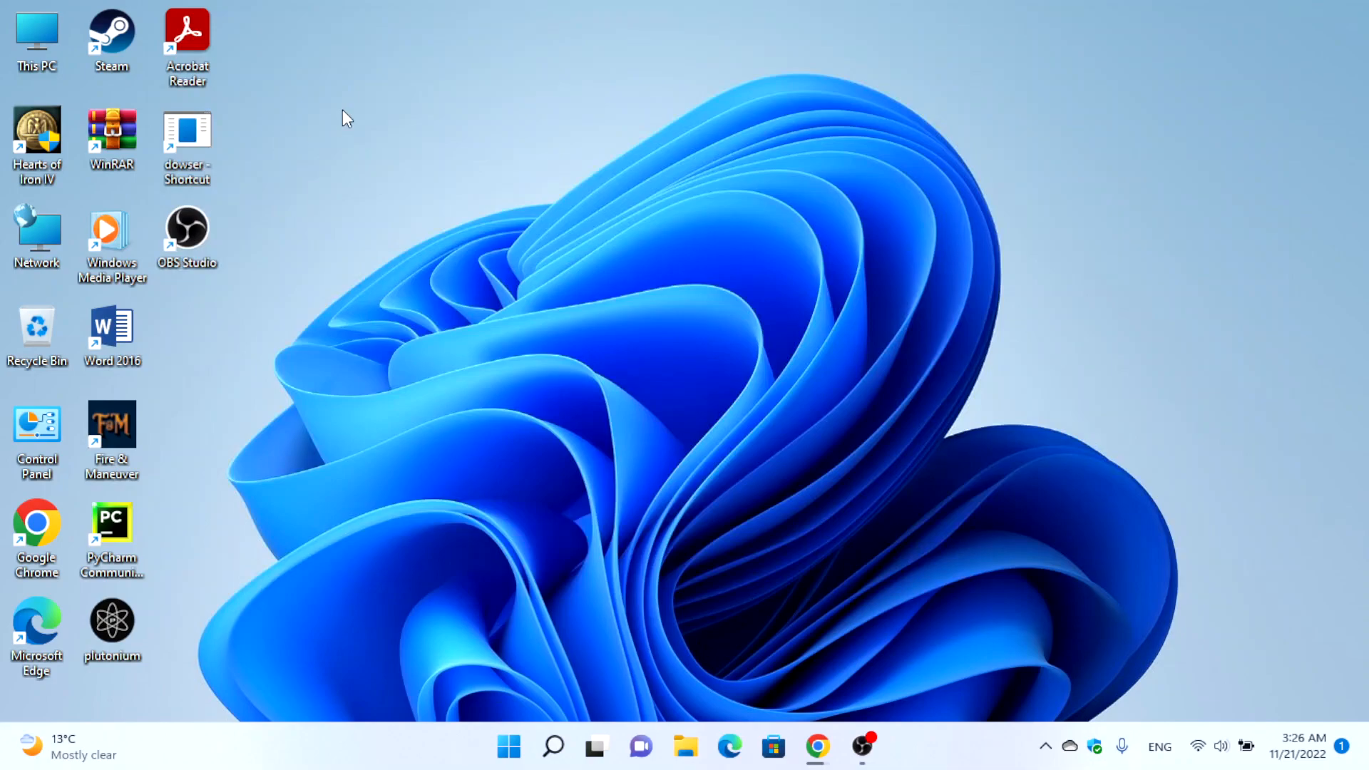
{"action": "mouse_move", "coordinate": [203, 201]}
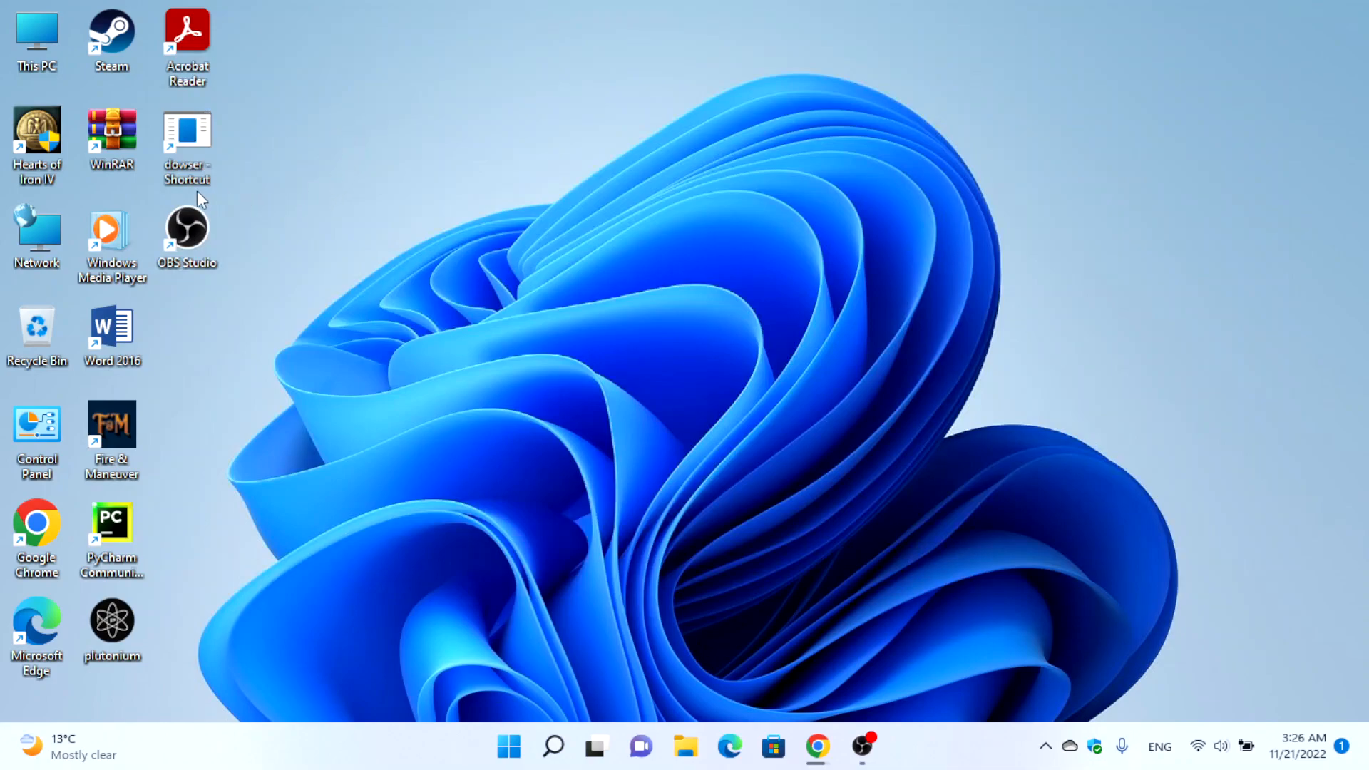
{"action": "mouse_move", "coordinate": [691, 696]}
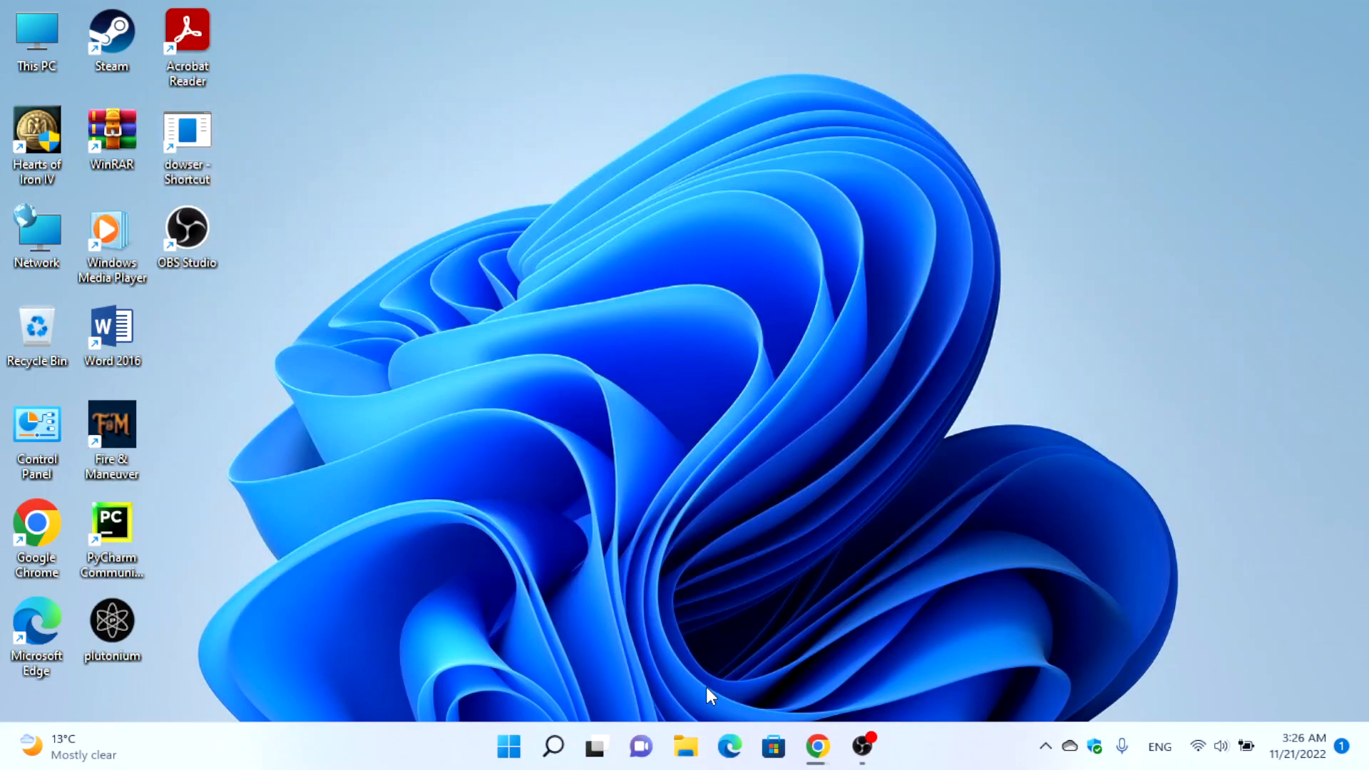
Reopen File Explorer at C:\Program Files (x86)\Hearts of Iron IV and select dowser
{"action": "left_click", "coordinate": [684, 746]}
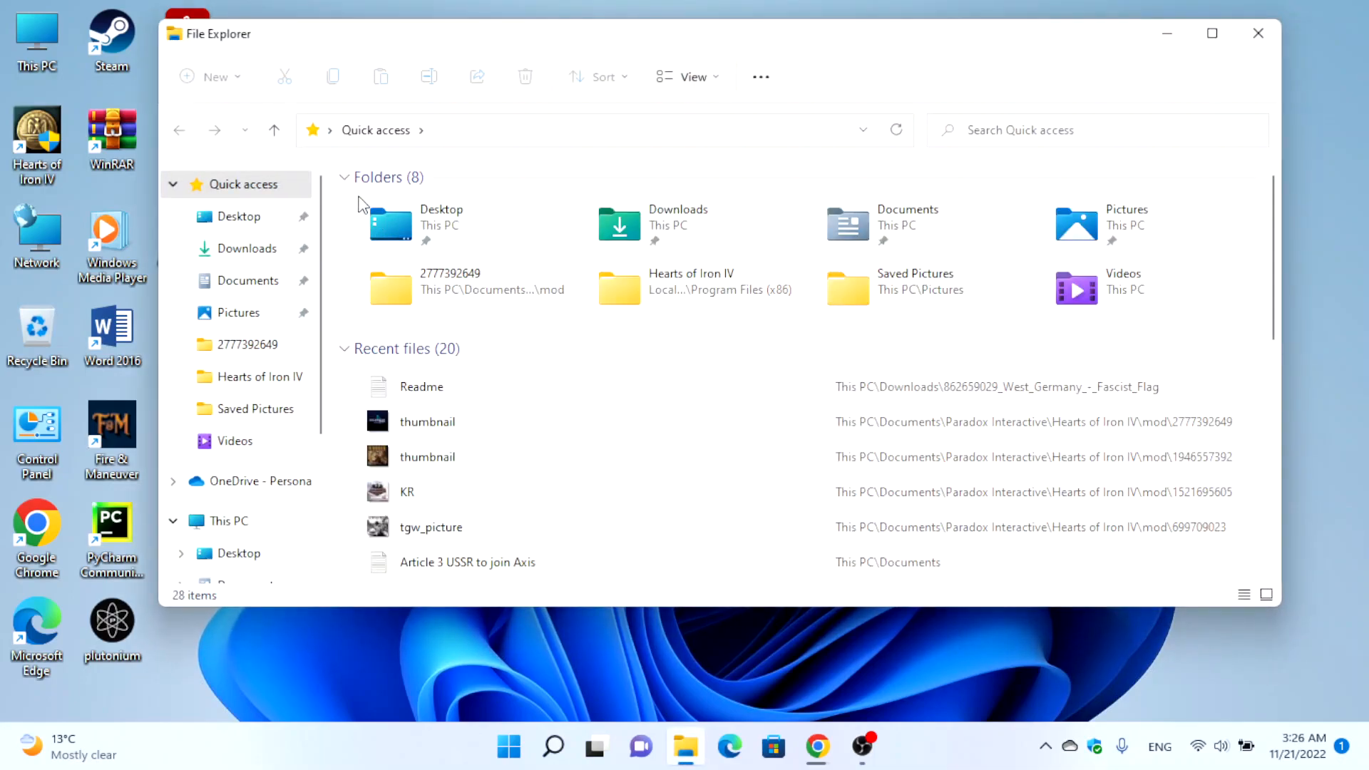
{"action": "mouse_move", "coordinate": [246, 400]}
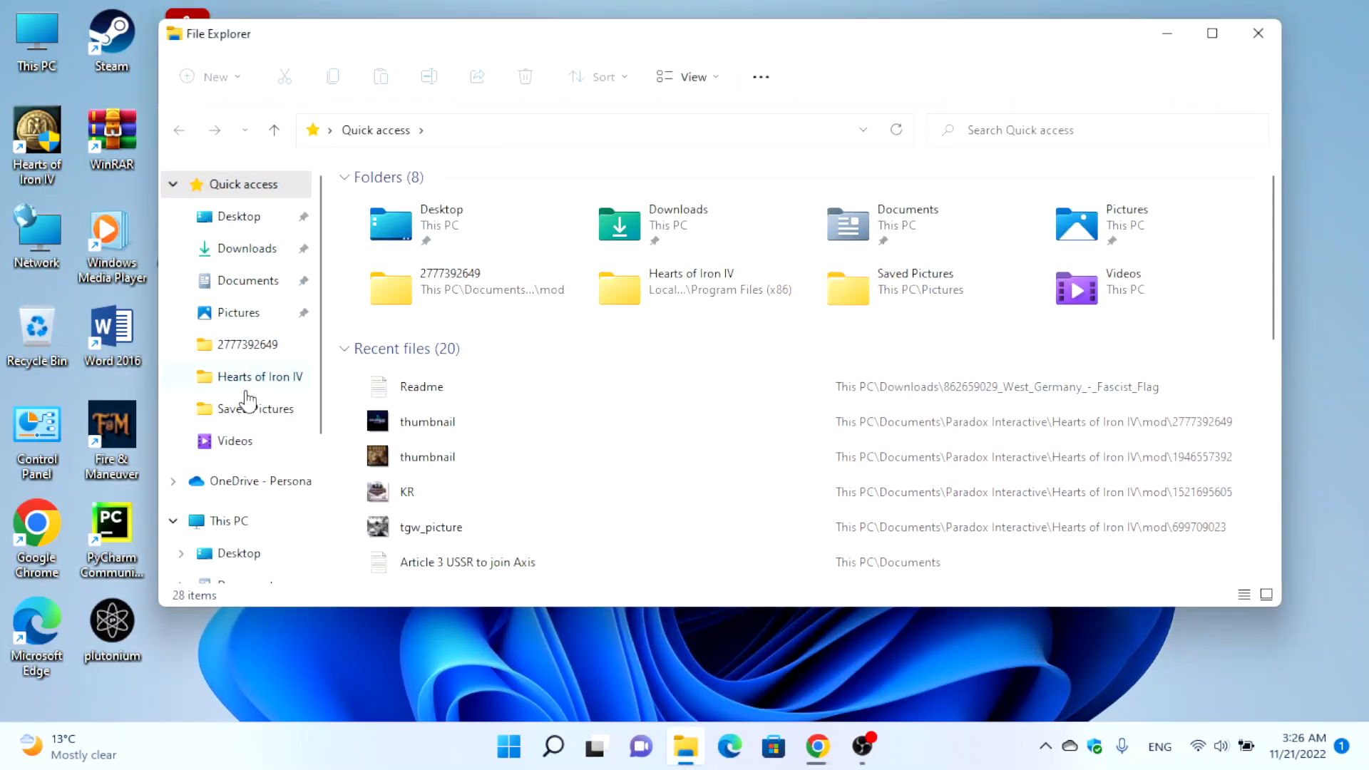
{"action": "left_click", "coordinate": [227, 521]}
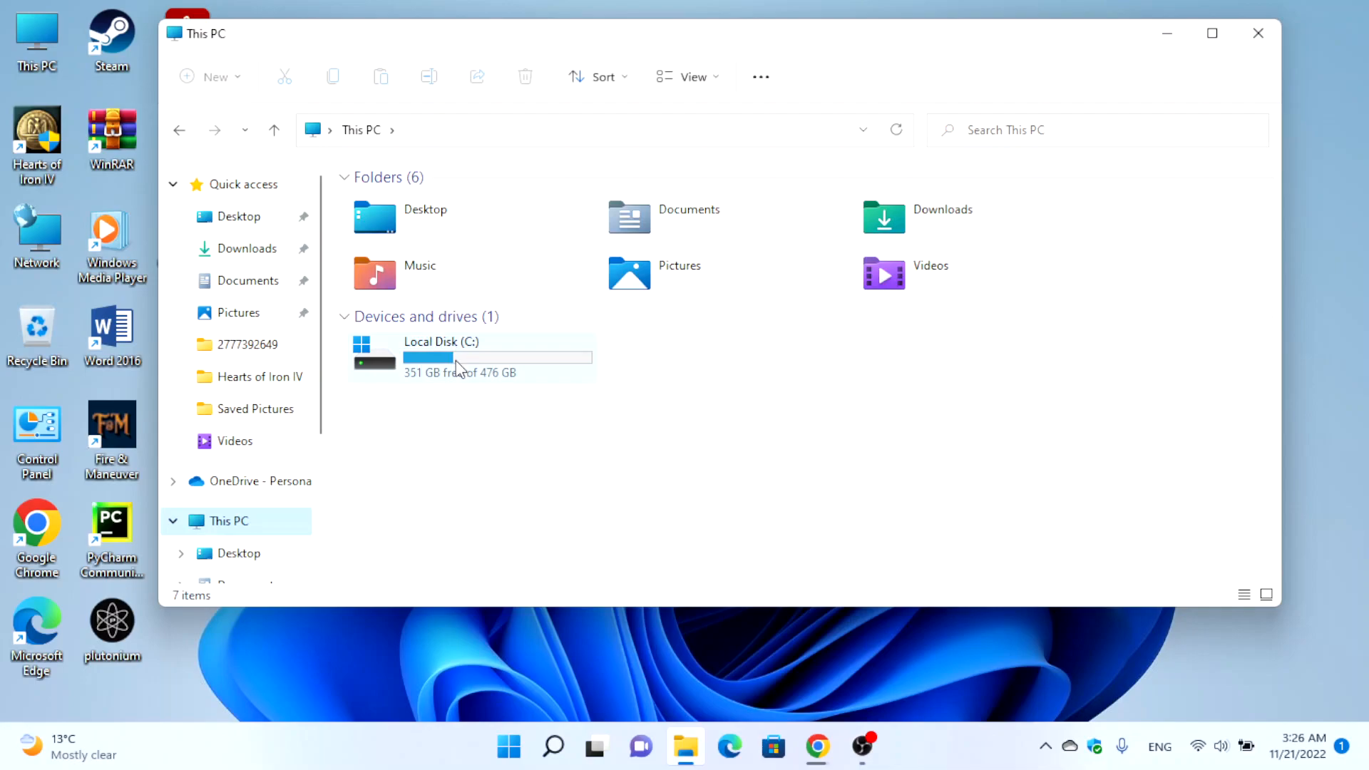
{"action": "left_click", "coordinate": [469, 357]}
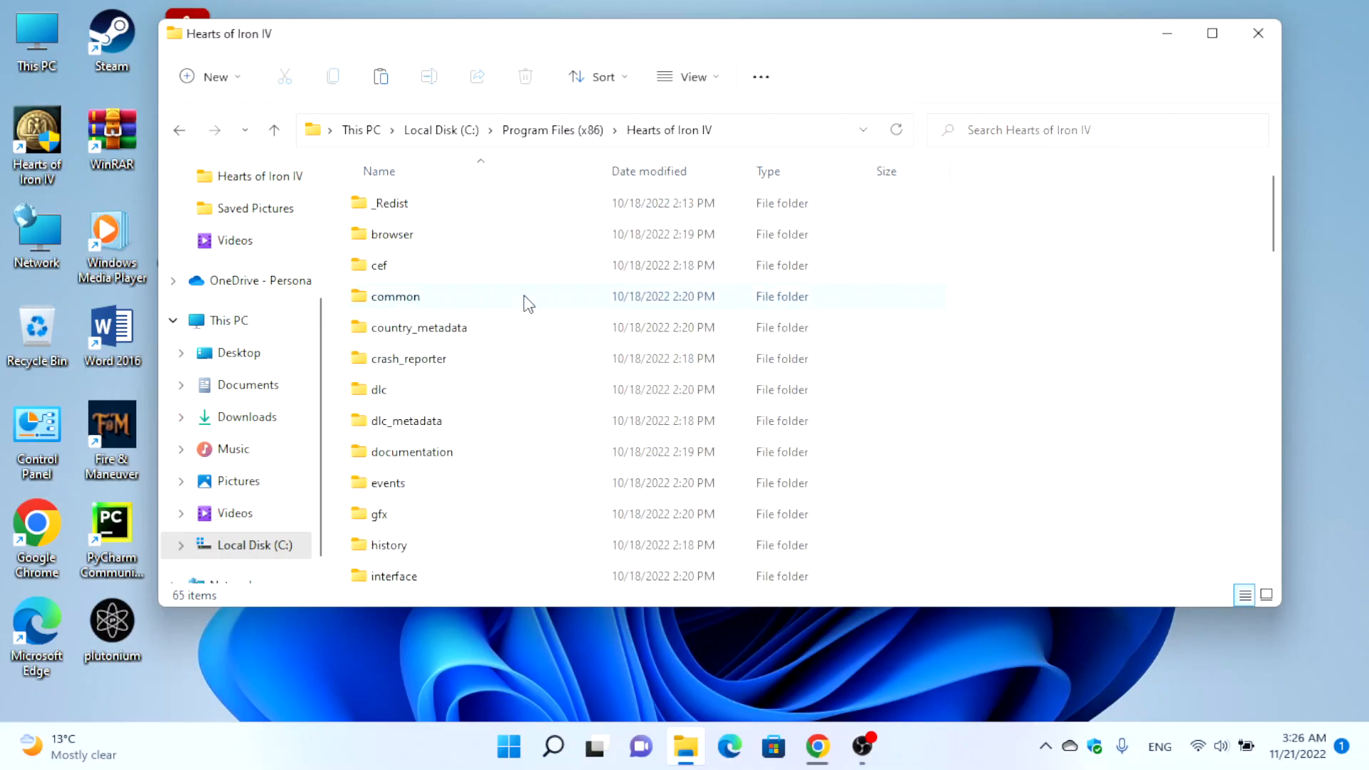
{"action": "scroll", "scroll_direction": "down", "scroll_amount": 3}
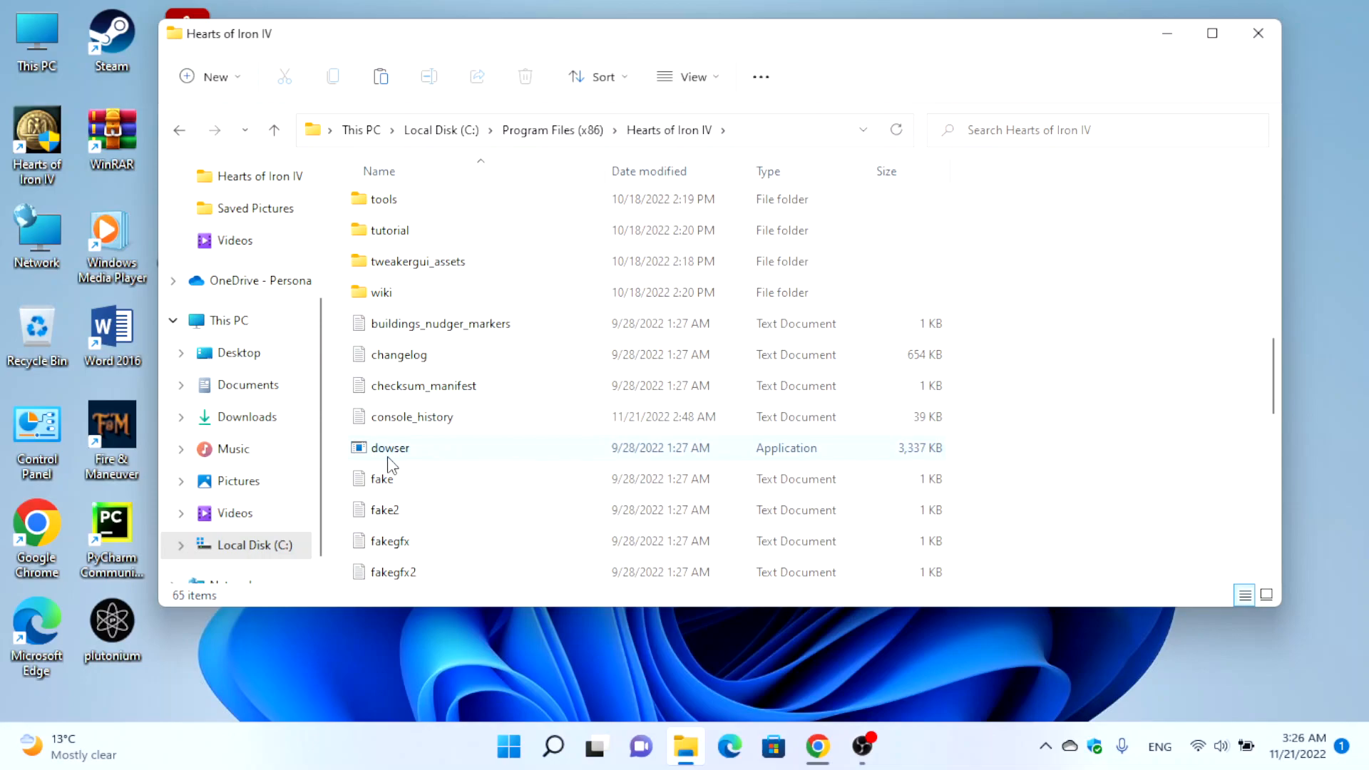
{"action": "left_click", "coordinate": [391, 447]}
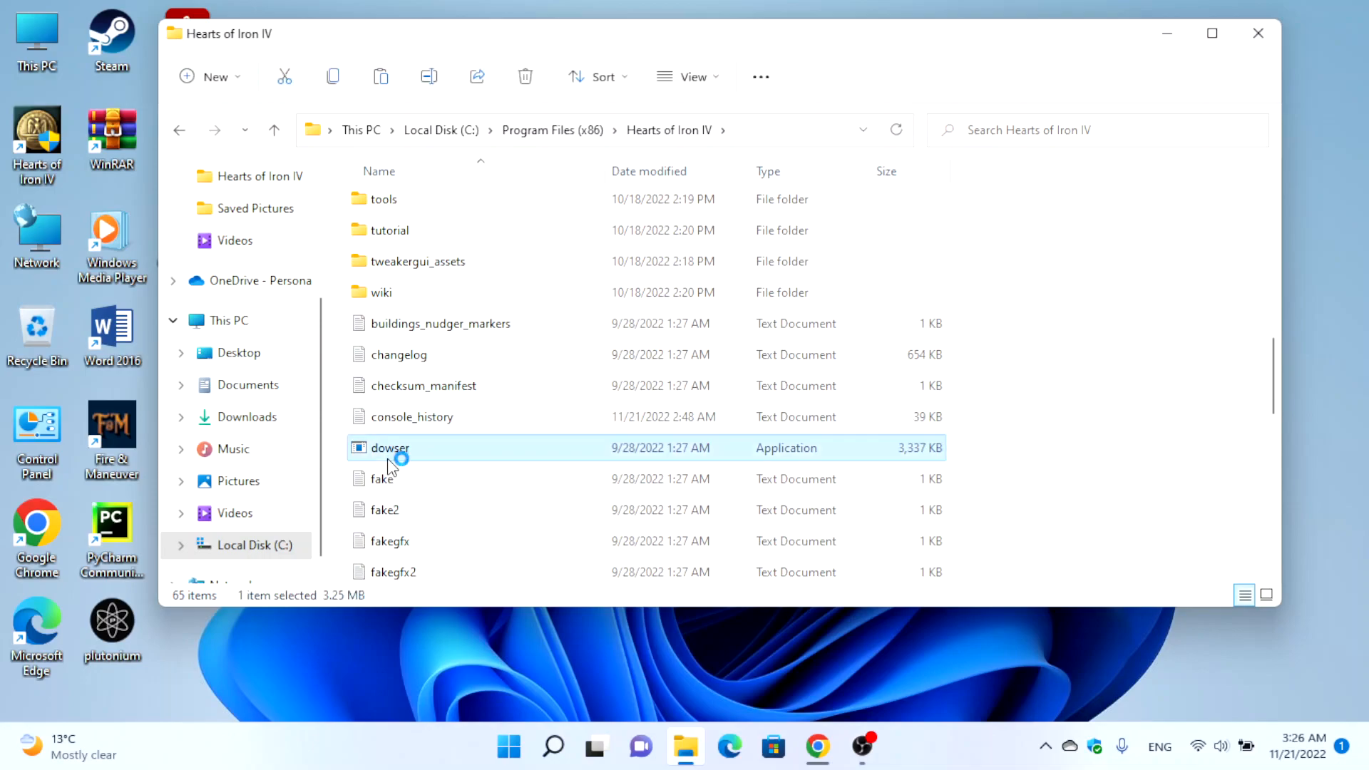
Launch dowser past the Steam error and start a new playset named 'kaiserreich'
{"action": "double_click", "coordinate": [390, 448]}
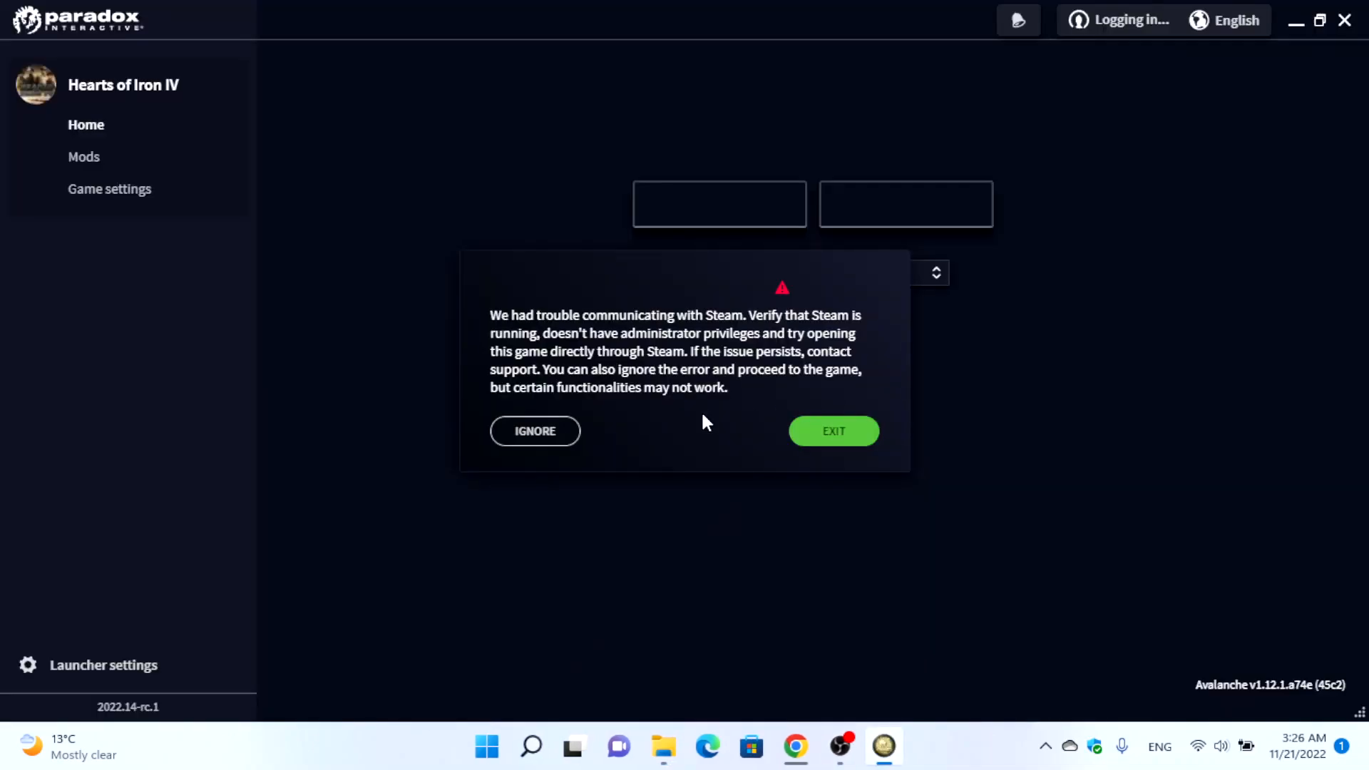
{"action": "left_click", "coordinate": [535, 431]}
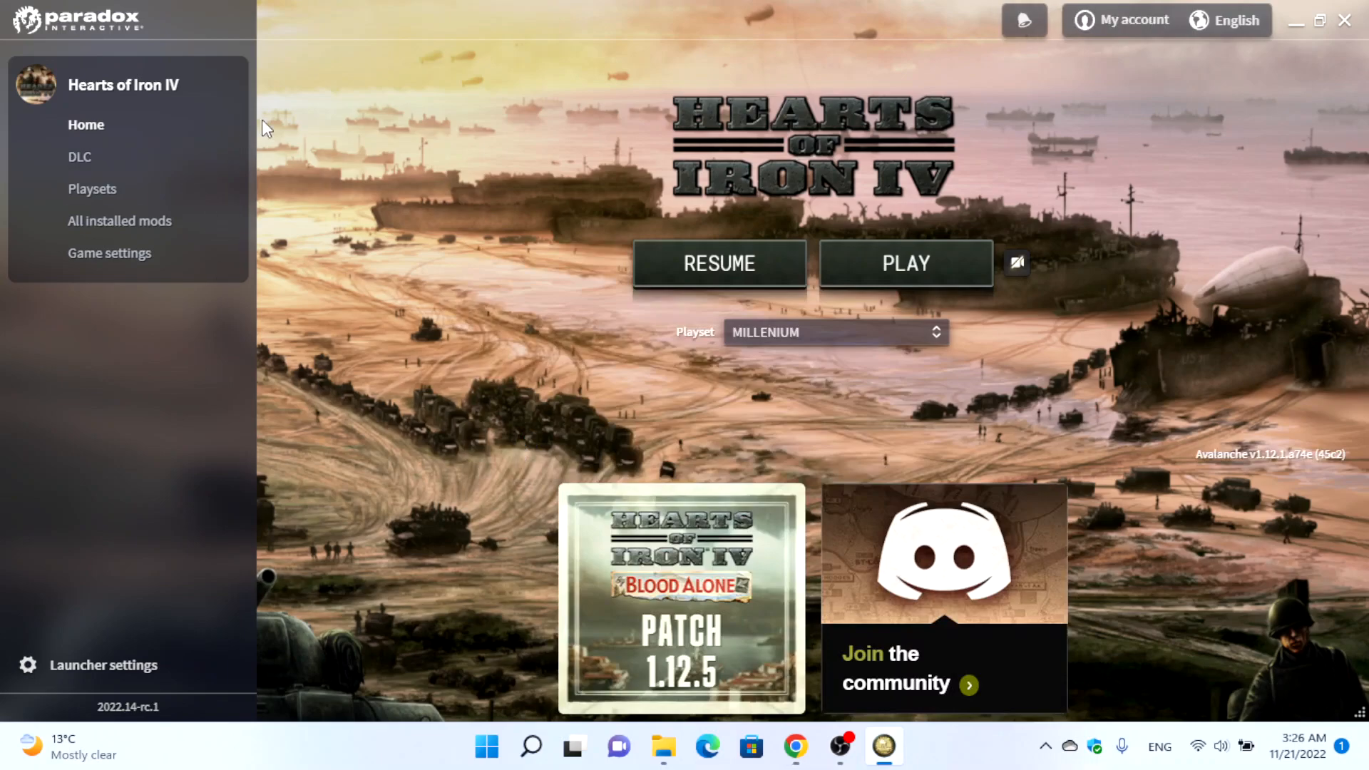
{"action": "mouse_move", "coordinate": [821, 20]}
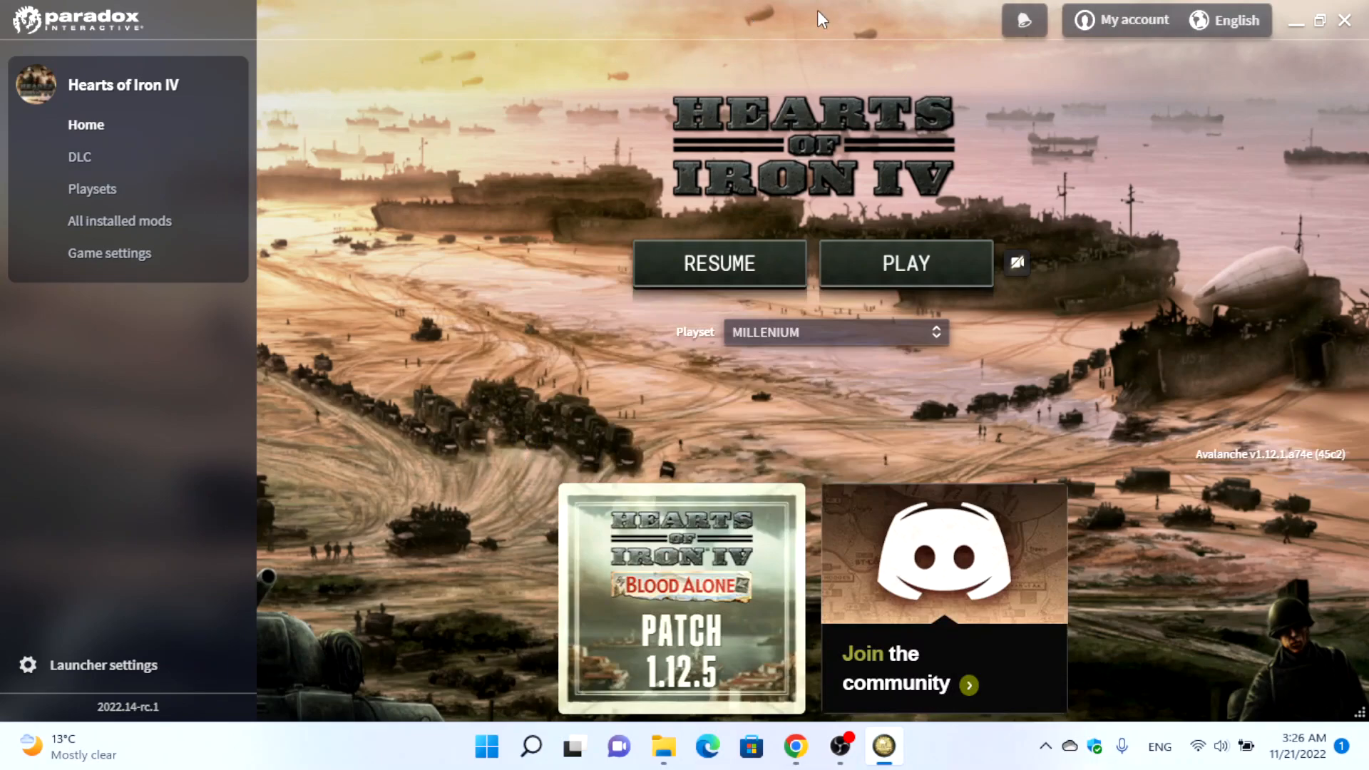
{"action": "mouse_move", "coordinate": [325, 293]}
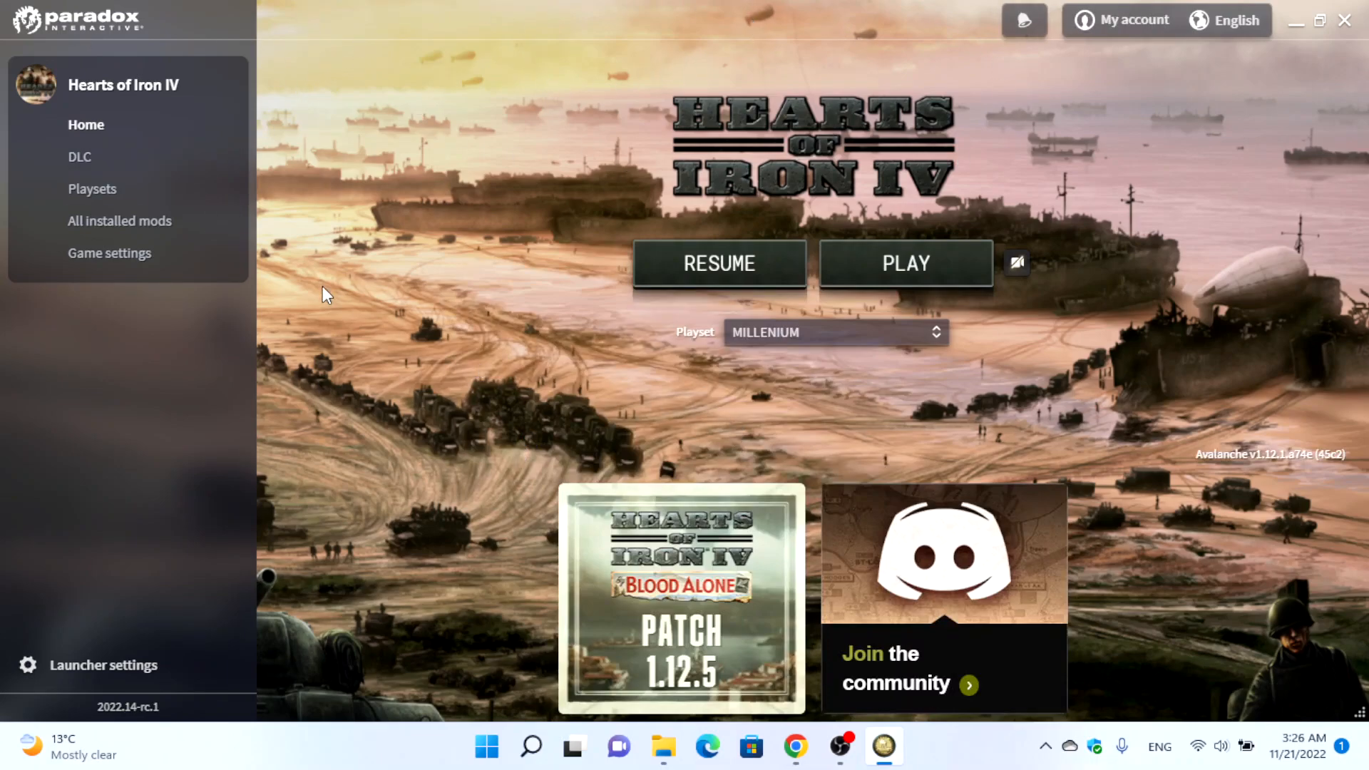
{"action": "mouse_move", "coordinate": [189, 202]}
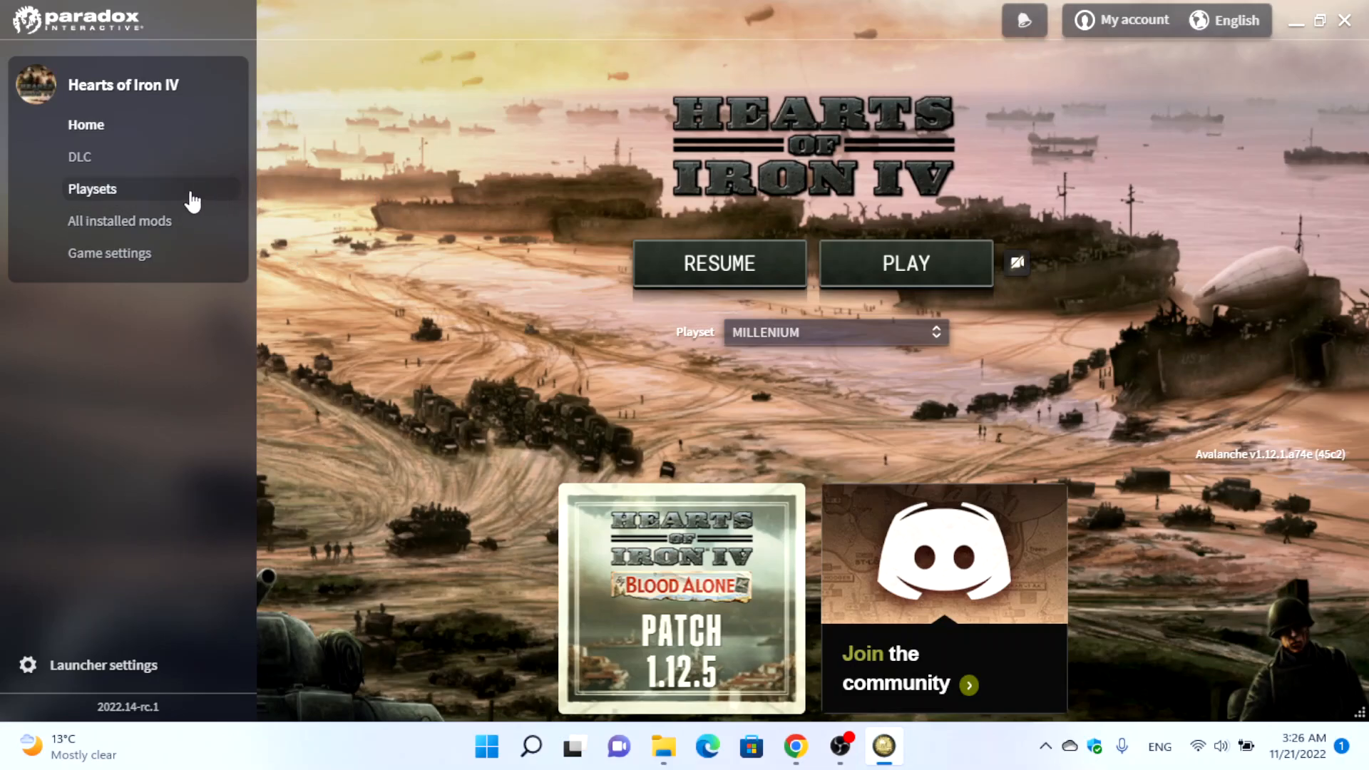
{"action": "left_click", "coordinate": [92, 189]}
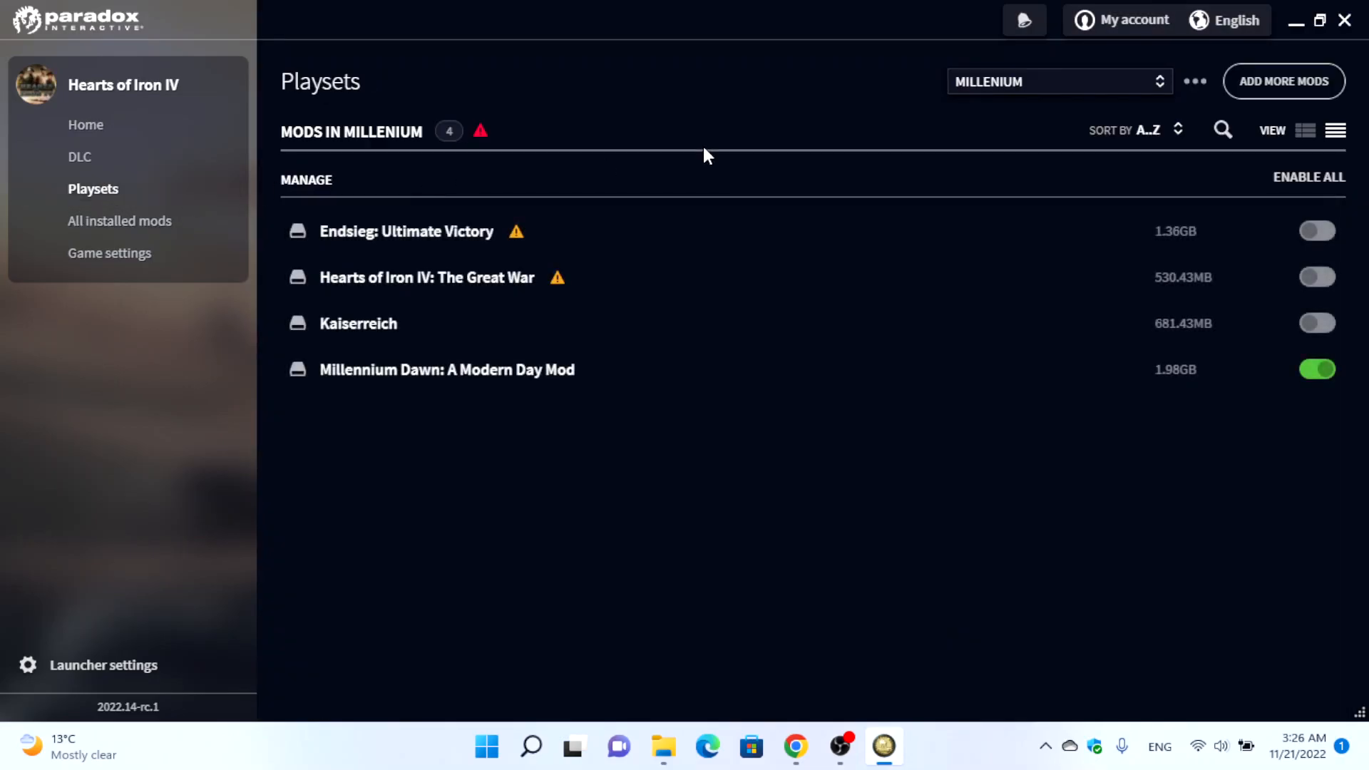
{"action": "left_click", "coordinate": [1058, 81]}
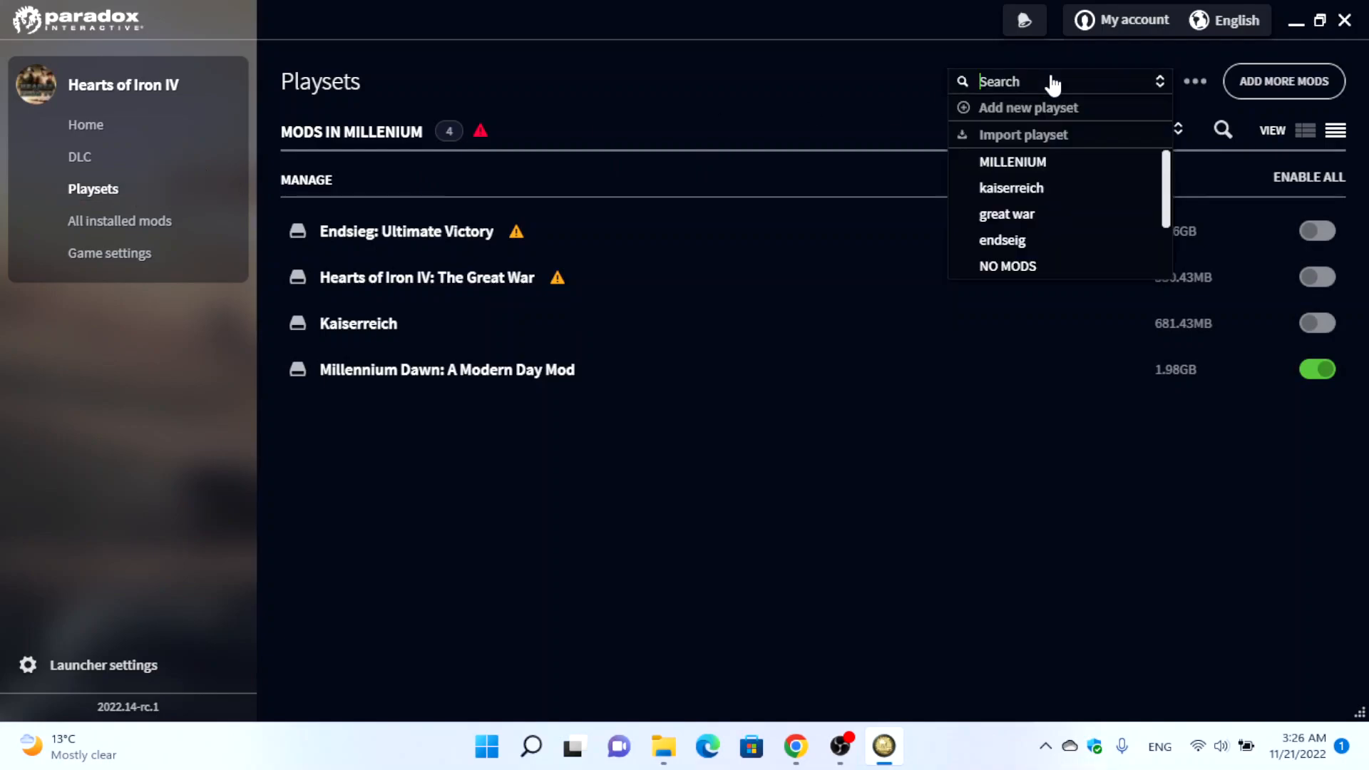
{"action": "left_click", "coordinate": [1027, 108]}
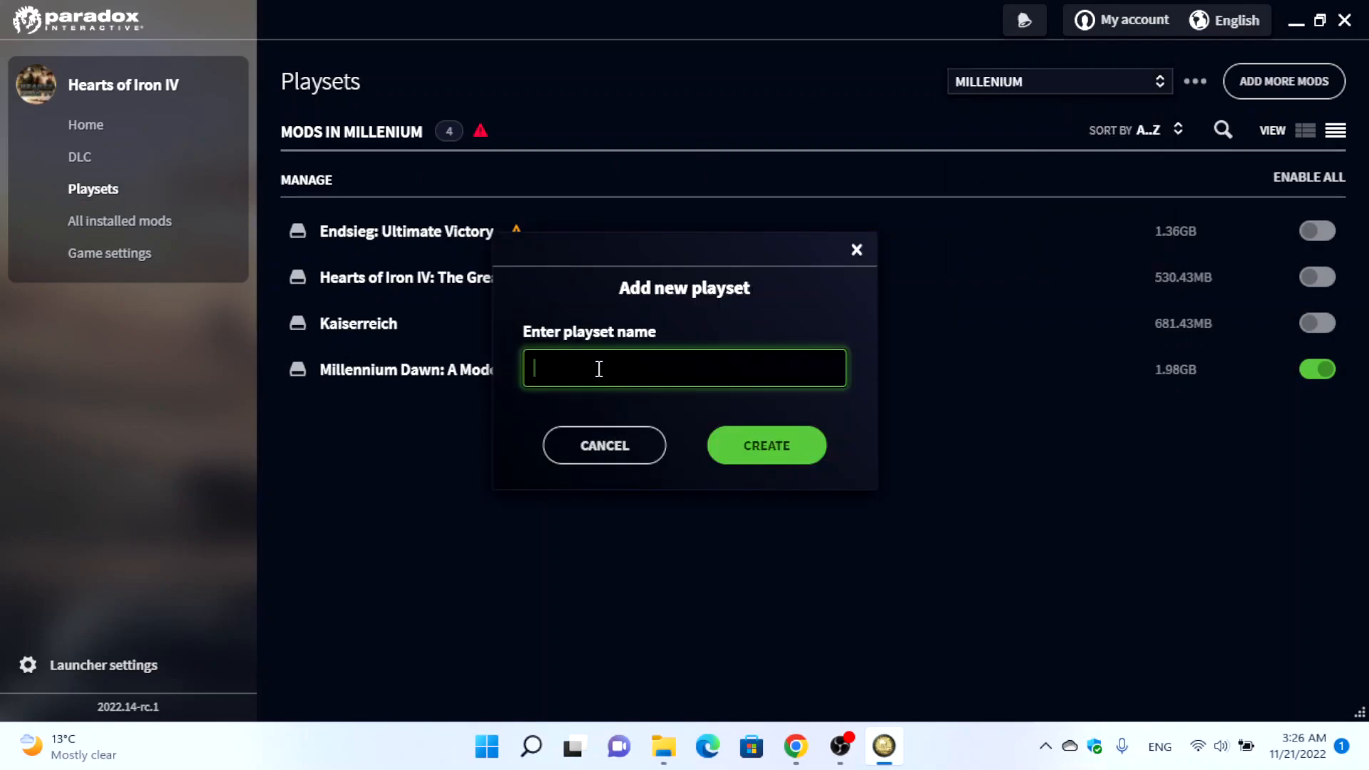
{"action": "type", "text": "kaiserre"}
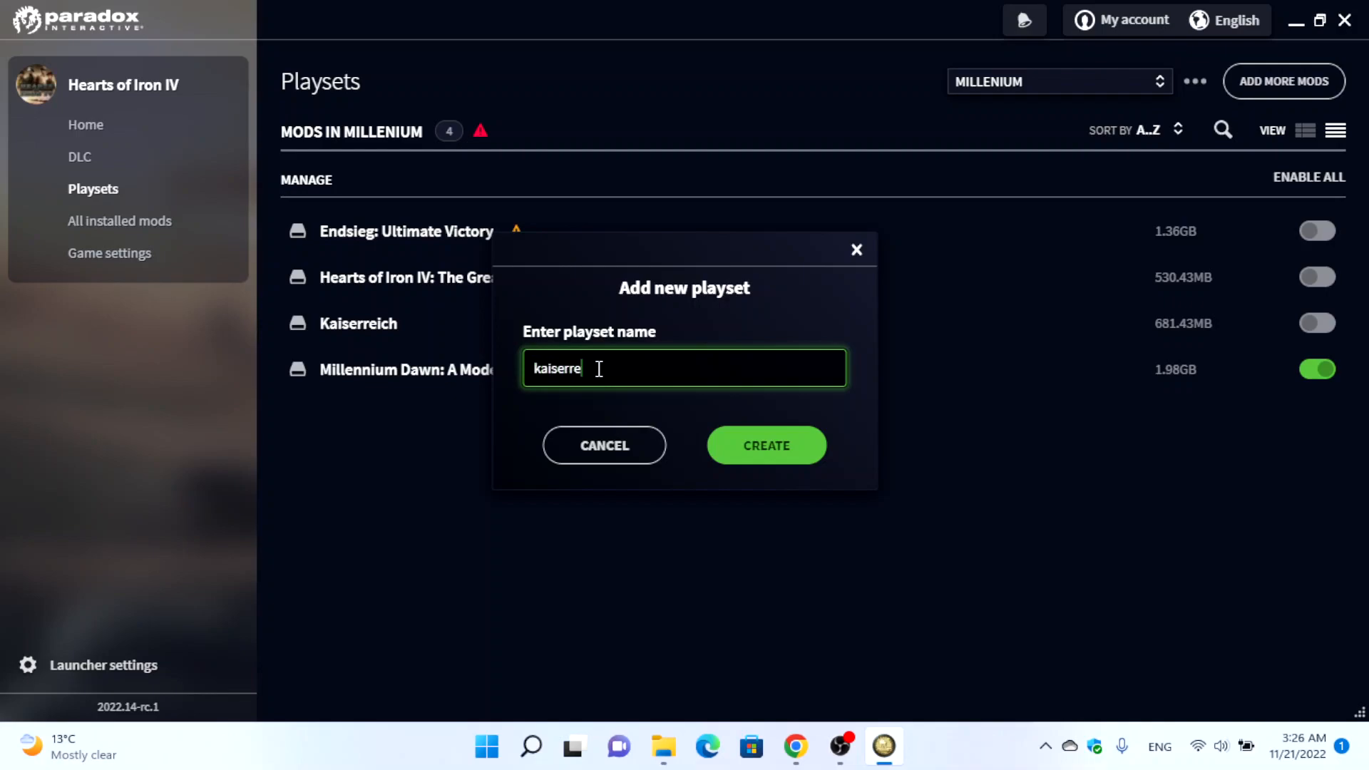
{"action": "type", "text": "ich"}
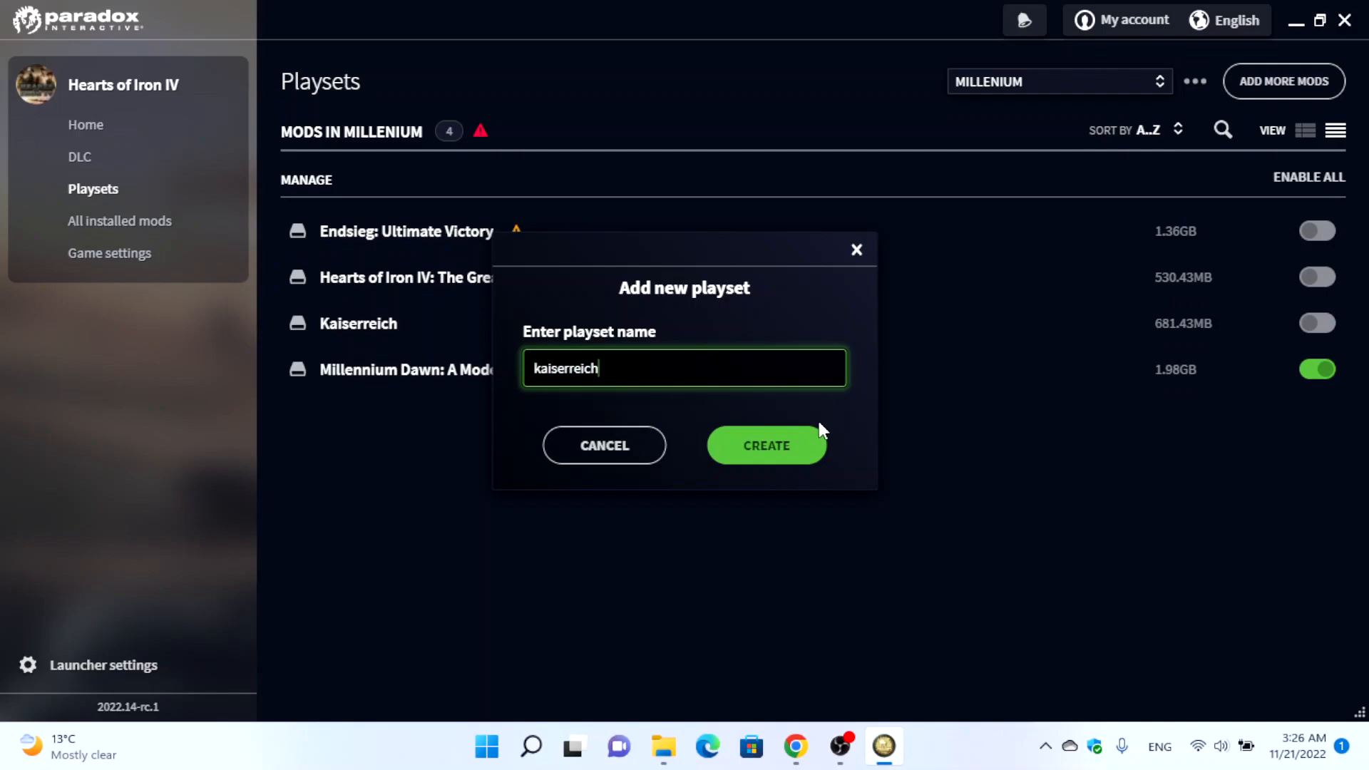
Create the kaiserreich playset and add the 681.43 MB Kaiserreich mod to it
{"action": "left_click", "coordinate": [766, 446]}
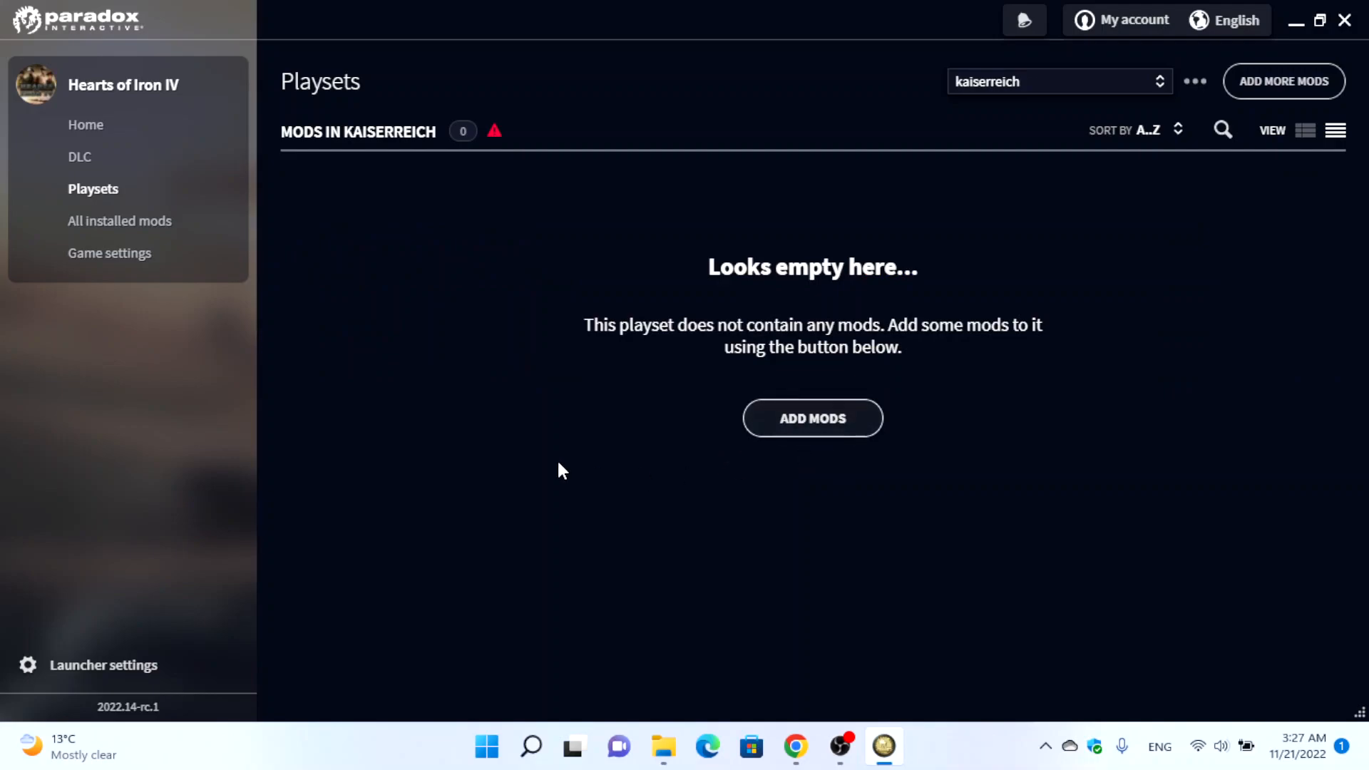
{"action": "left_click", "coordinate": [812, 418]}
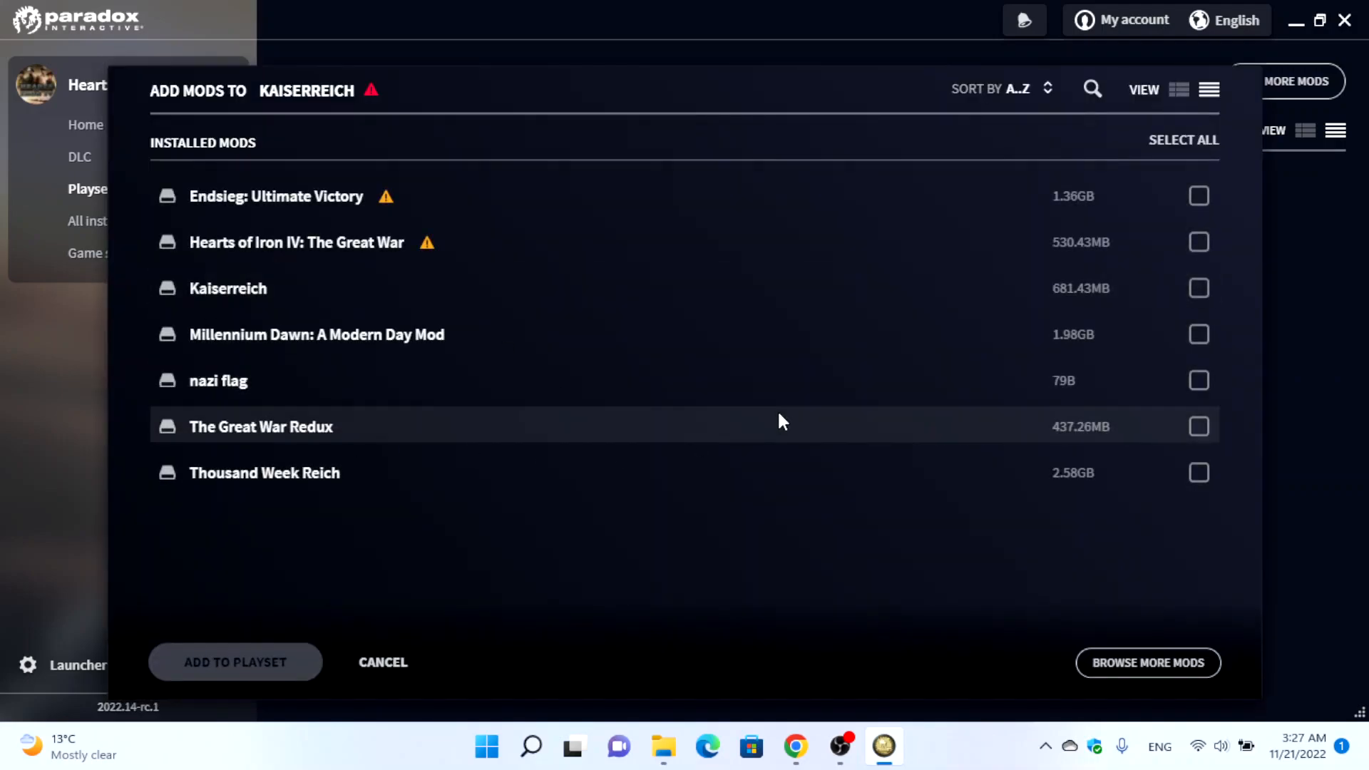
{"action": "mouse_move", "coordinate": [245, 567]}
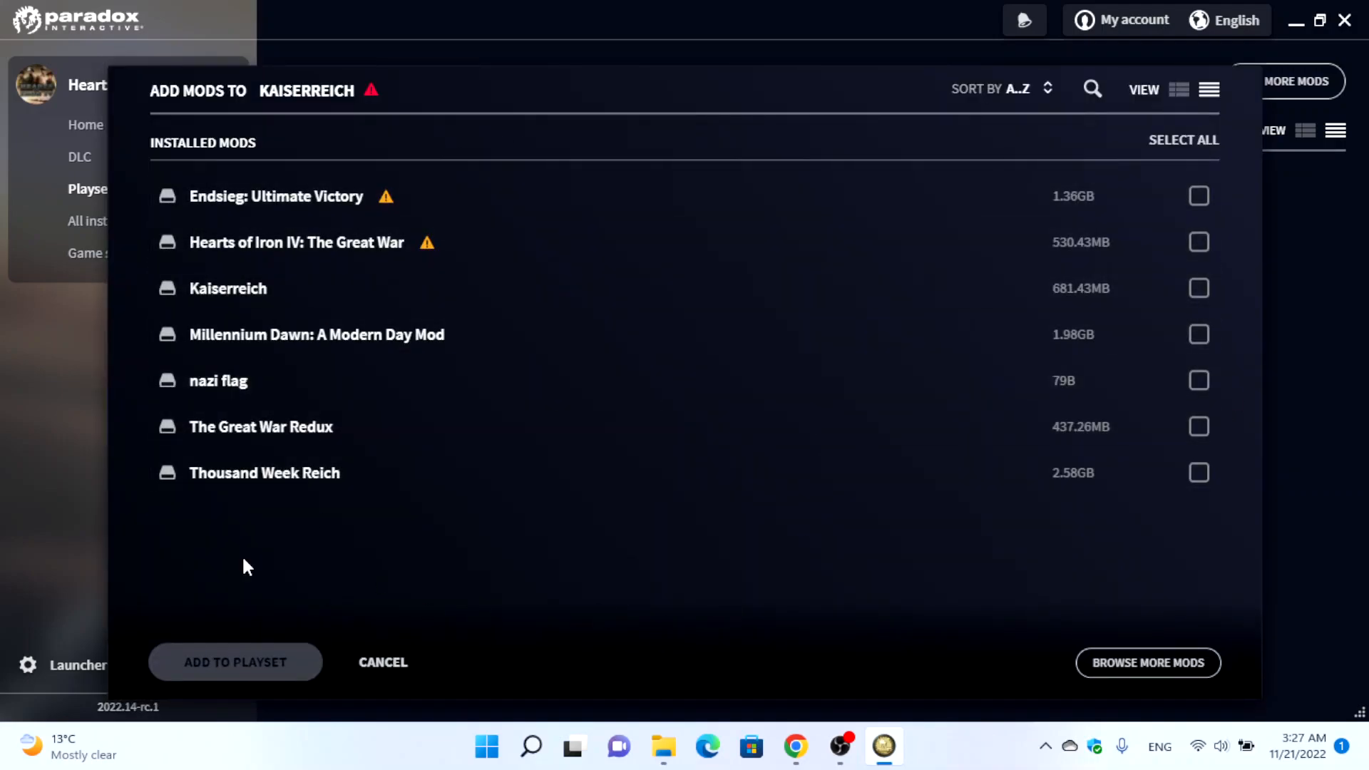
{"action": "mouse_move", "coordinate": [765, 433]}
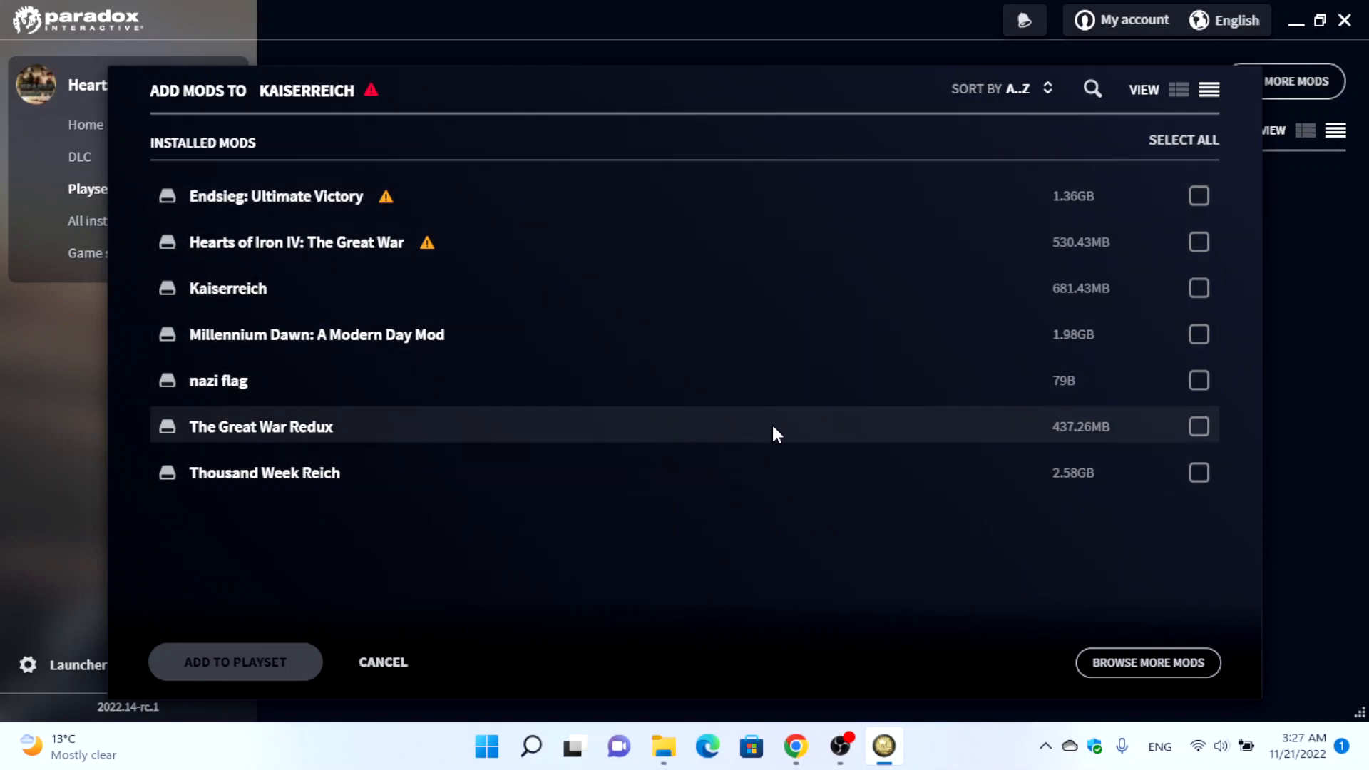
{"action": "mouse_move", "coordinate": [1213, 320]}
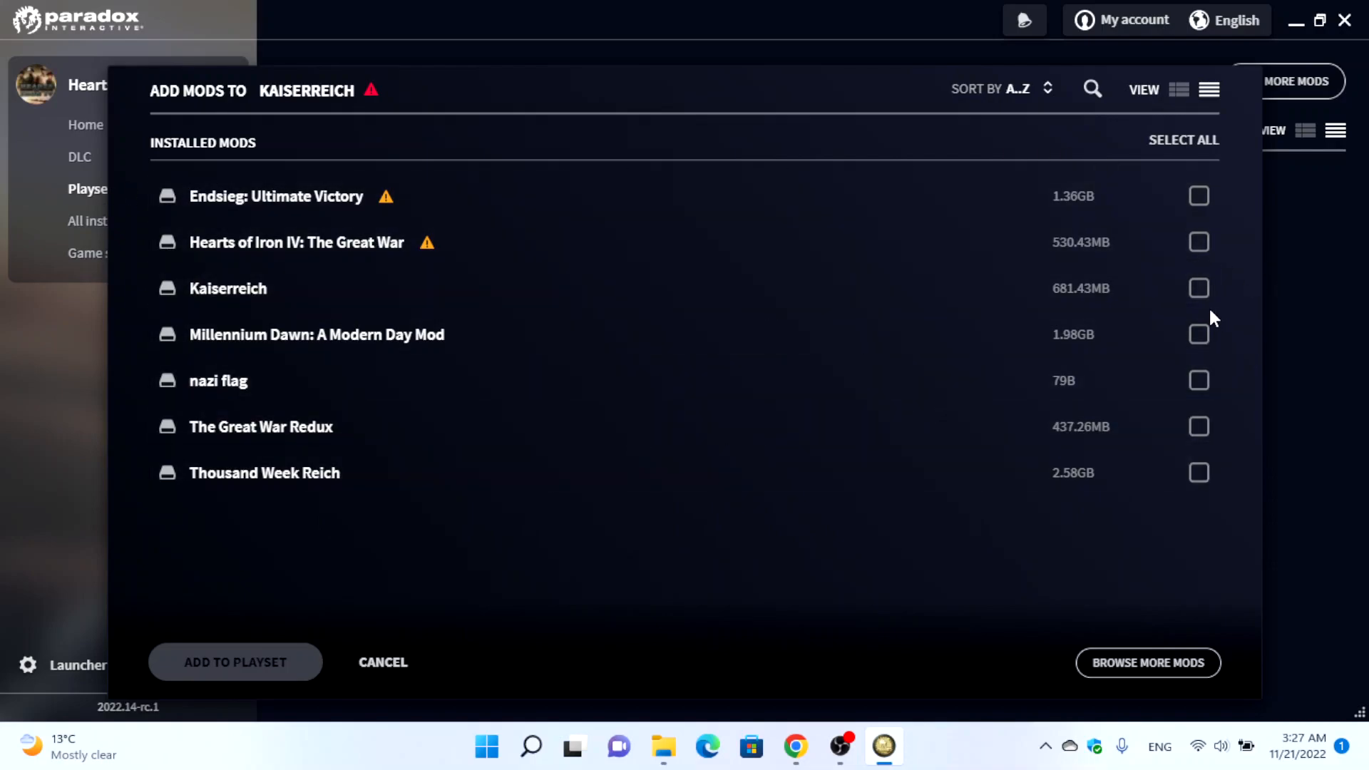
{"action": "left_click", "coordinate": [1199, 287]}
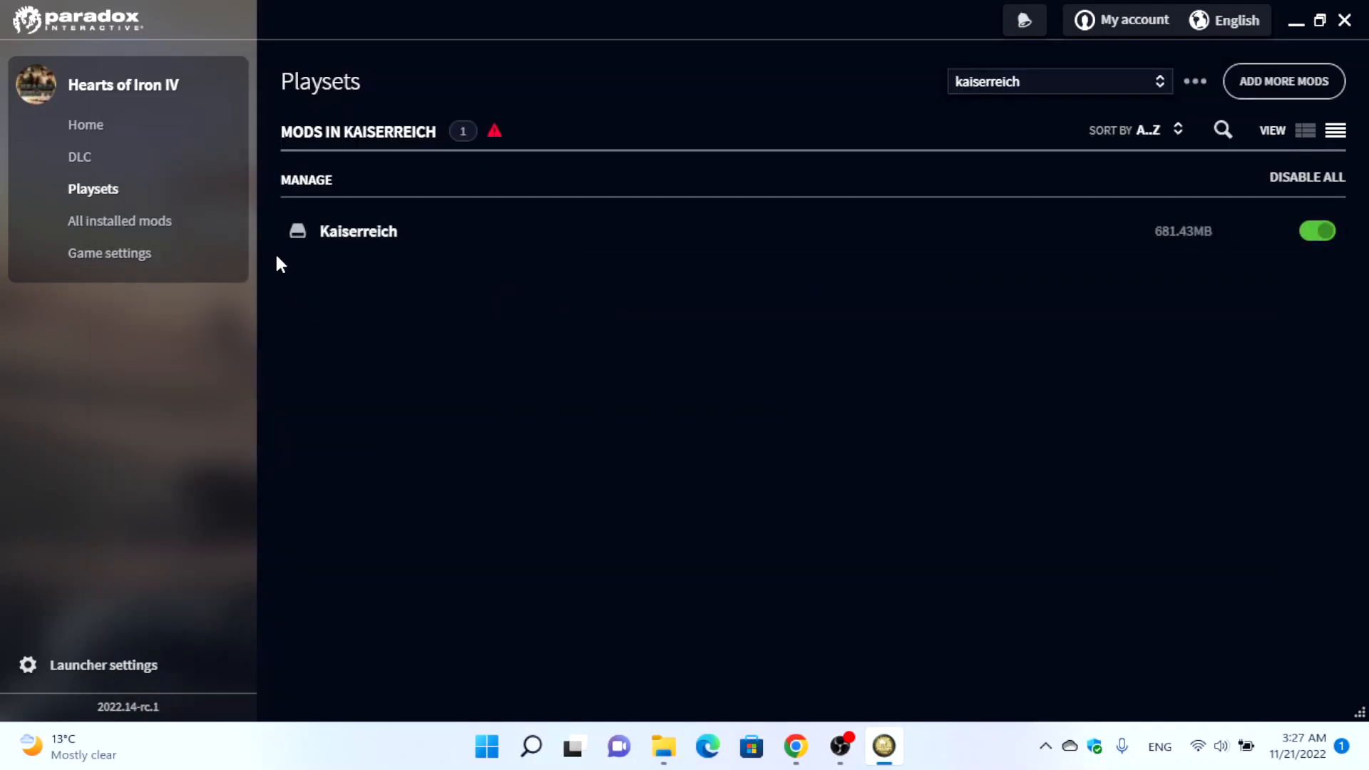
{"action": "mouse_move", "coordinate": [81, 133]}
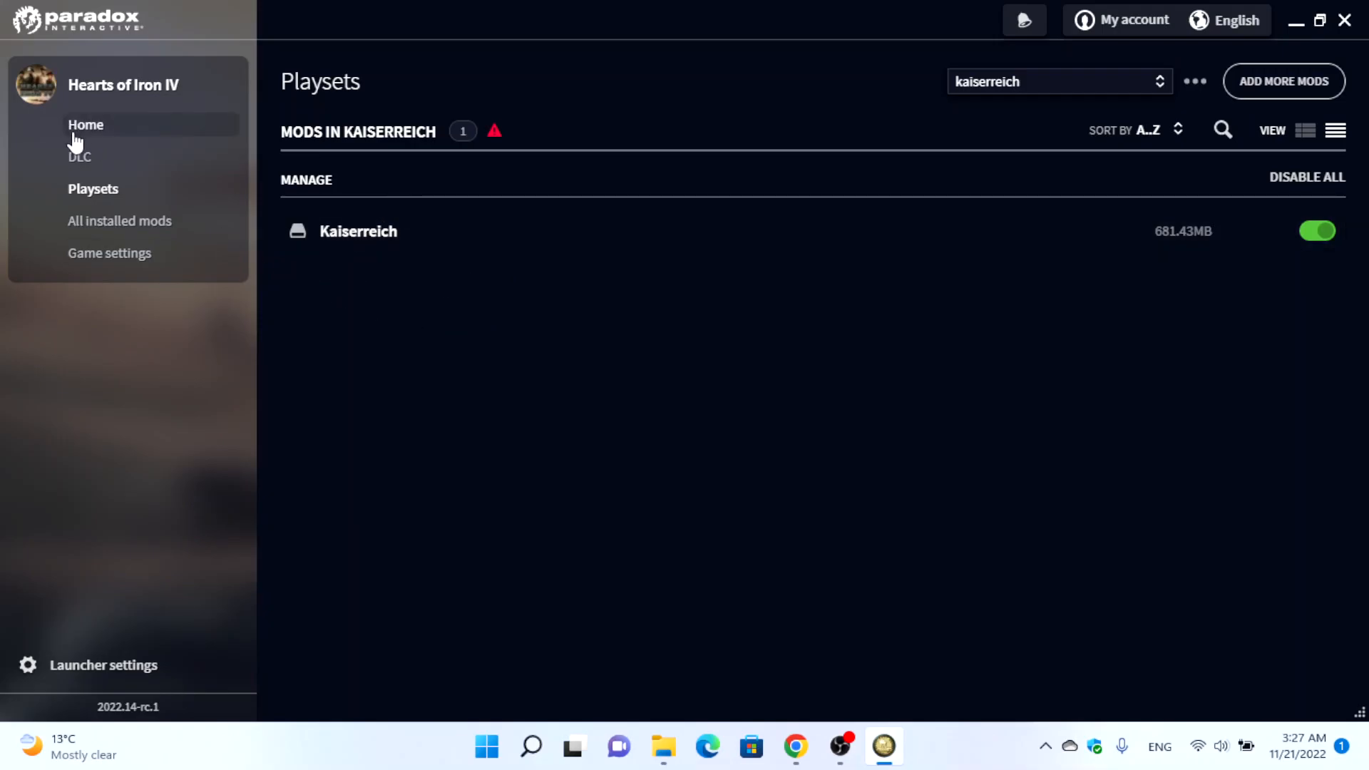
Pick kaiserreich as the Home screen playset, rechecking the Playsets page in between
{"action": "left_click", "coordinate": [85, 124]}
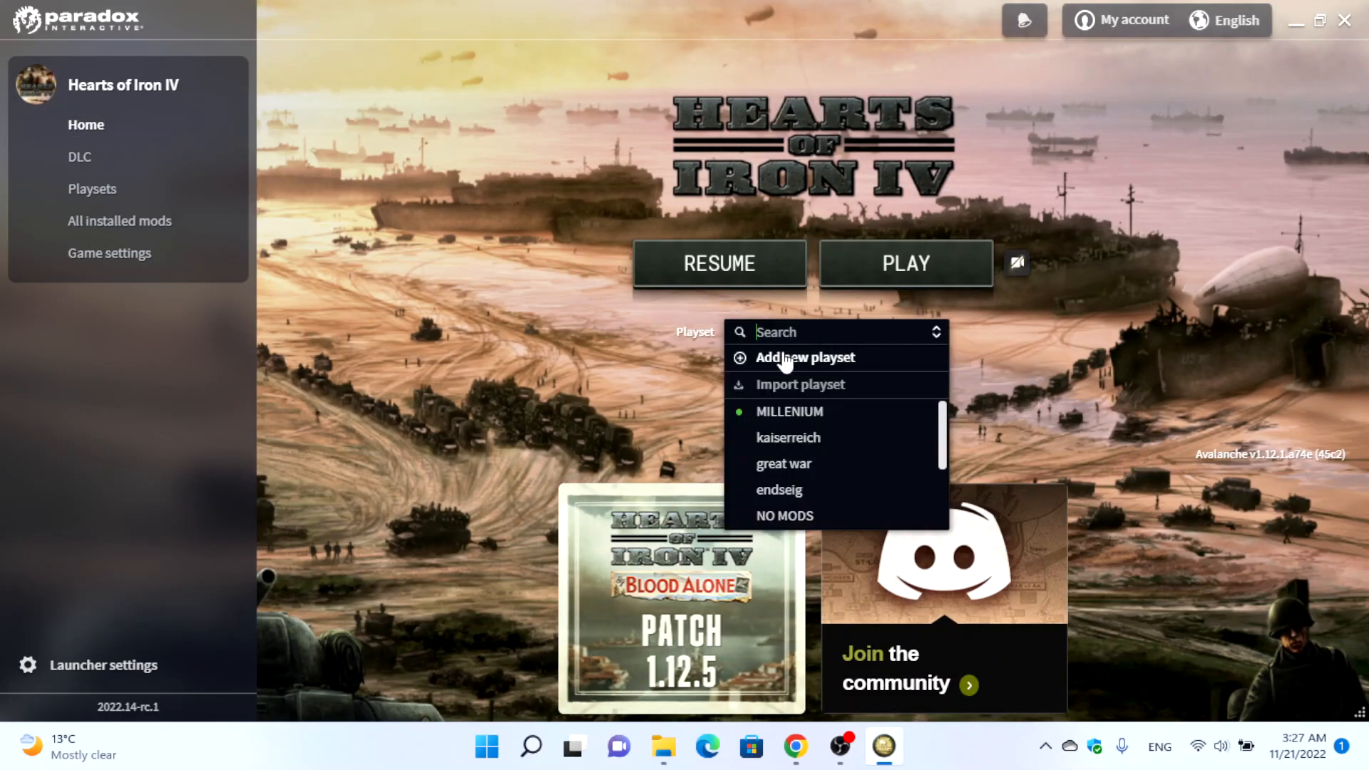
{"action": "mouse_move", "coordinate": [809, 445]}
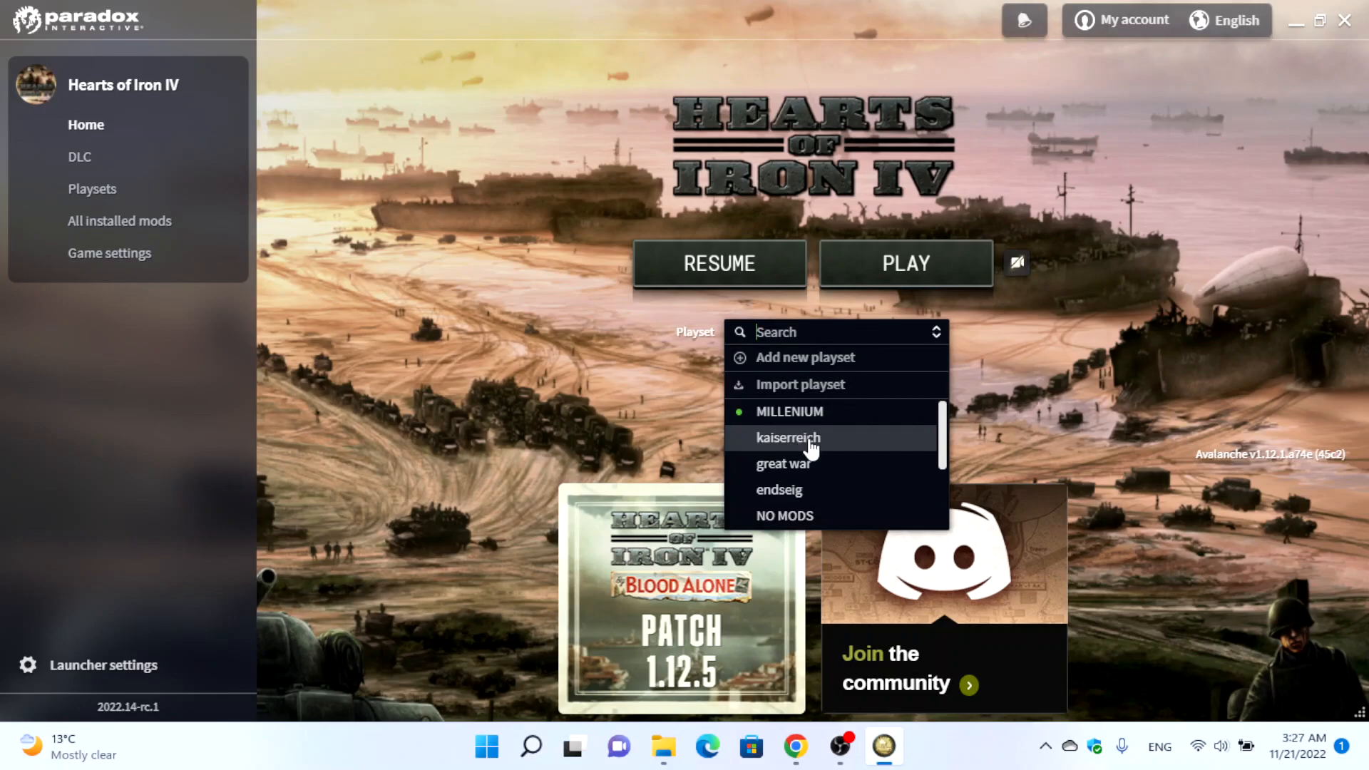
{"action": "left_click", "coordinate": [787, 438]}
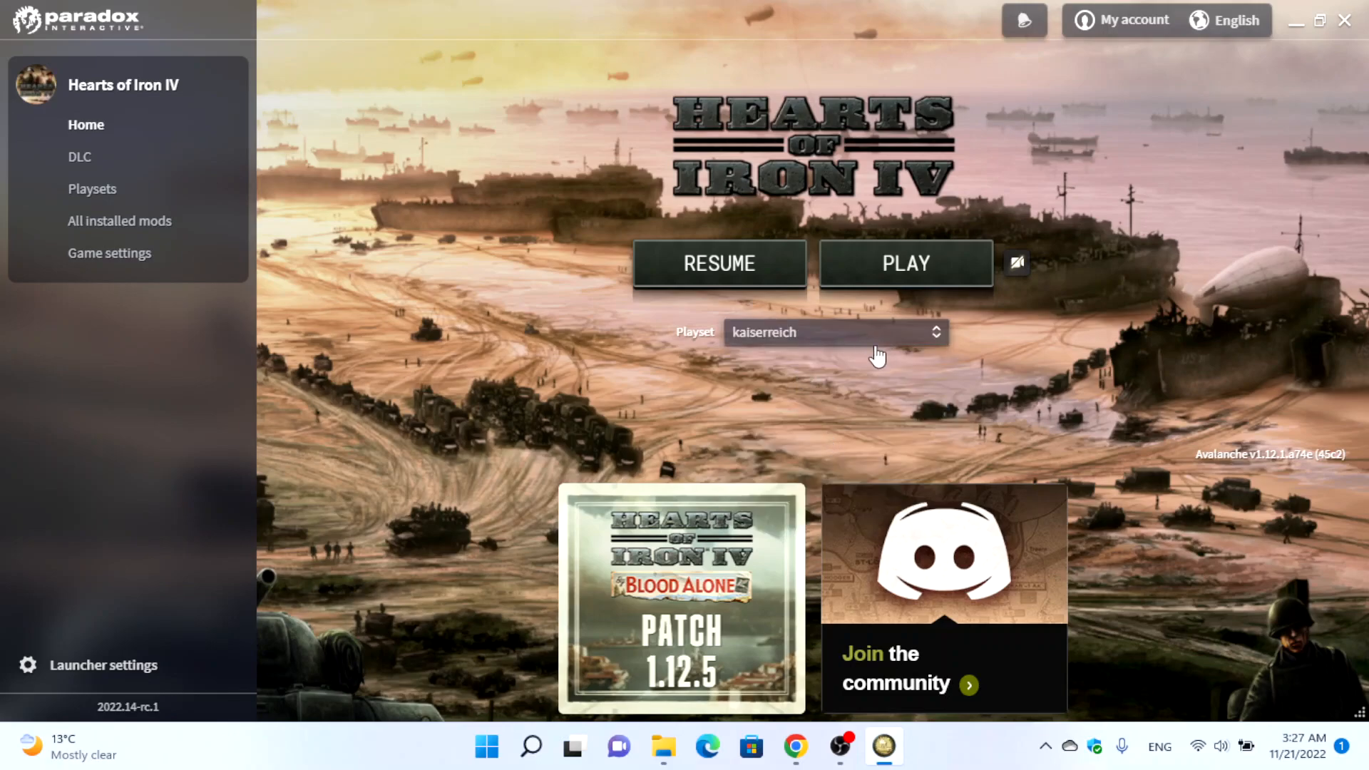
{"action": "mouse_move", "coordinate": [145, 209]}
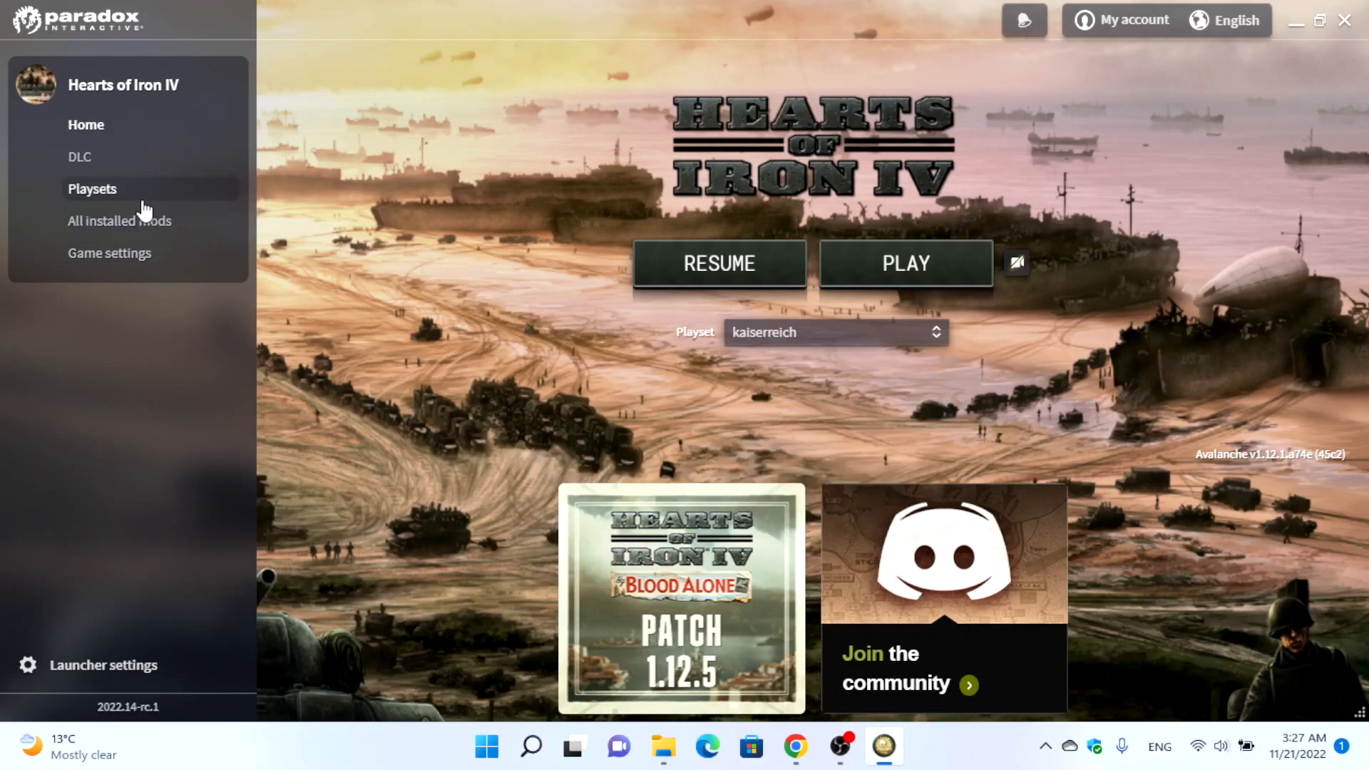
{"action": "left_click", "coordinate": [92, 188]}
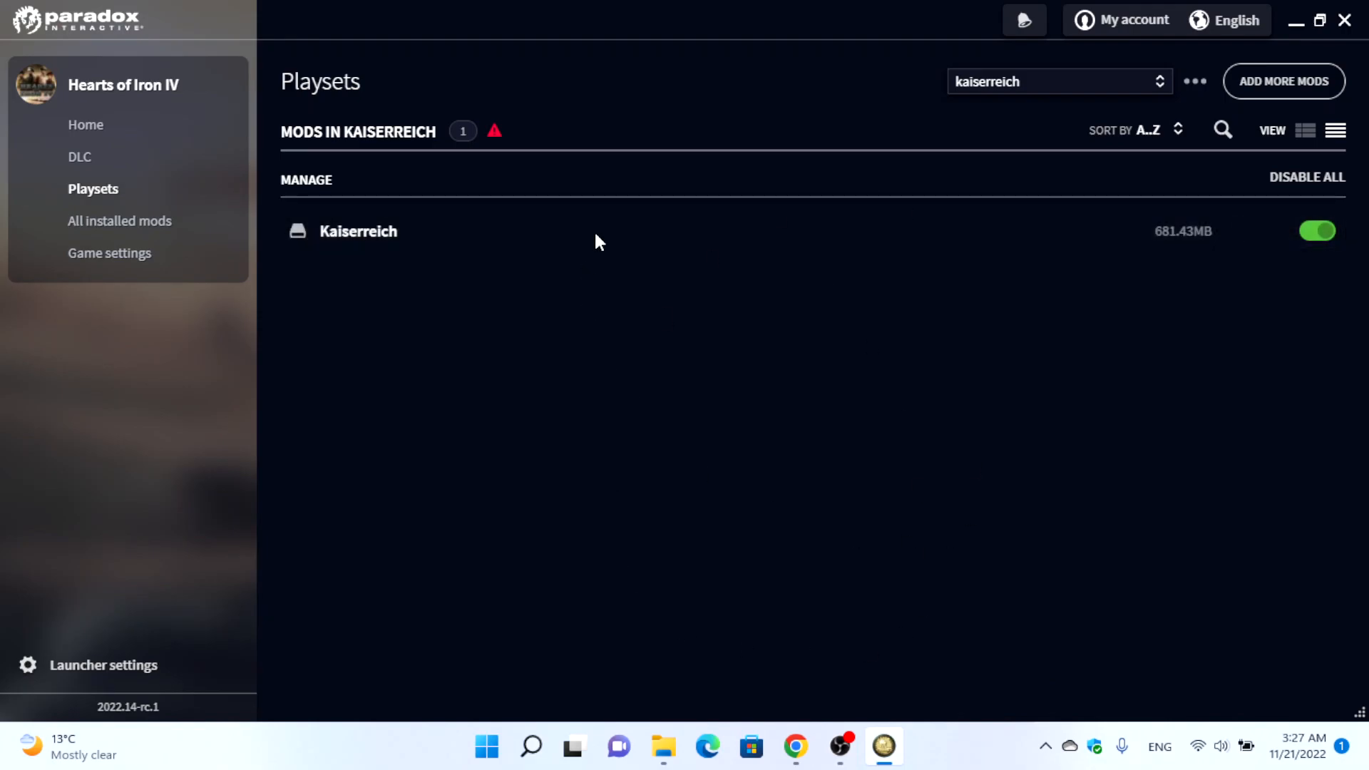
{"action": "left_click", "coordinate": [85, 125]}
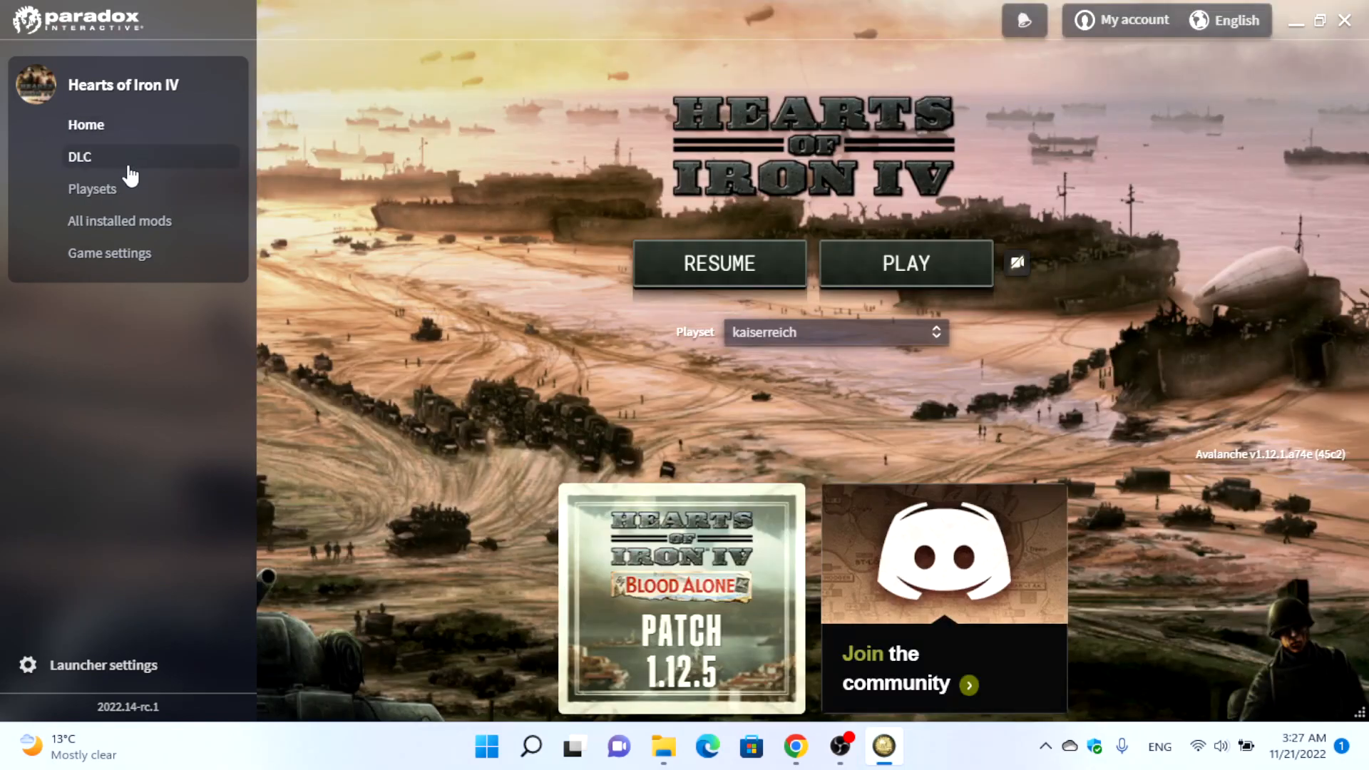
{"action": "left_click", "coordinate": [92, 189]}
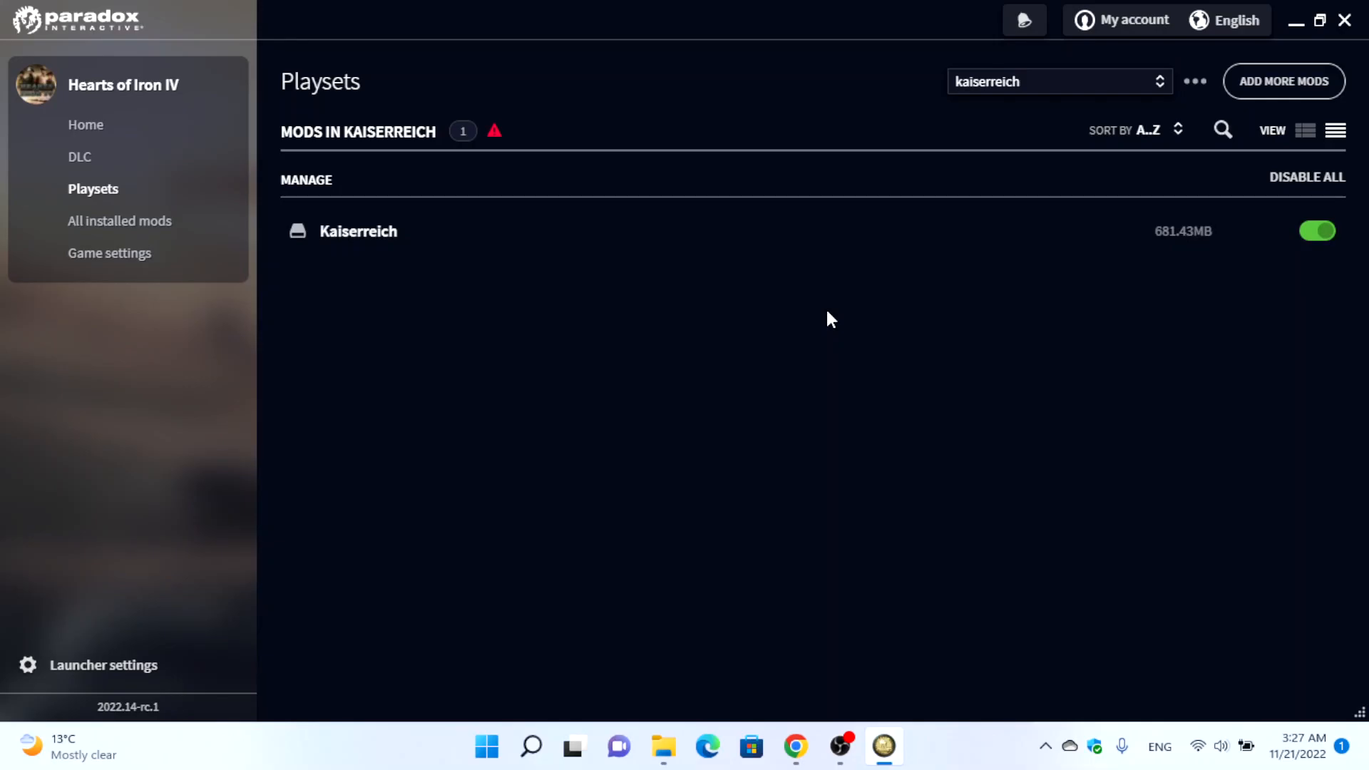
{"action": "mouse_move", "coordinate": [125, 126]}
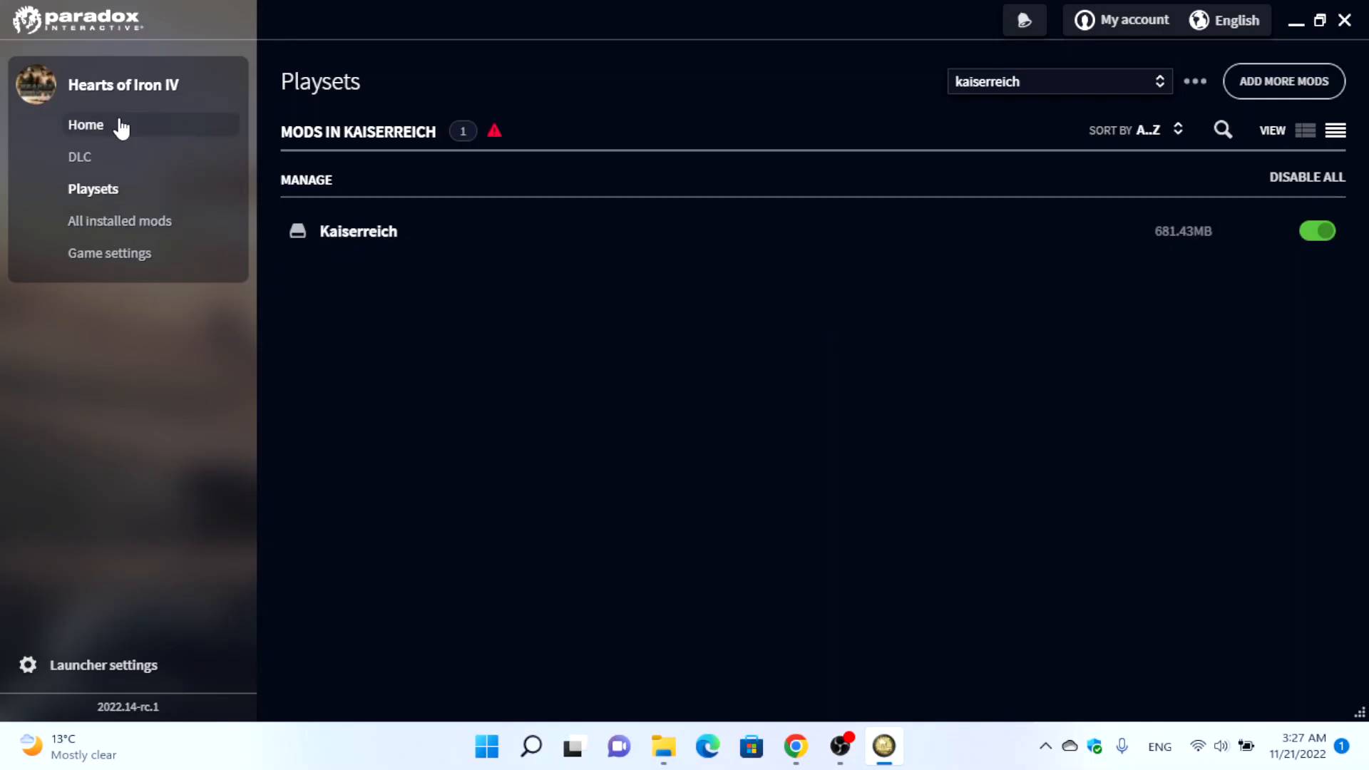
{"action": "left_click", "coordinate": [85, 125]}
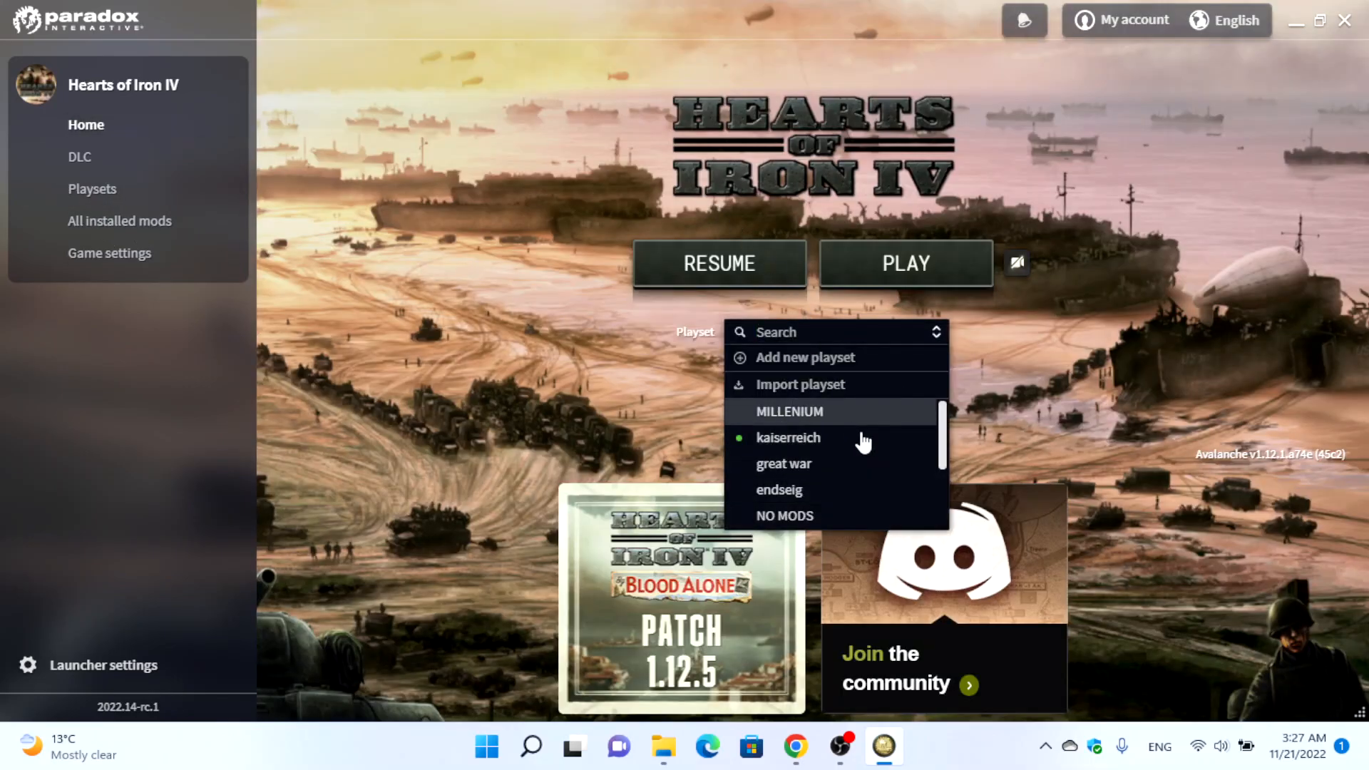
{"action": "left_click", "coordinate": [788, 438]}
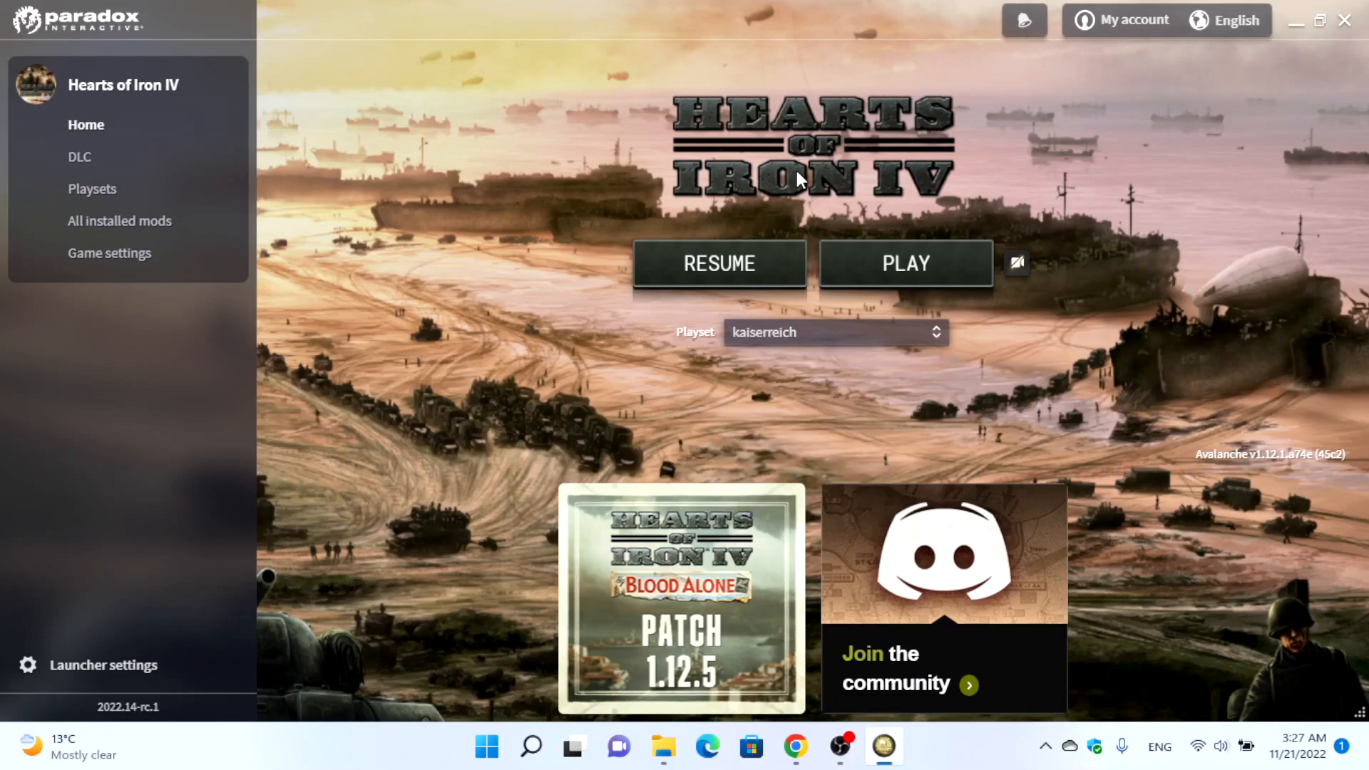
{"action": "mouse_move", "coordinate": [960, 238]}
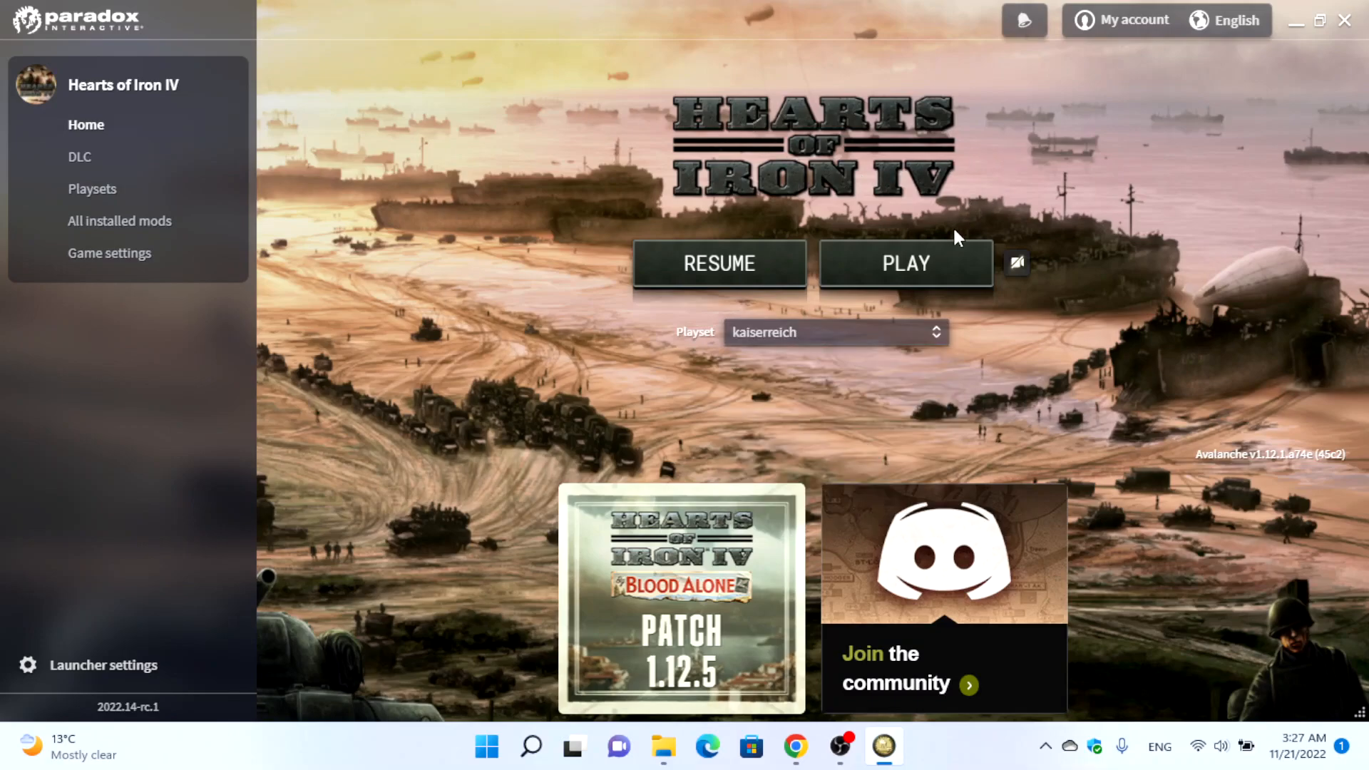
Launch the game with the kaiserreich playset, then close the game folder window after the Steam error
{"action": "left_click", "coordinate": [906, 263]}
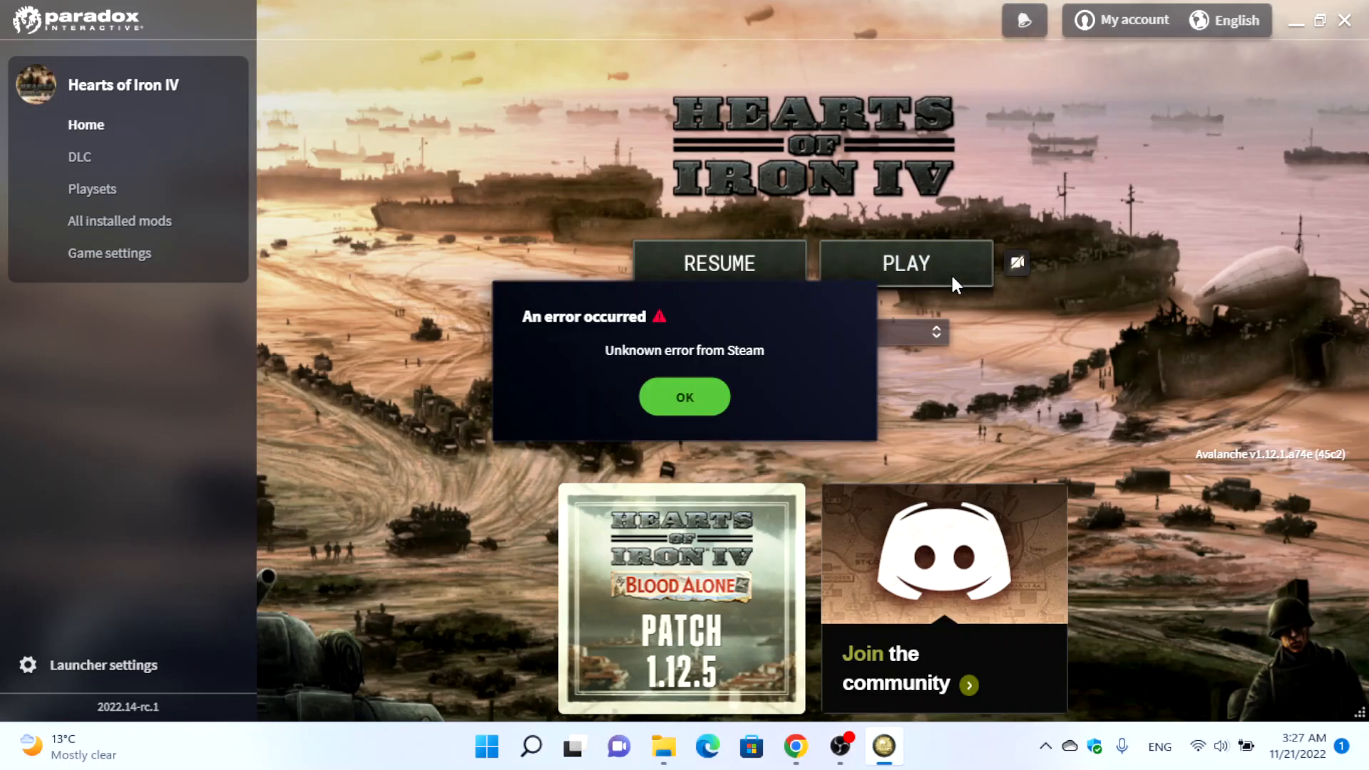
{"action": "mouse_move", "coordinate": [684, 399]}
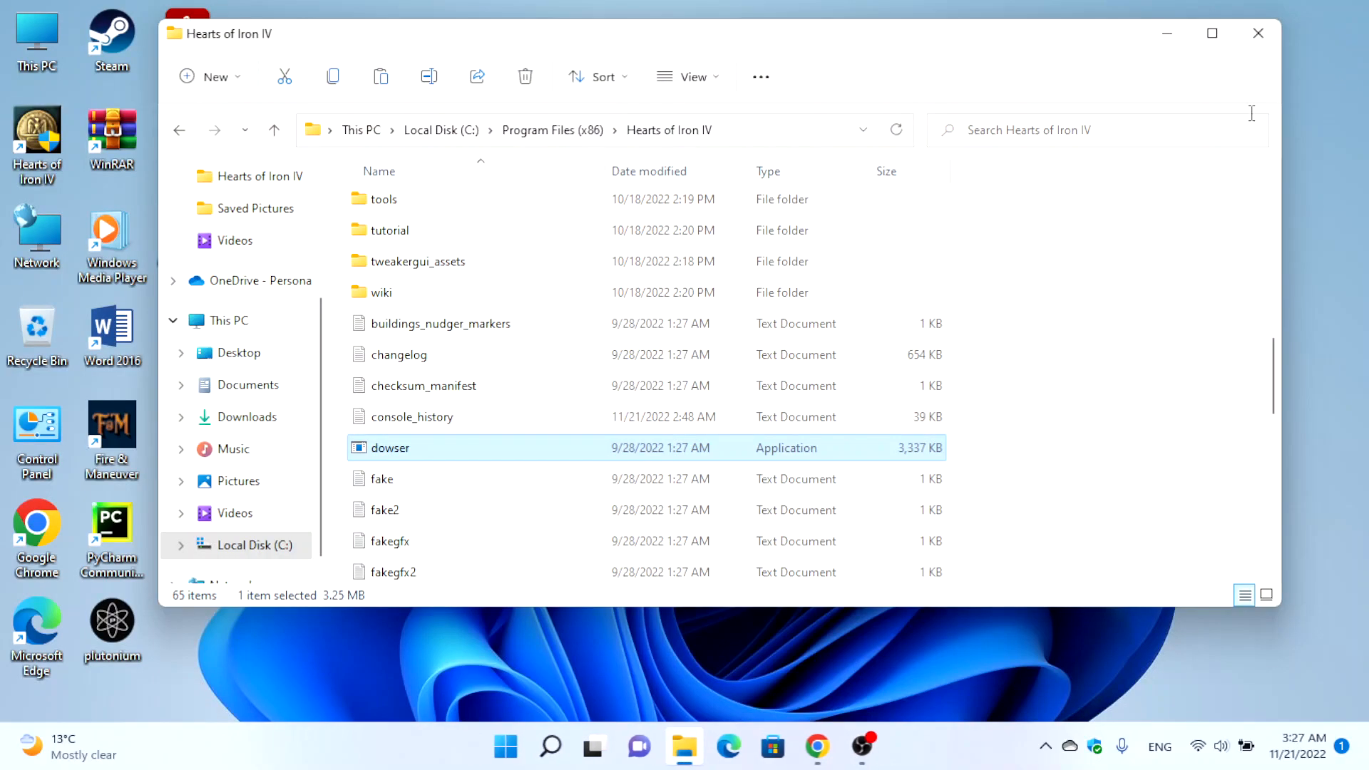
{"action": "left_click", "coordinate": [1257, 33]}
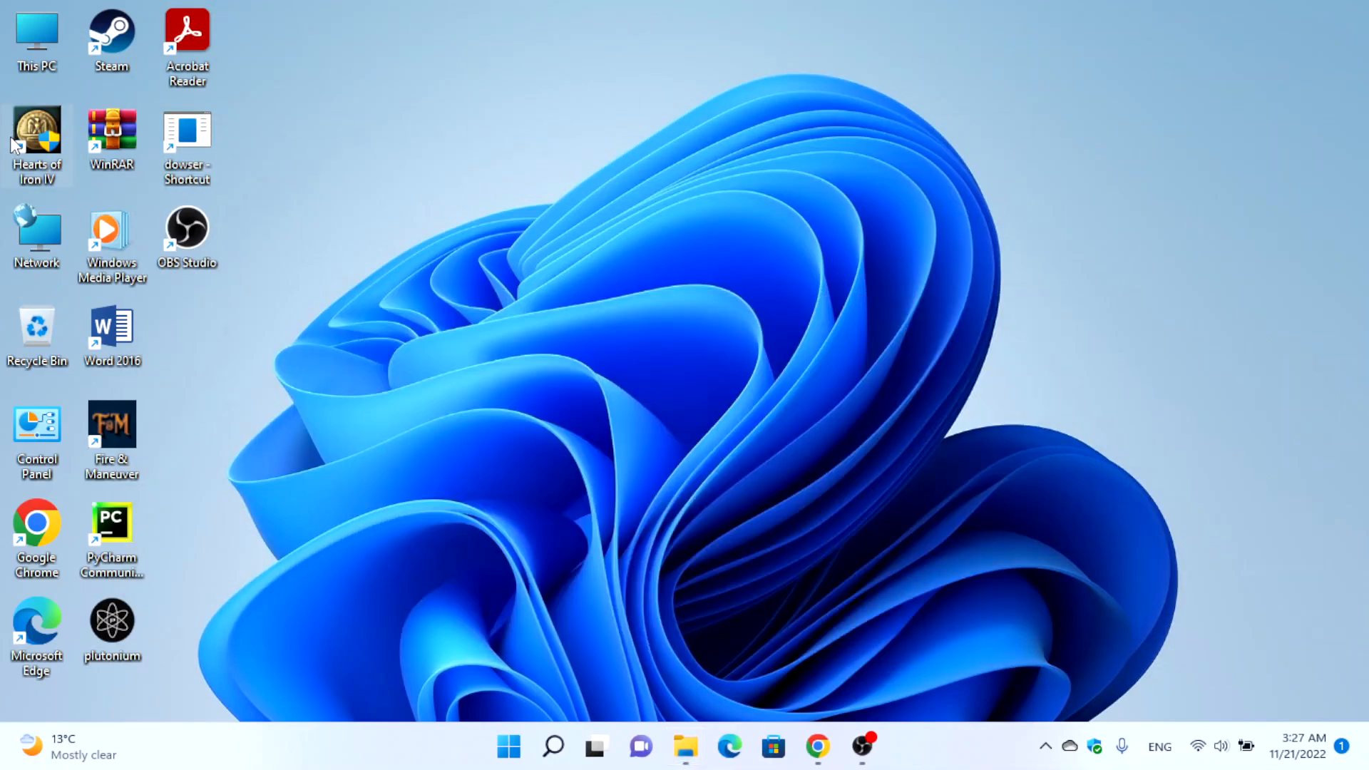